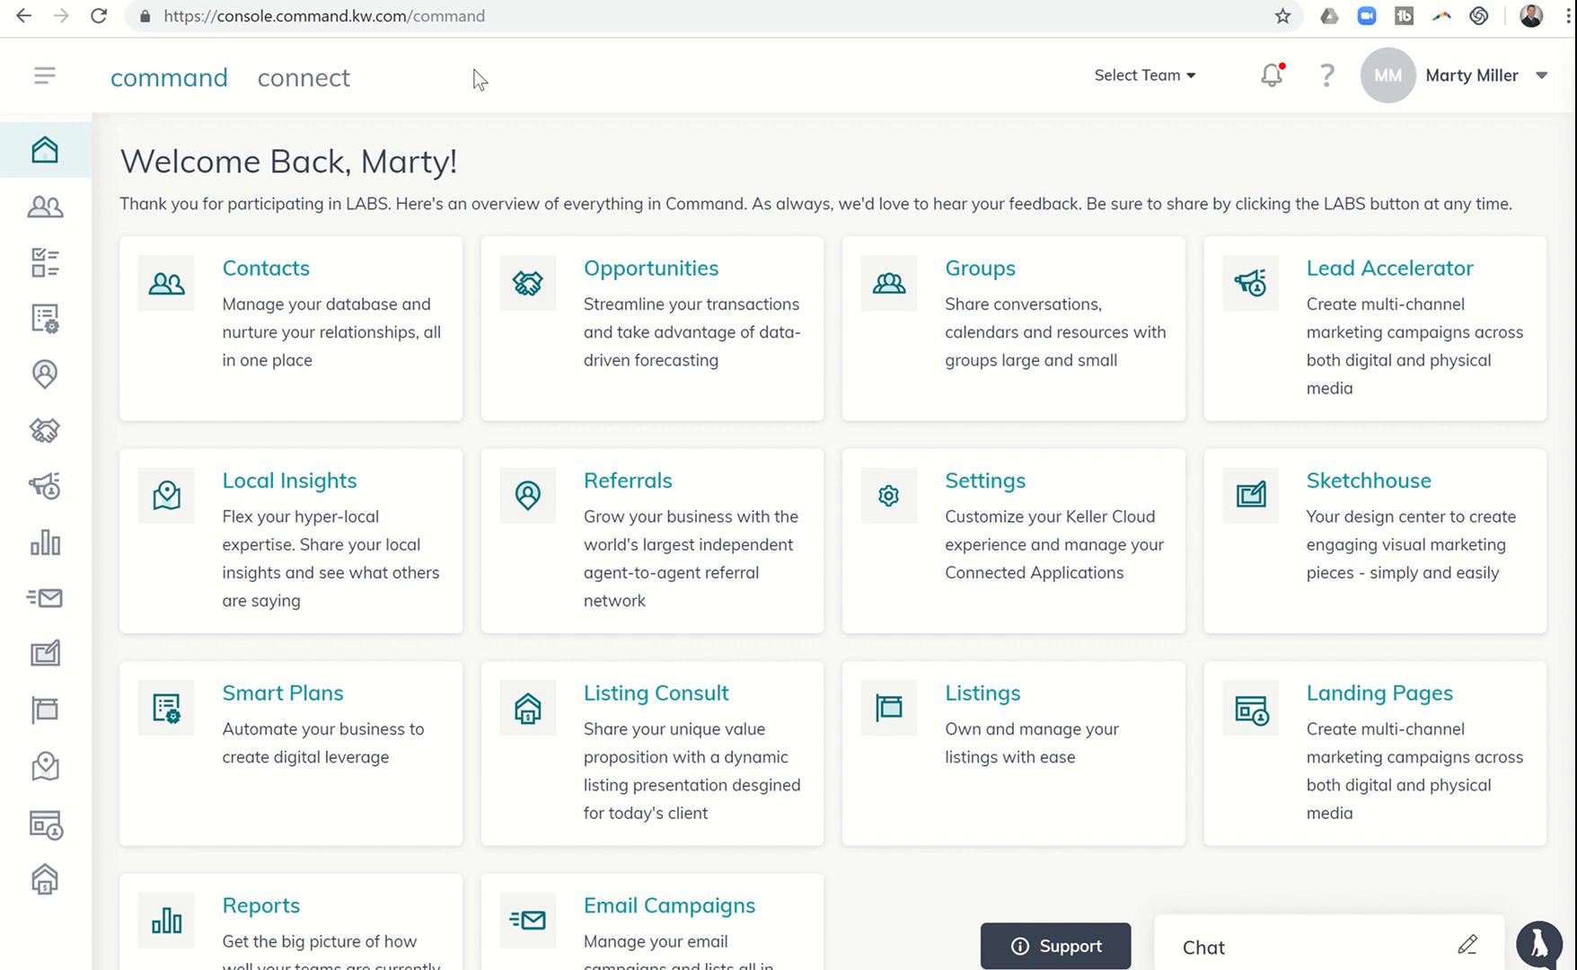
pyautogui.moveTo(639, 296)
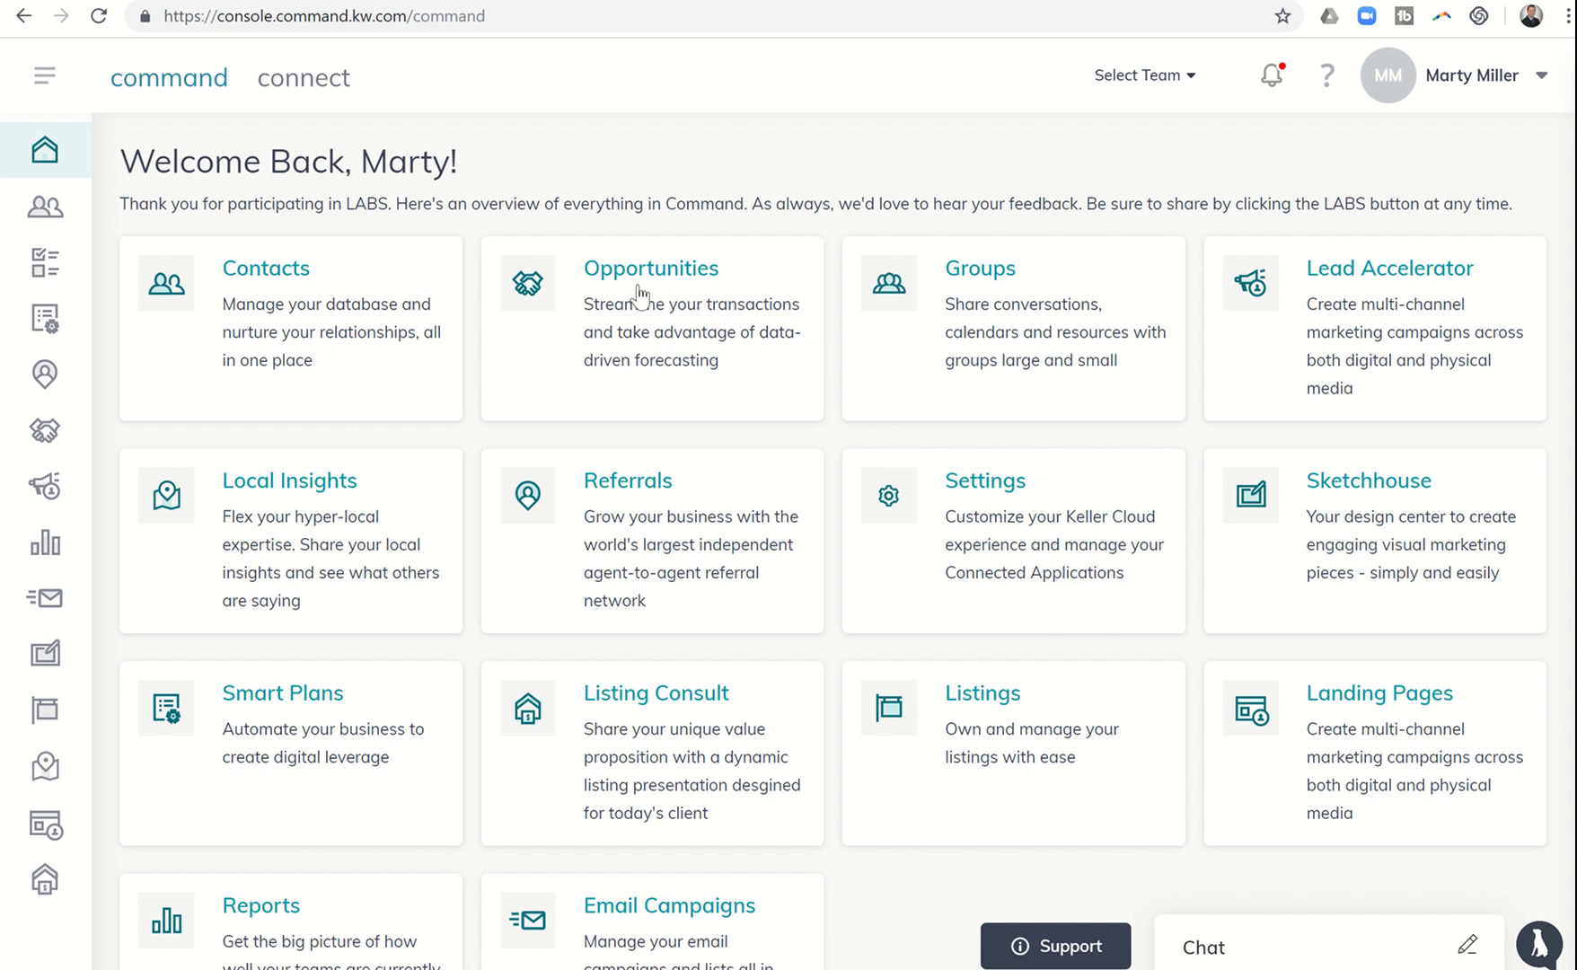
pyautogui.moveTo(427, 255)
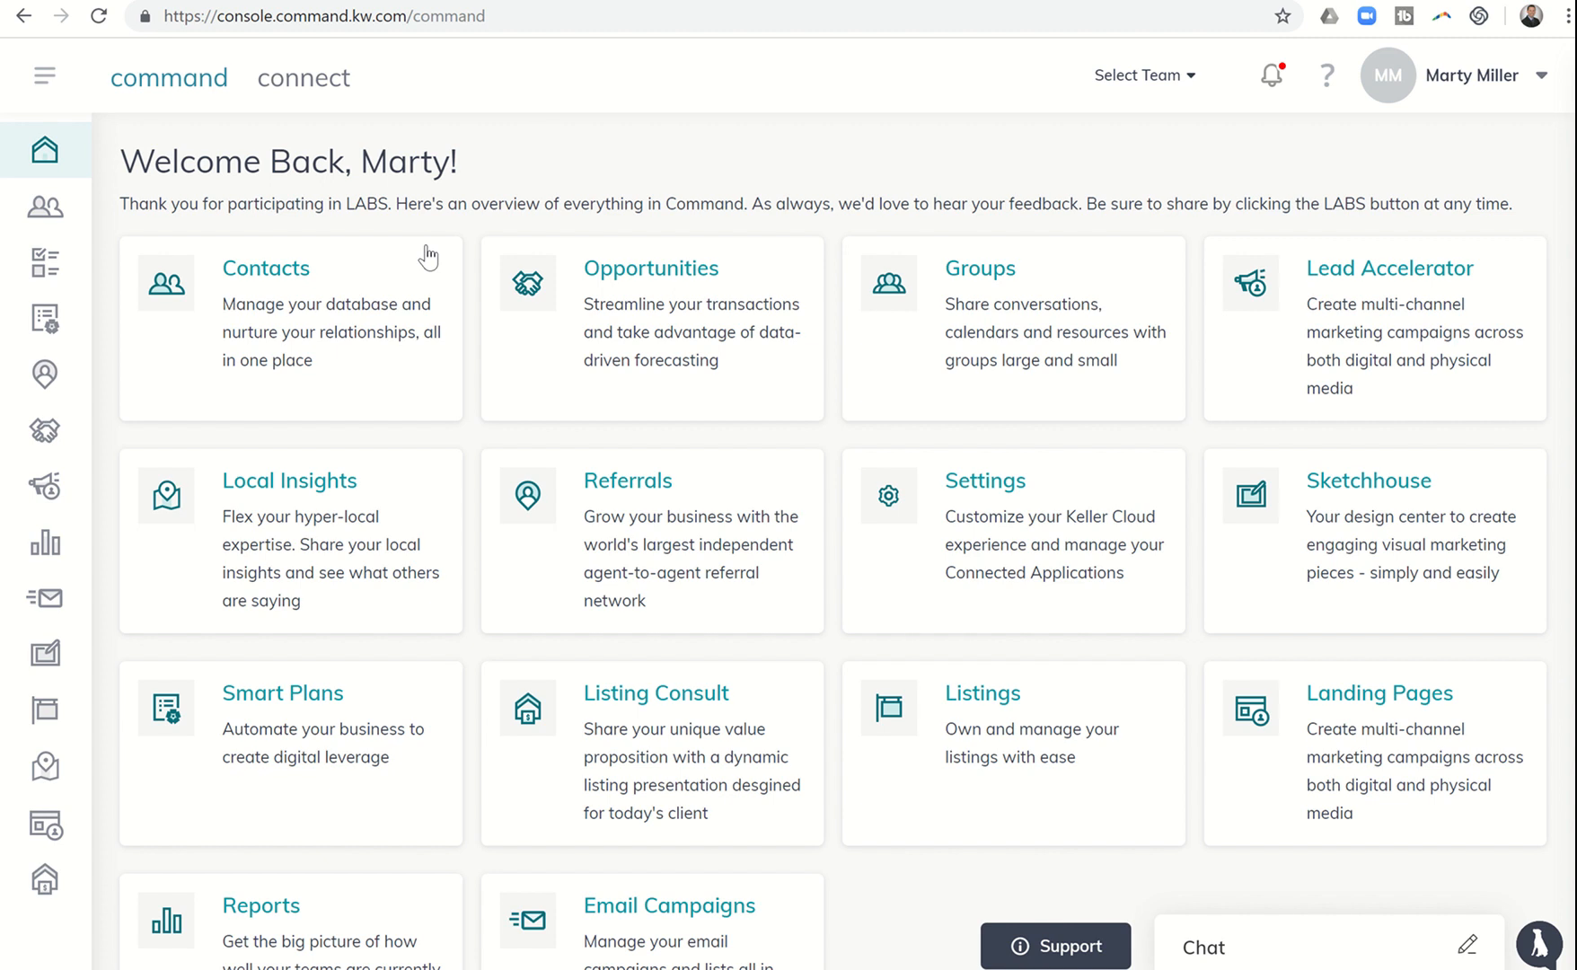
pyautogui.moveTo(559, 282)
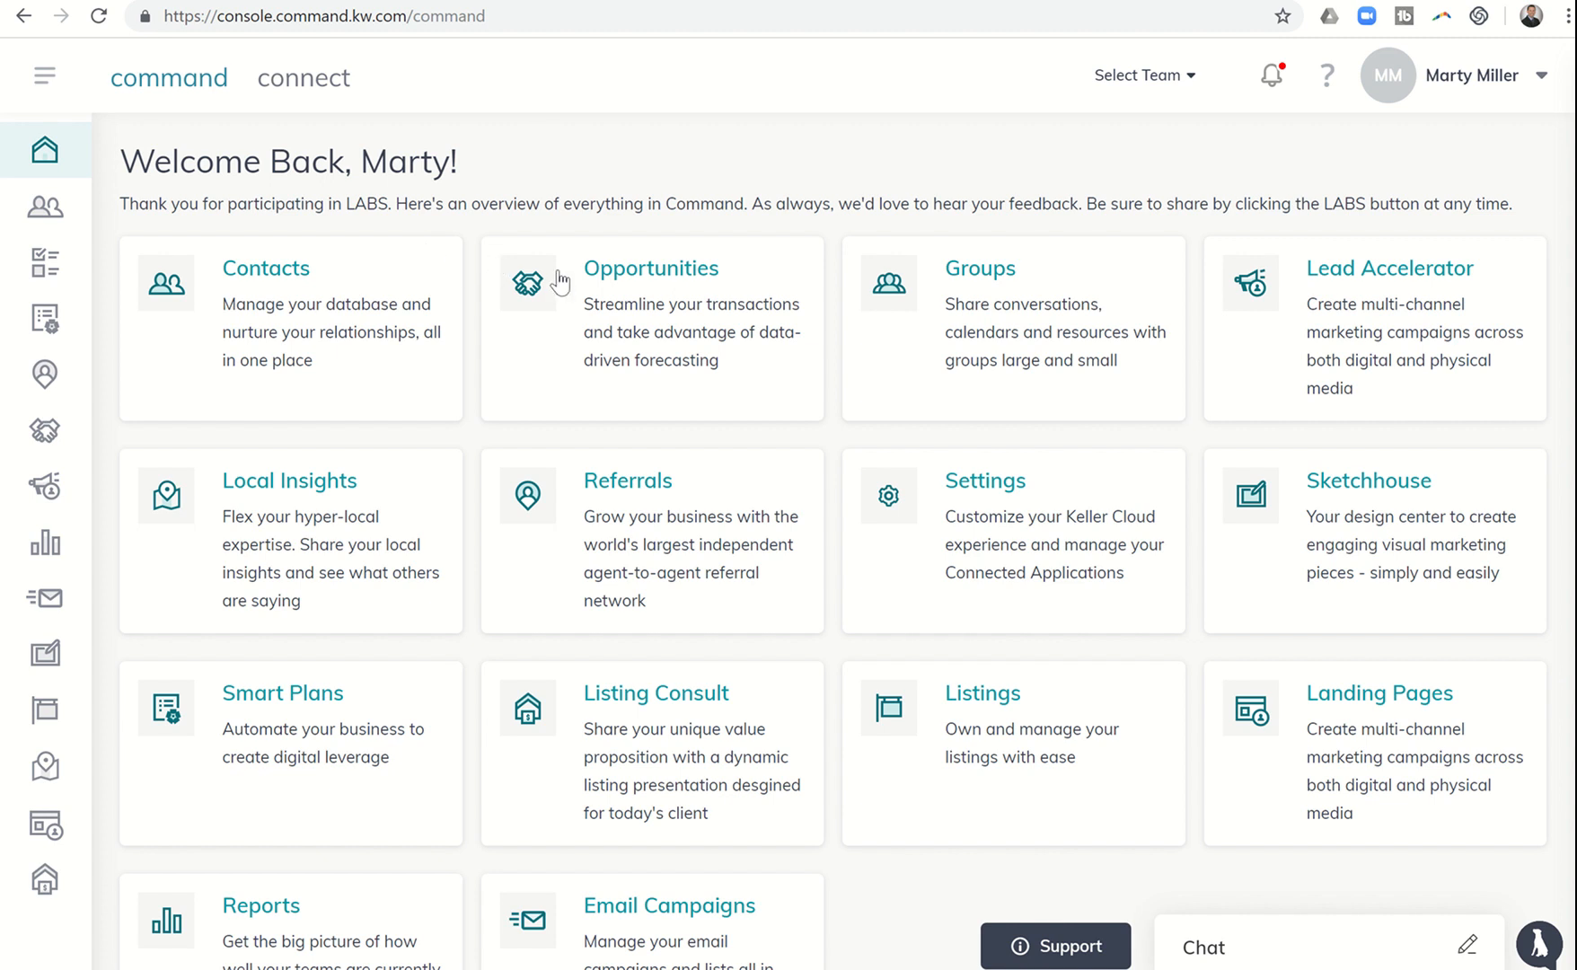
pyautogui.moveTo(636, 280)
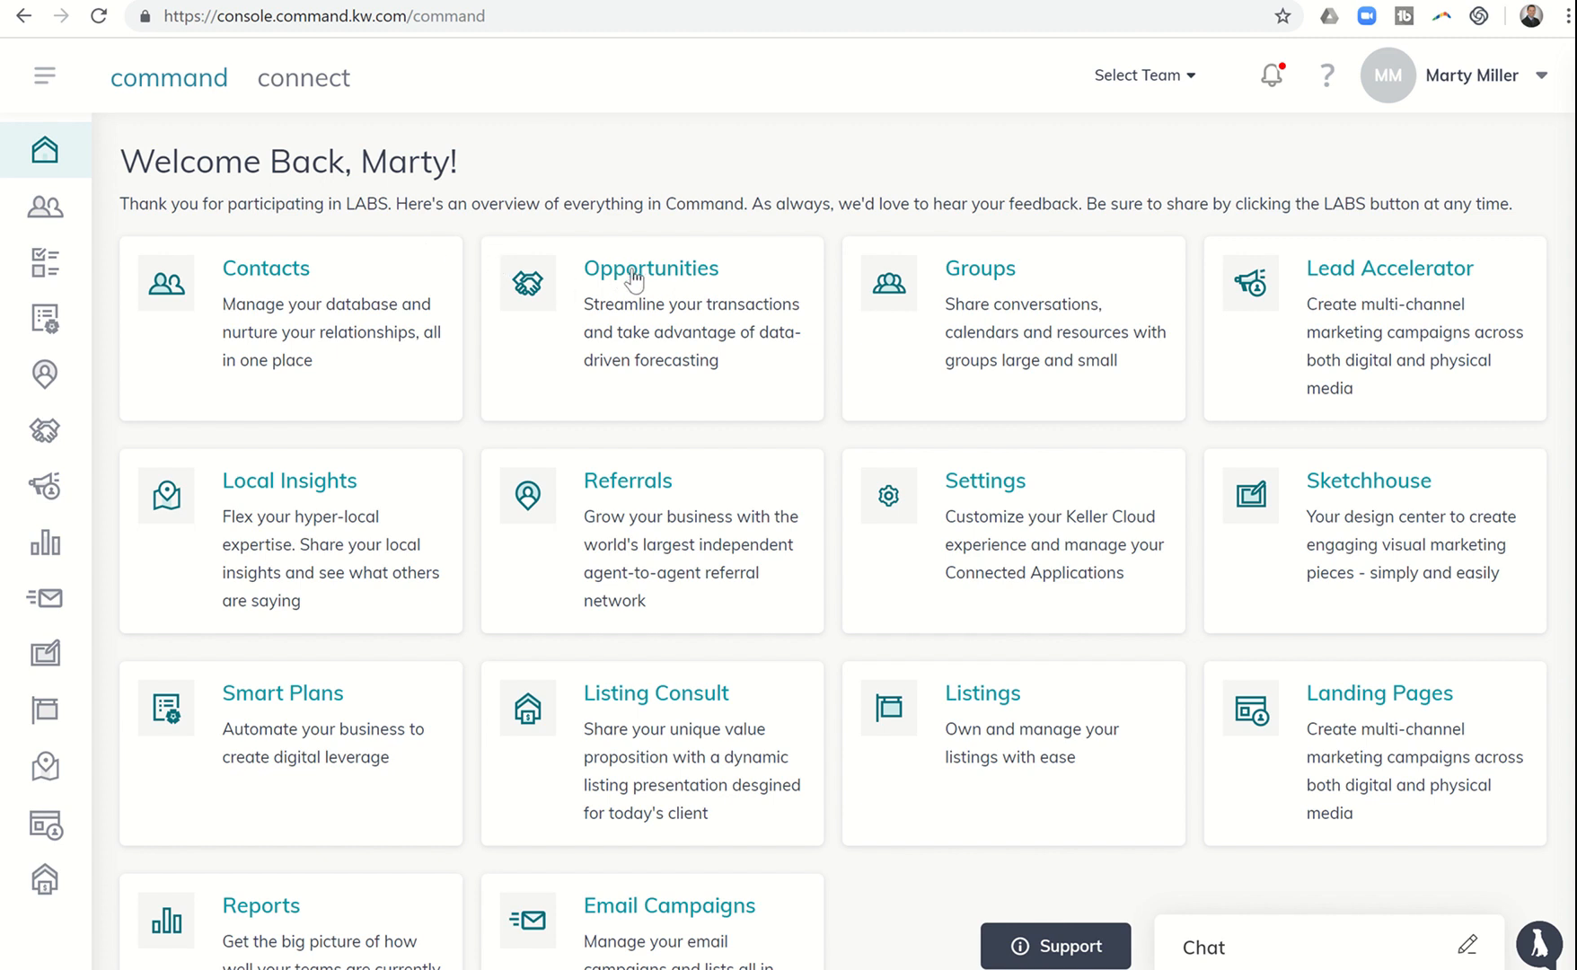
# - Go to the Opportunities area from the Command home dashboard
pyautogui.click(652, 269)
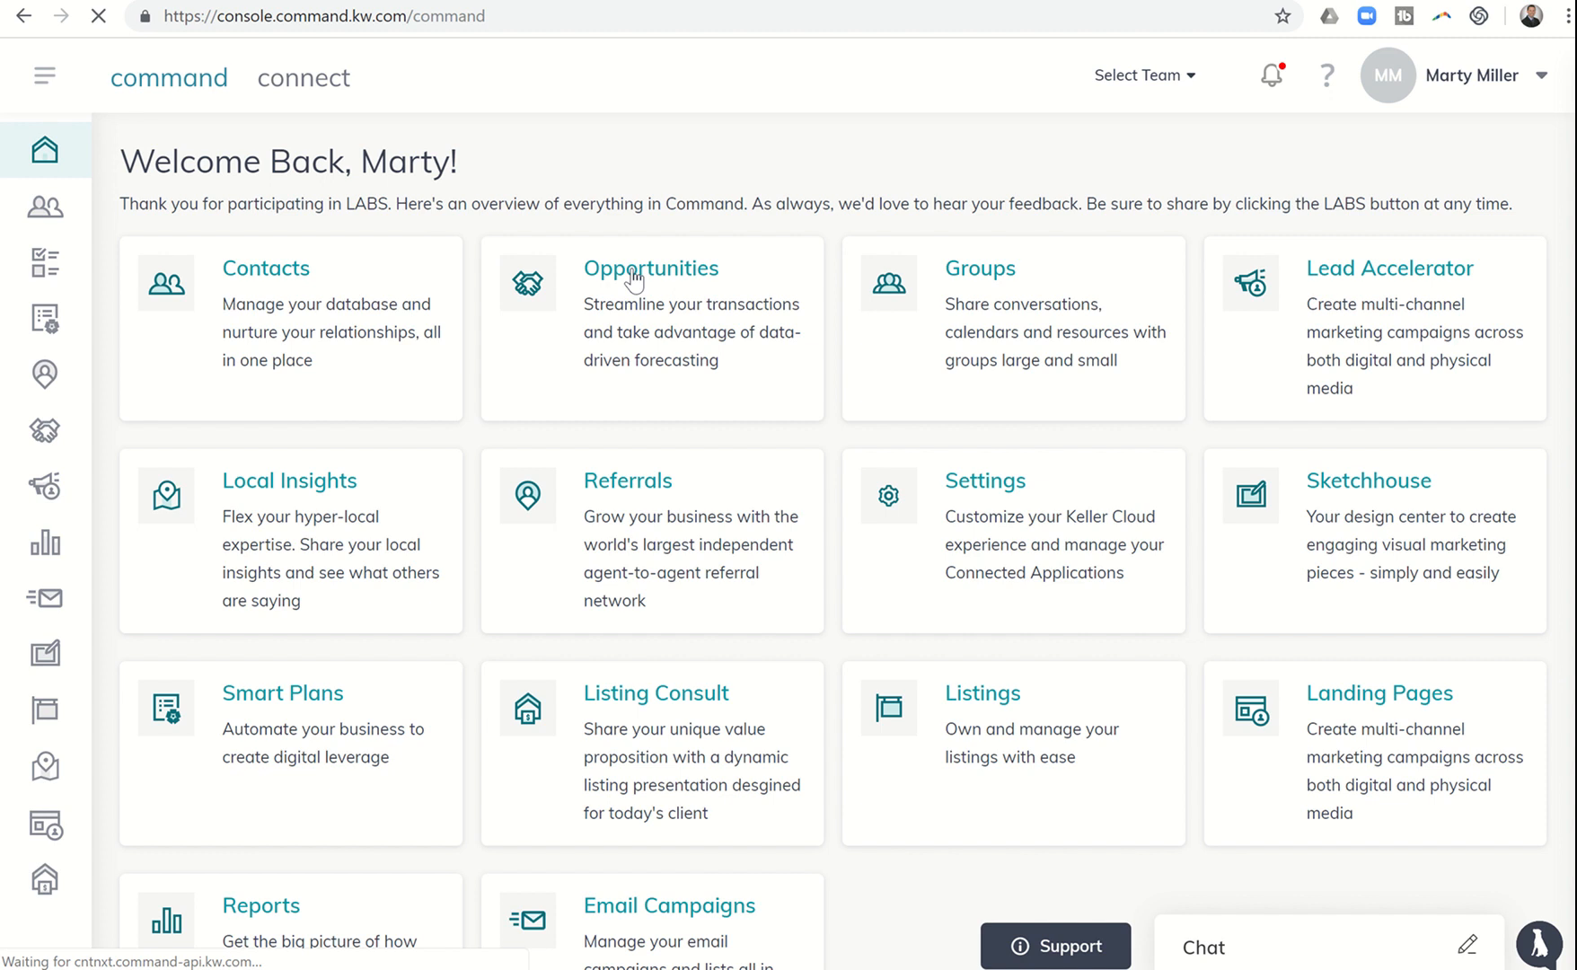
pyautogui.click(650, 267)
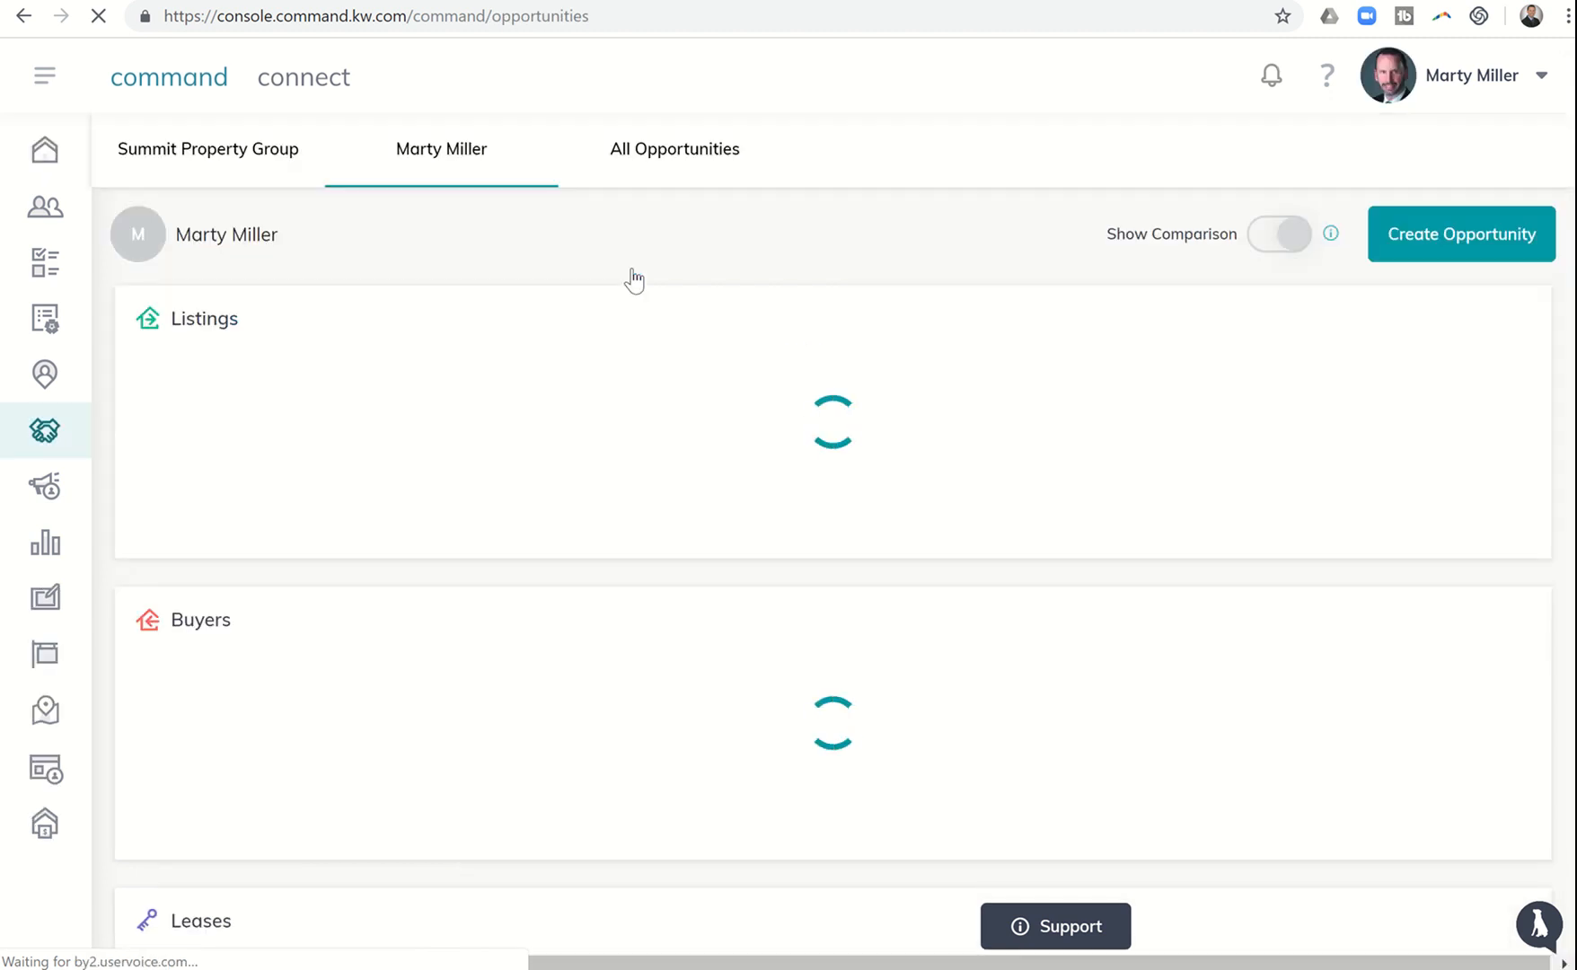
pyautogui.click(1278, 233)
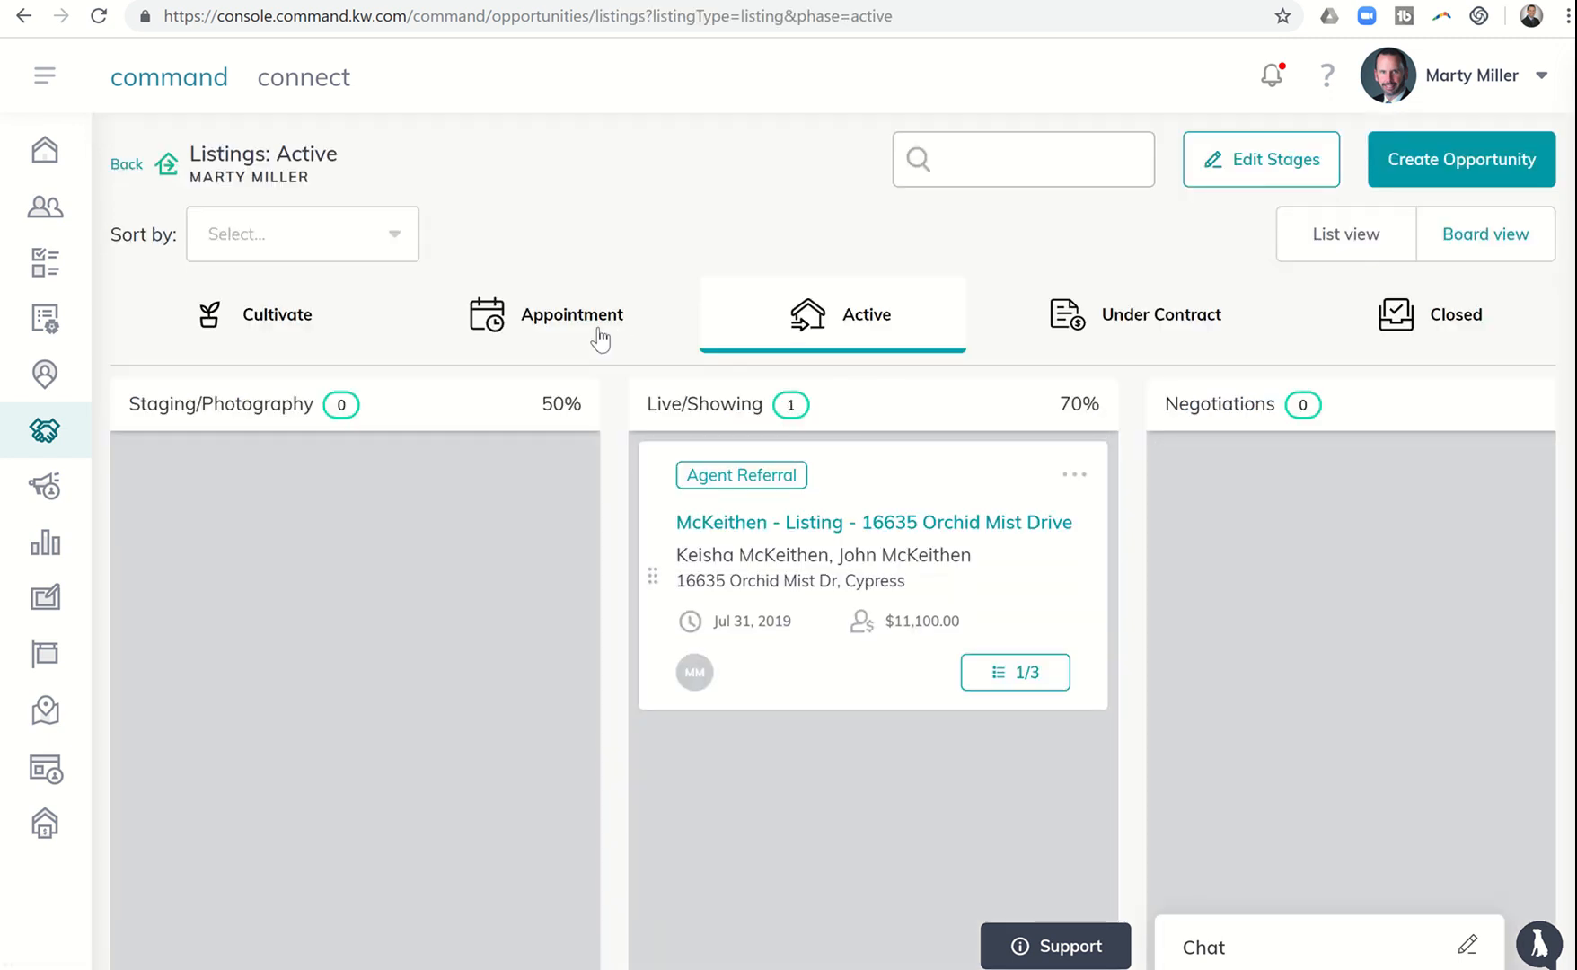
pyautogui.moveTo(783, 322)
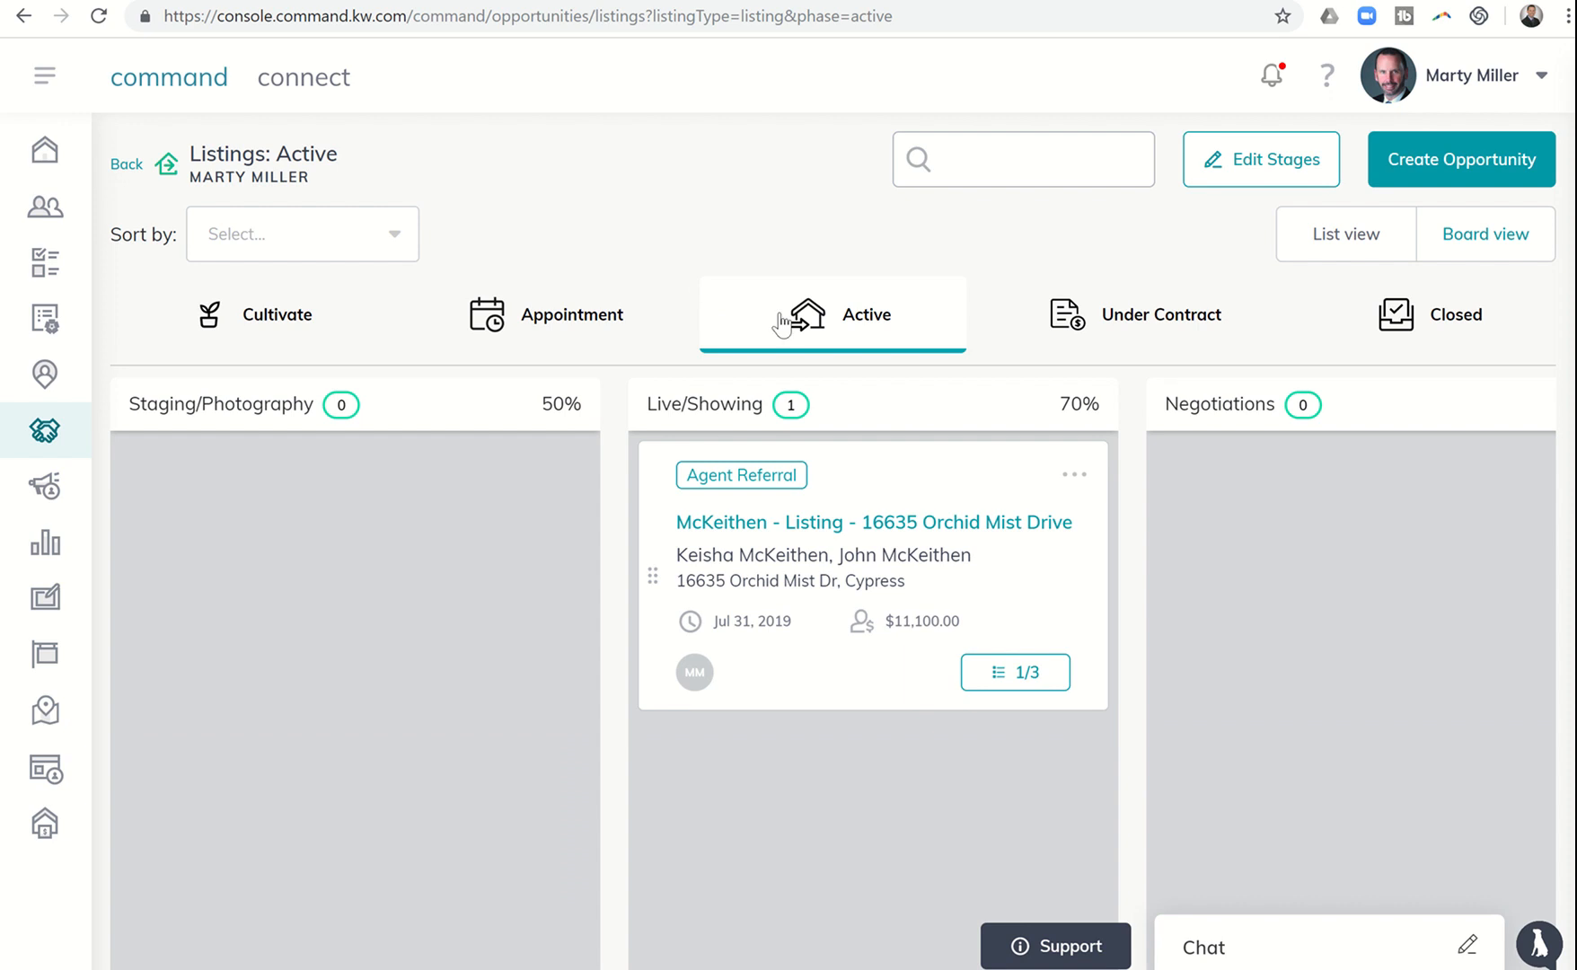
pyautogui.moveTo(736, 407)
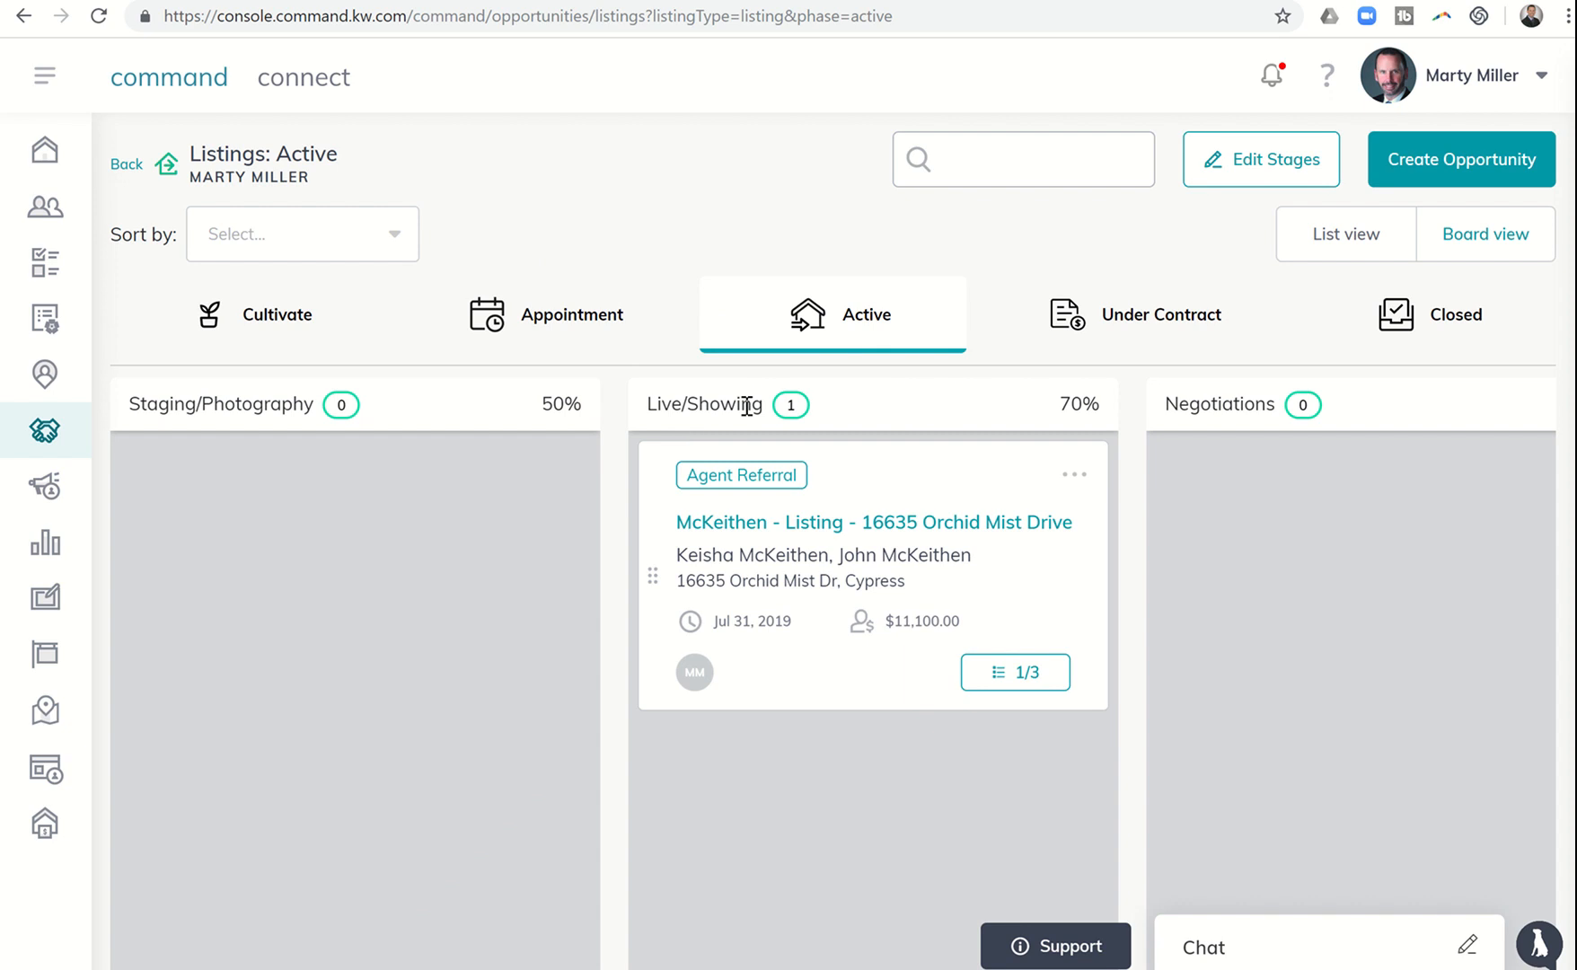
pyautogui.moveTo(876, 417)
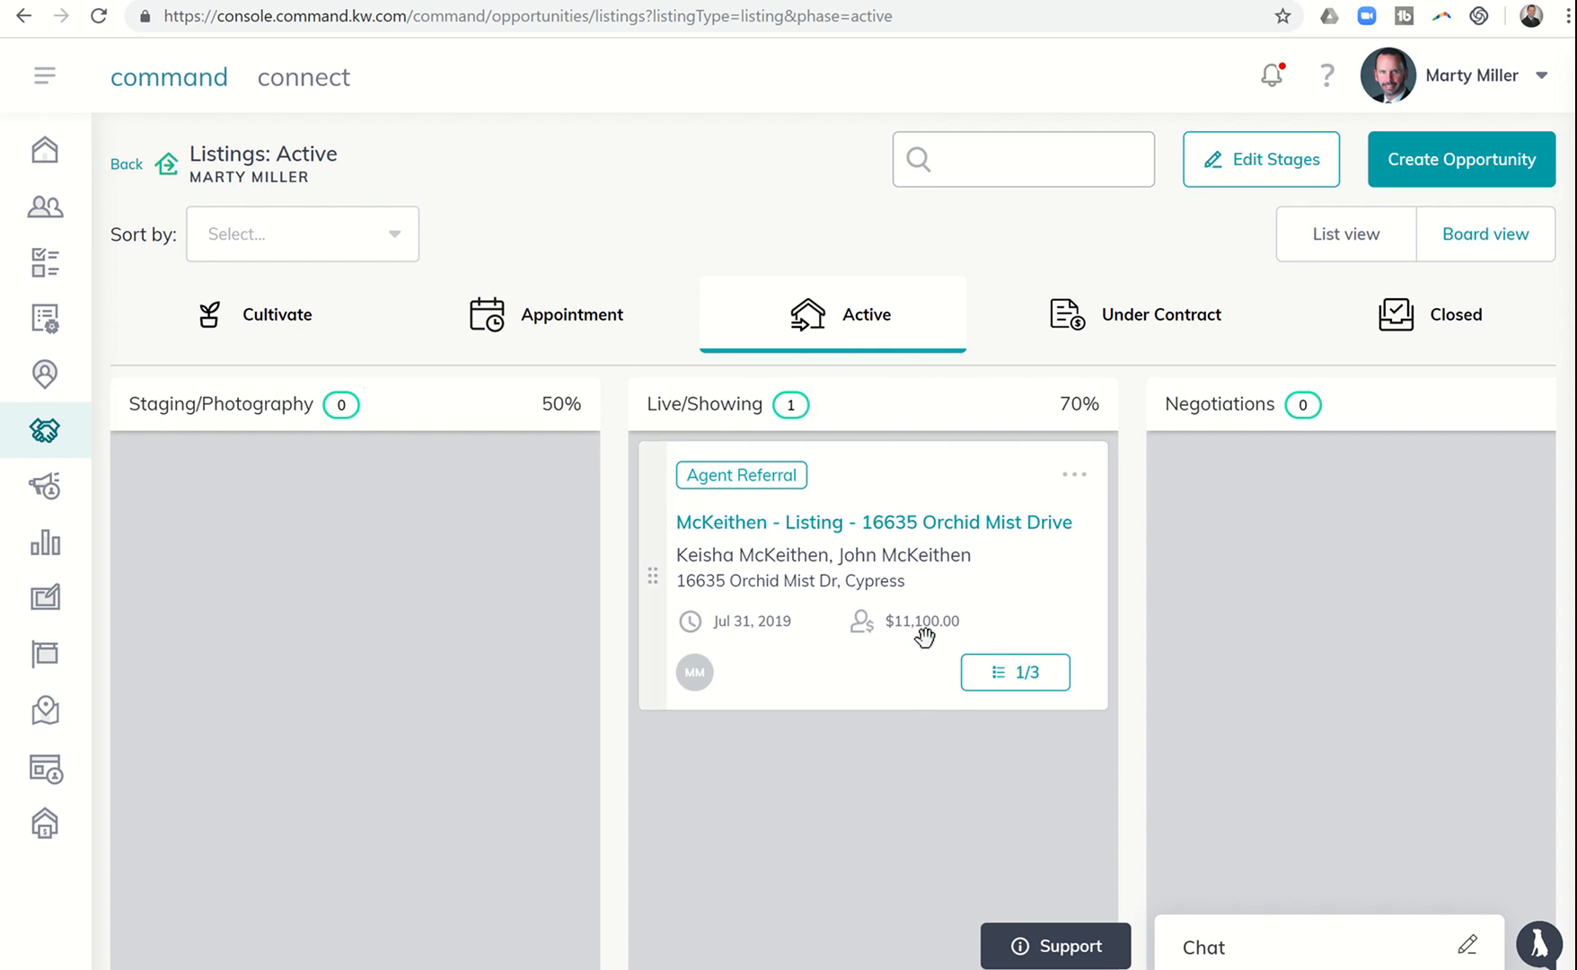
# - Bring up the McKeithen listing's Live/Showing checklist from its 1/3 counter
pyautogui.click(1013, 671)
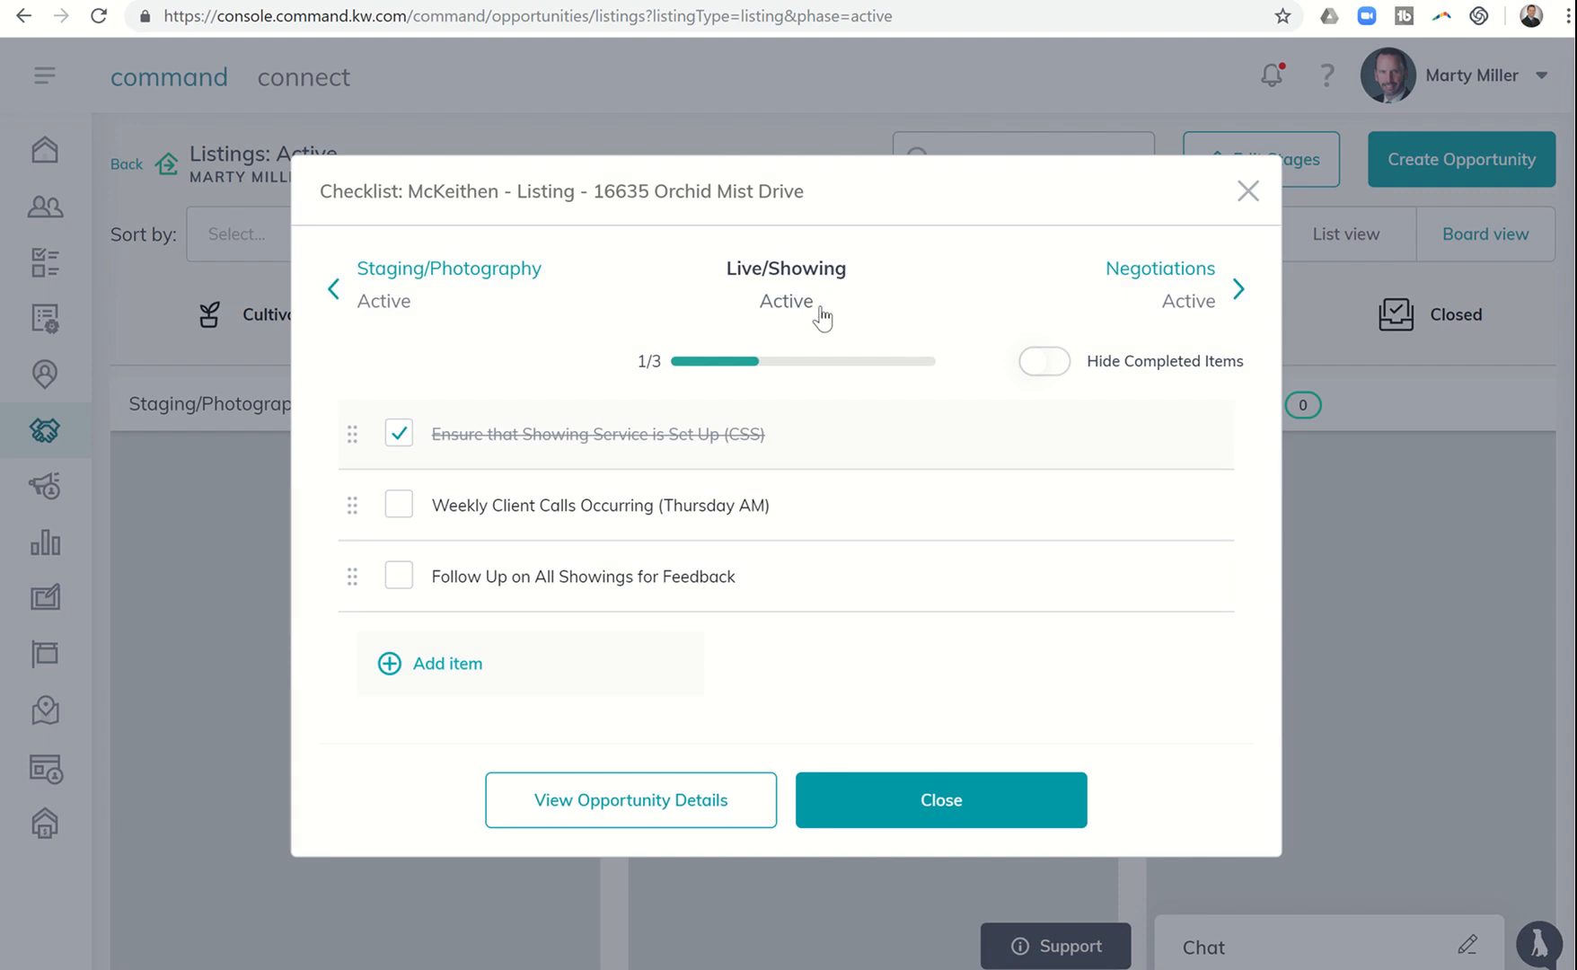
pyautogui.moveTo(819, 303)
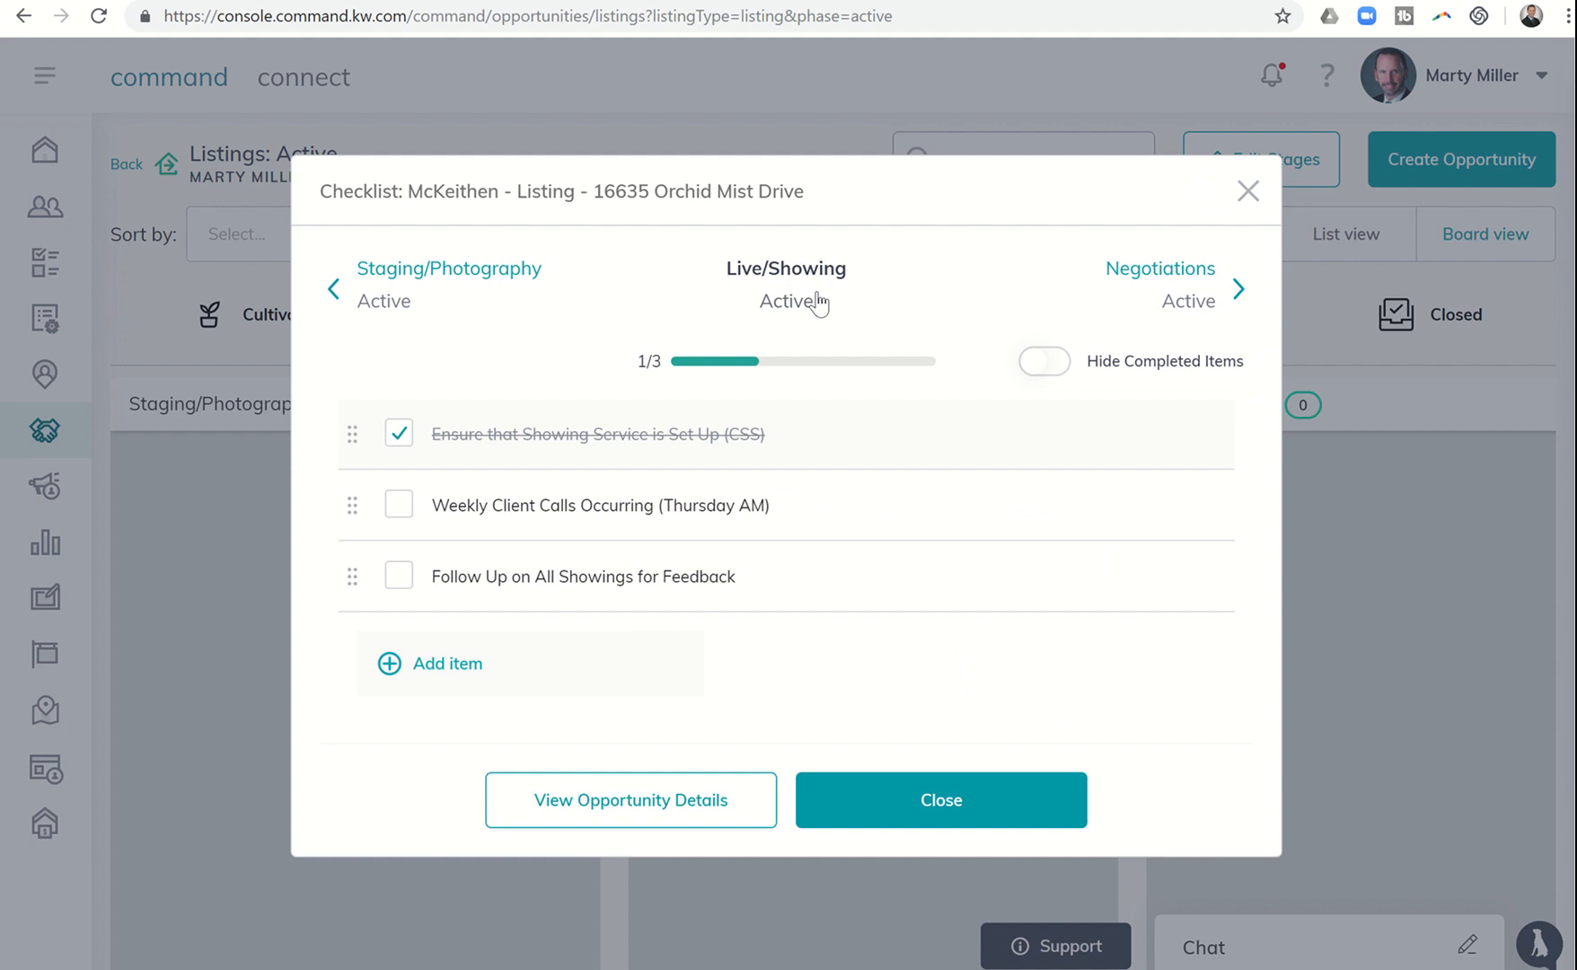
pyautogui.moveTo(811, 314)
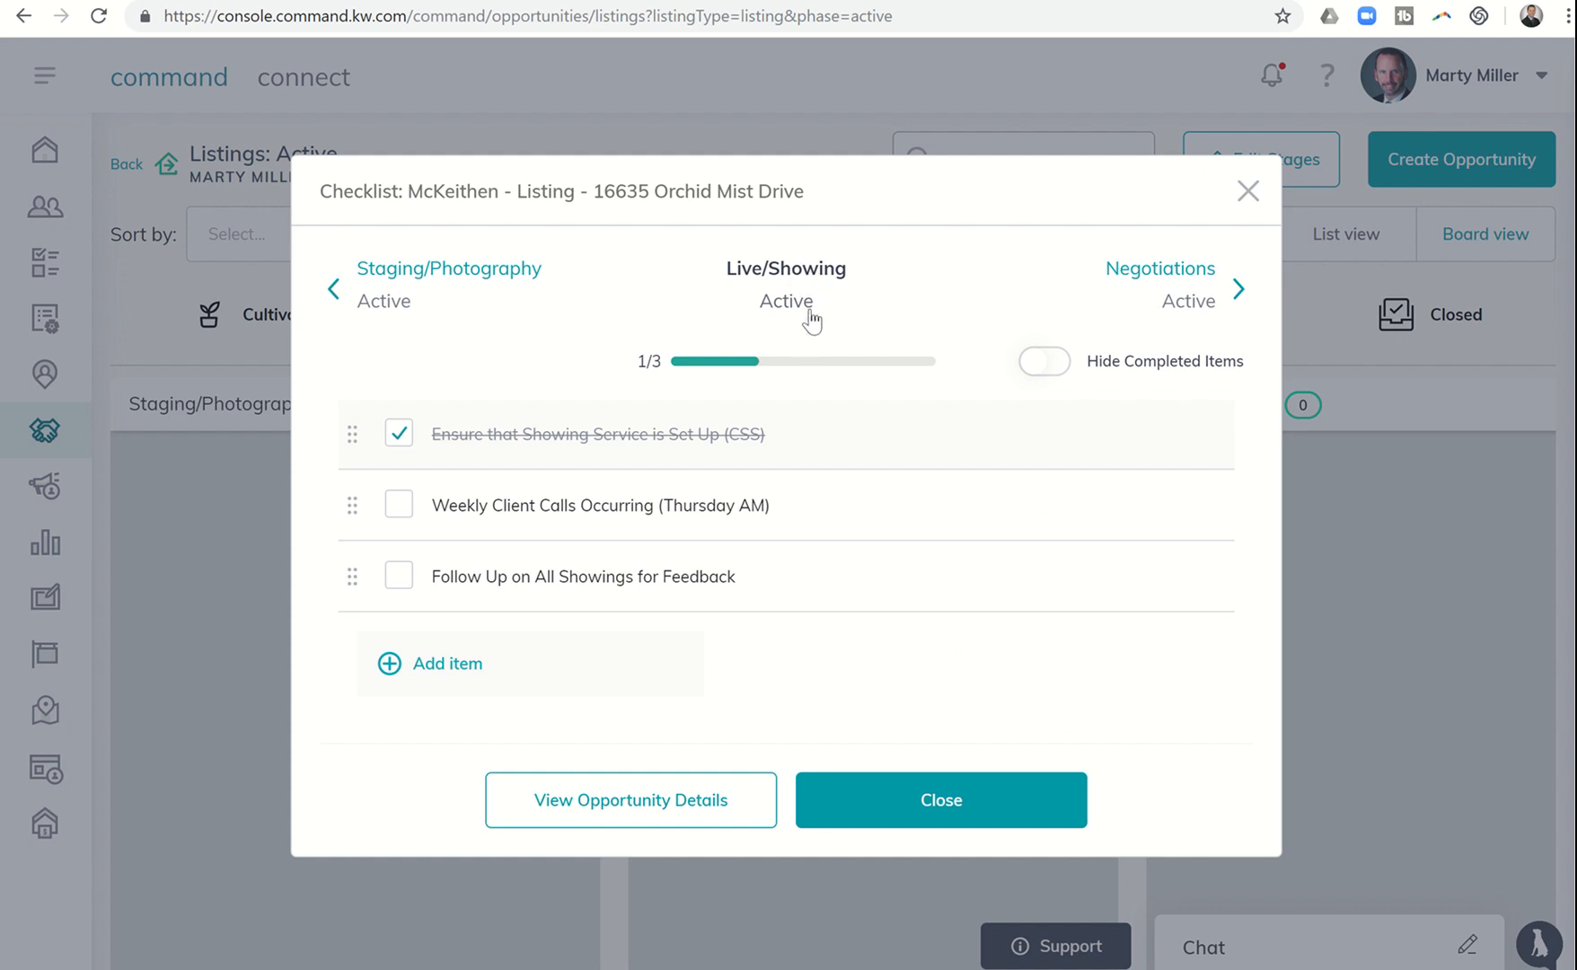
pyautogui.moveTo(778, 542)
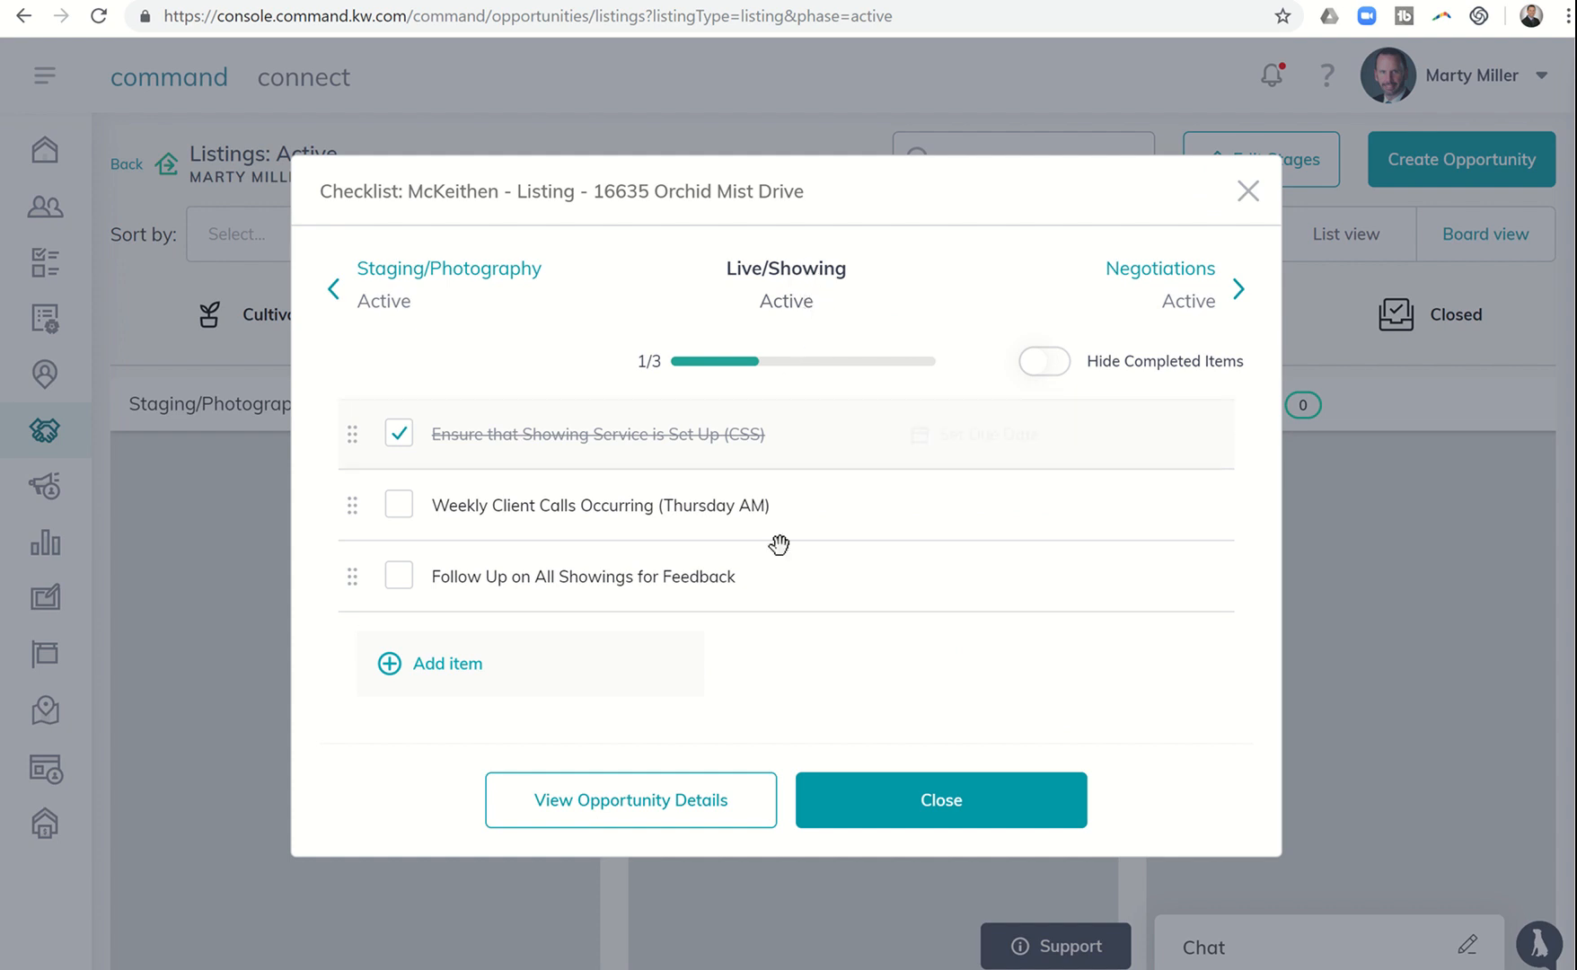
pyautogui.moveTo(808, 593)
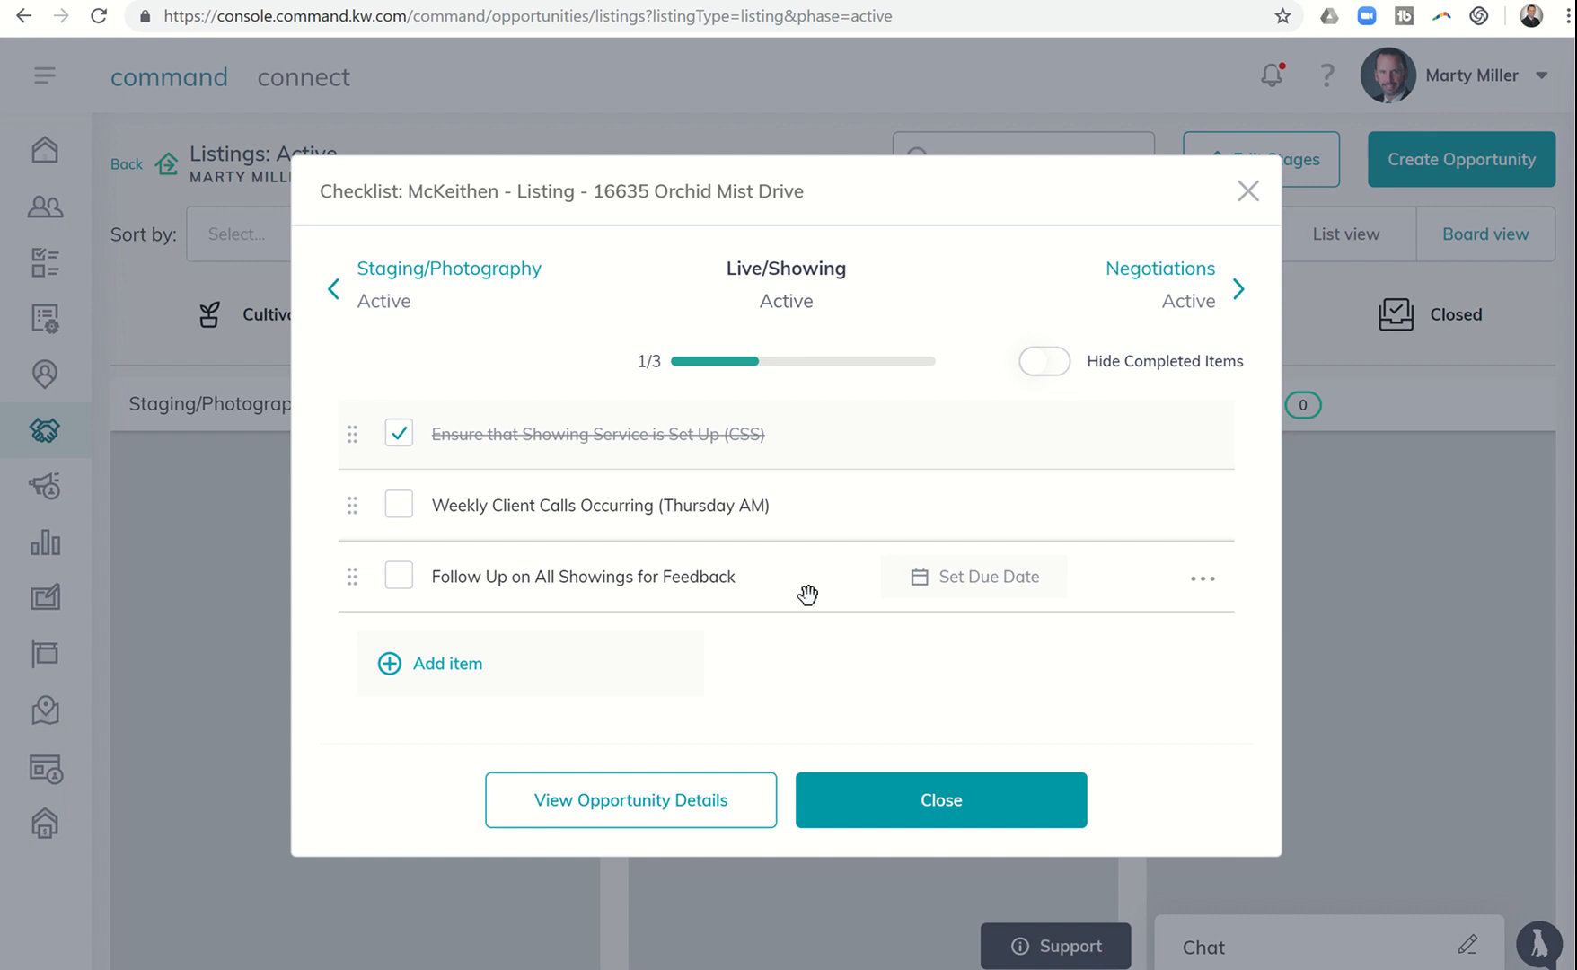
pyautogui.moveTo(456, 673)
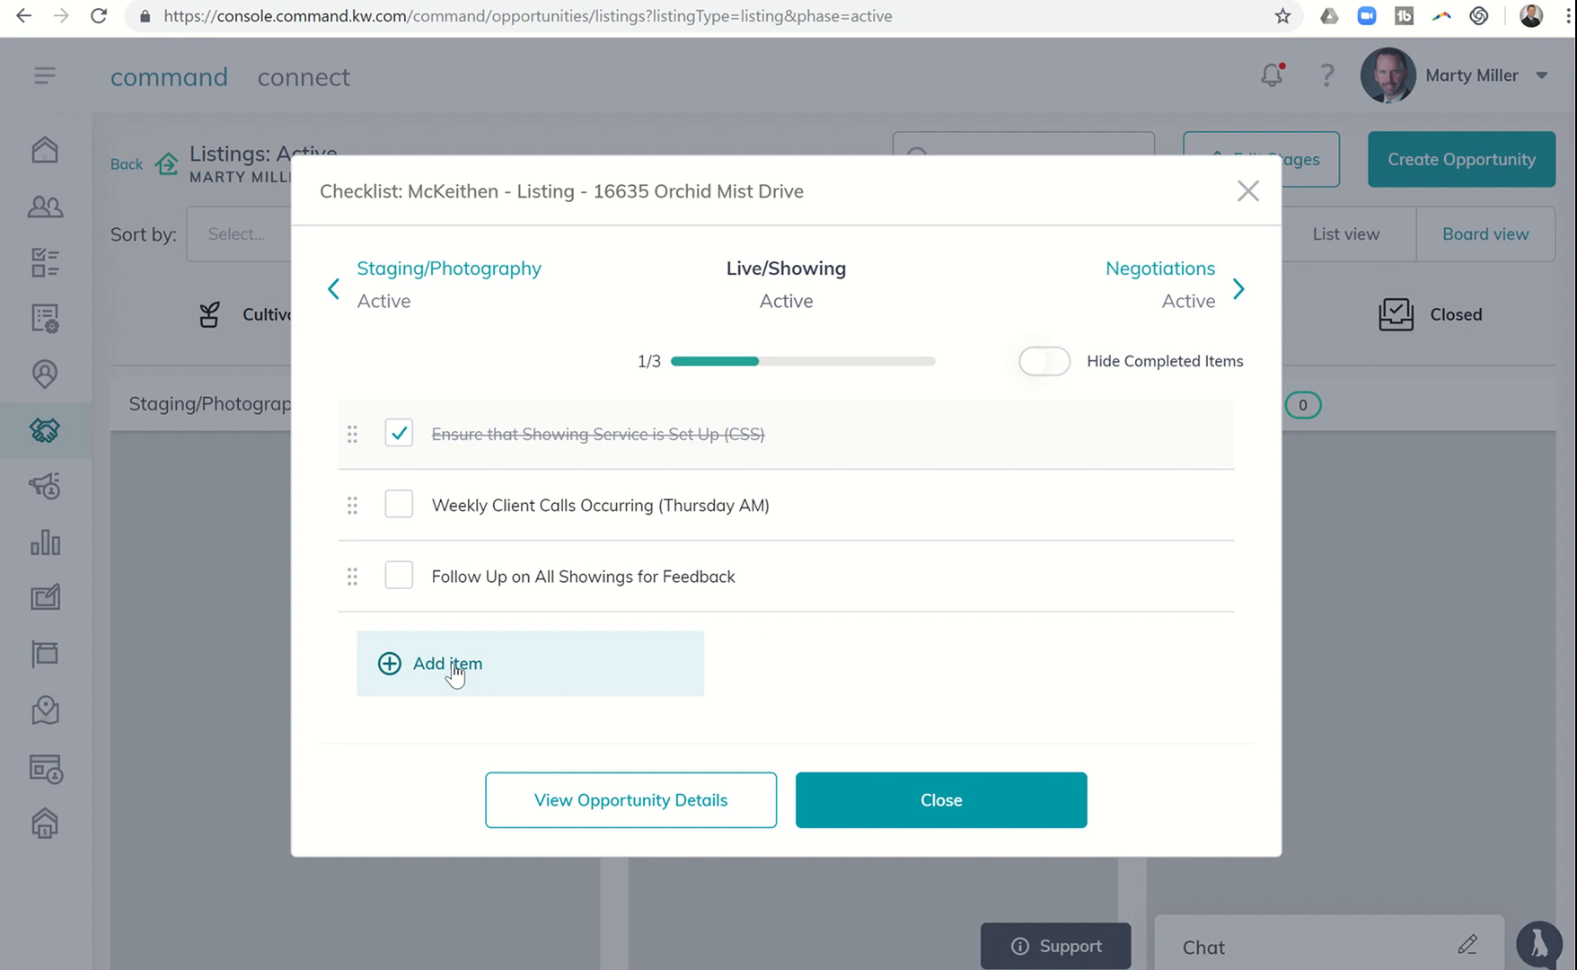
# - Add a new checklist item named 'Meet Painters at the House', not yet saved
pyautogui.click(447, 662)
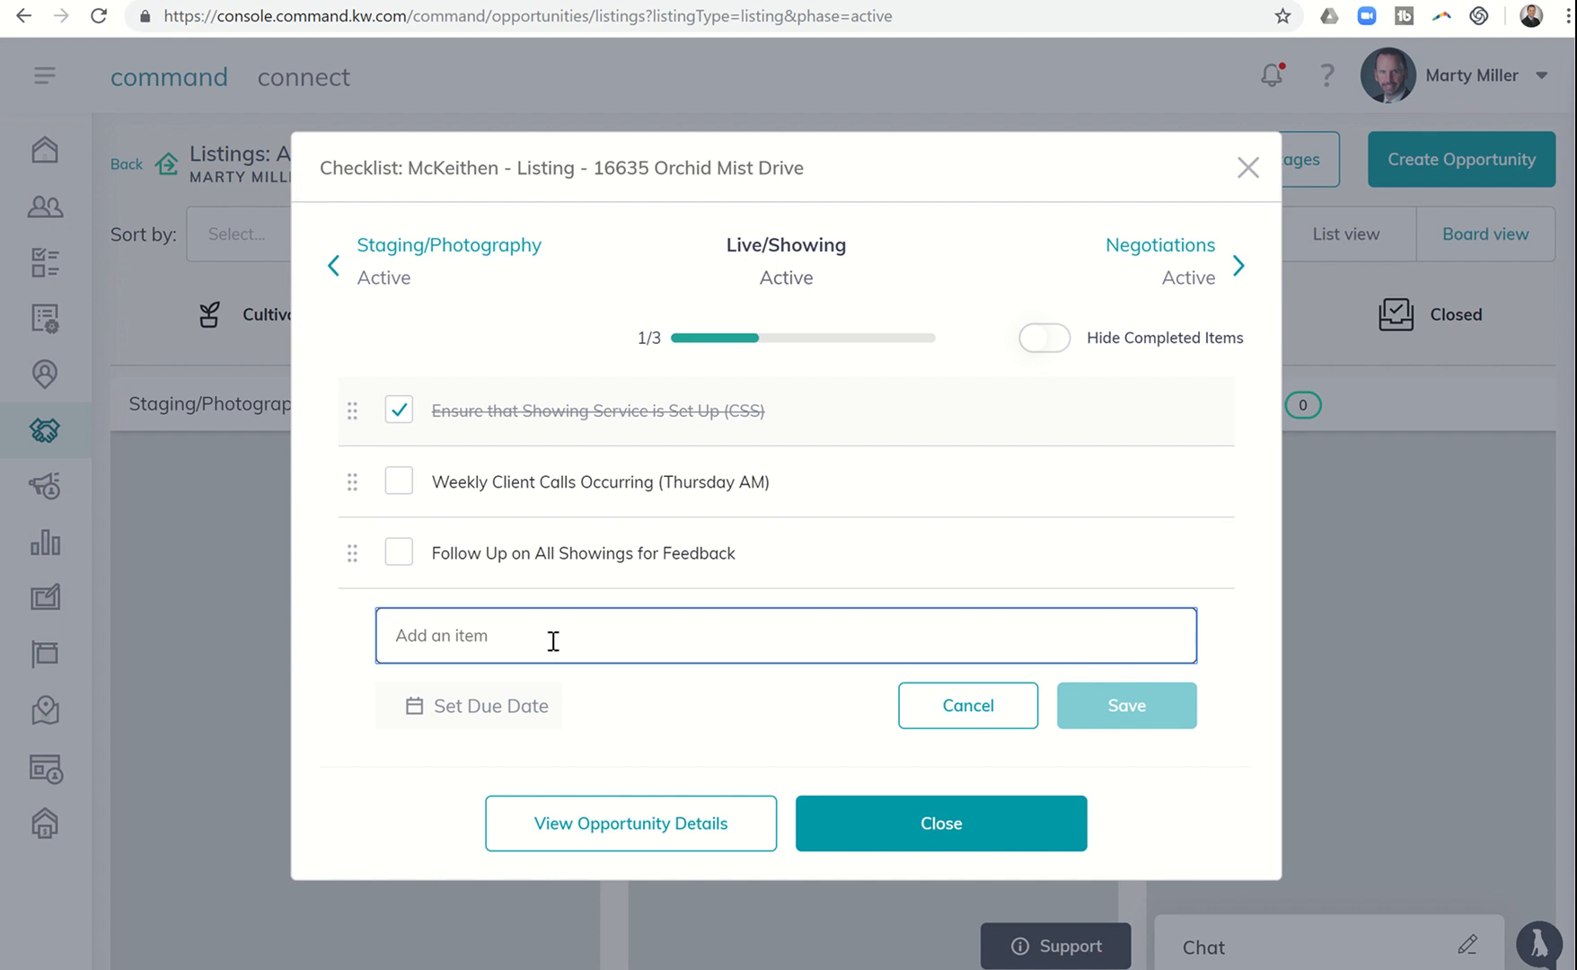
pyautogui.write('Meet Painters at th')
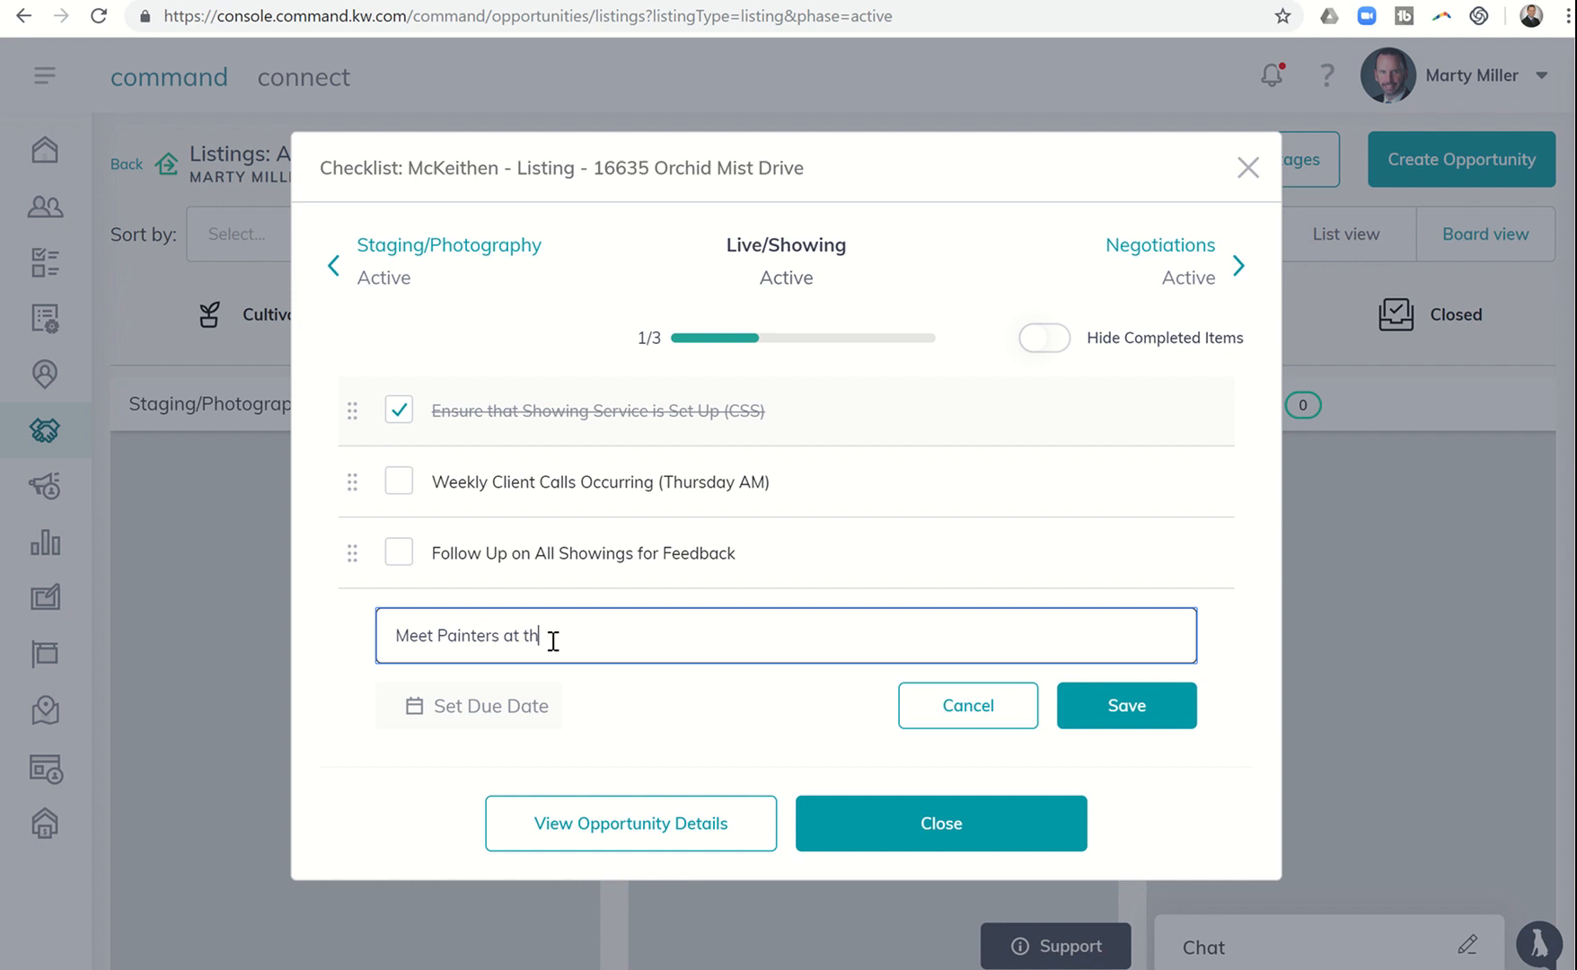
pyautogui.write('e House')
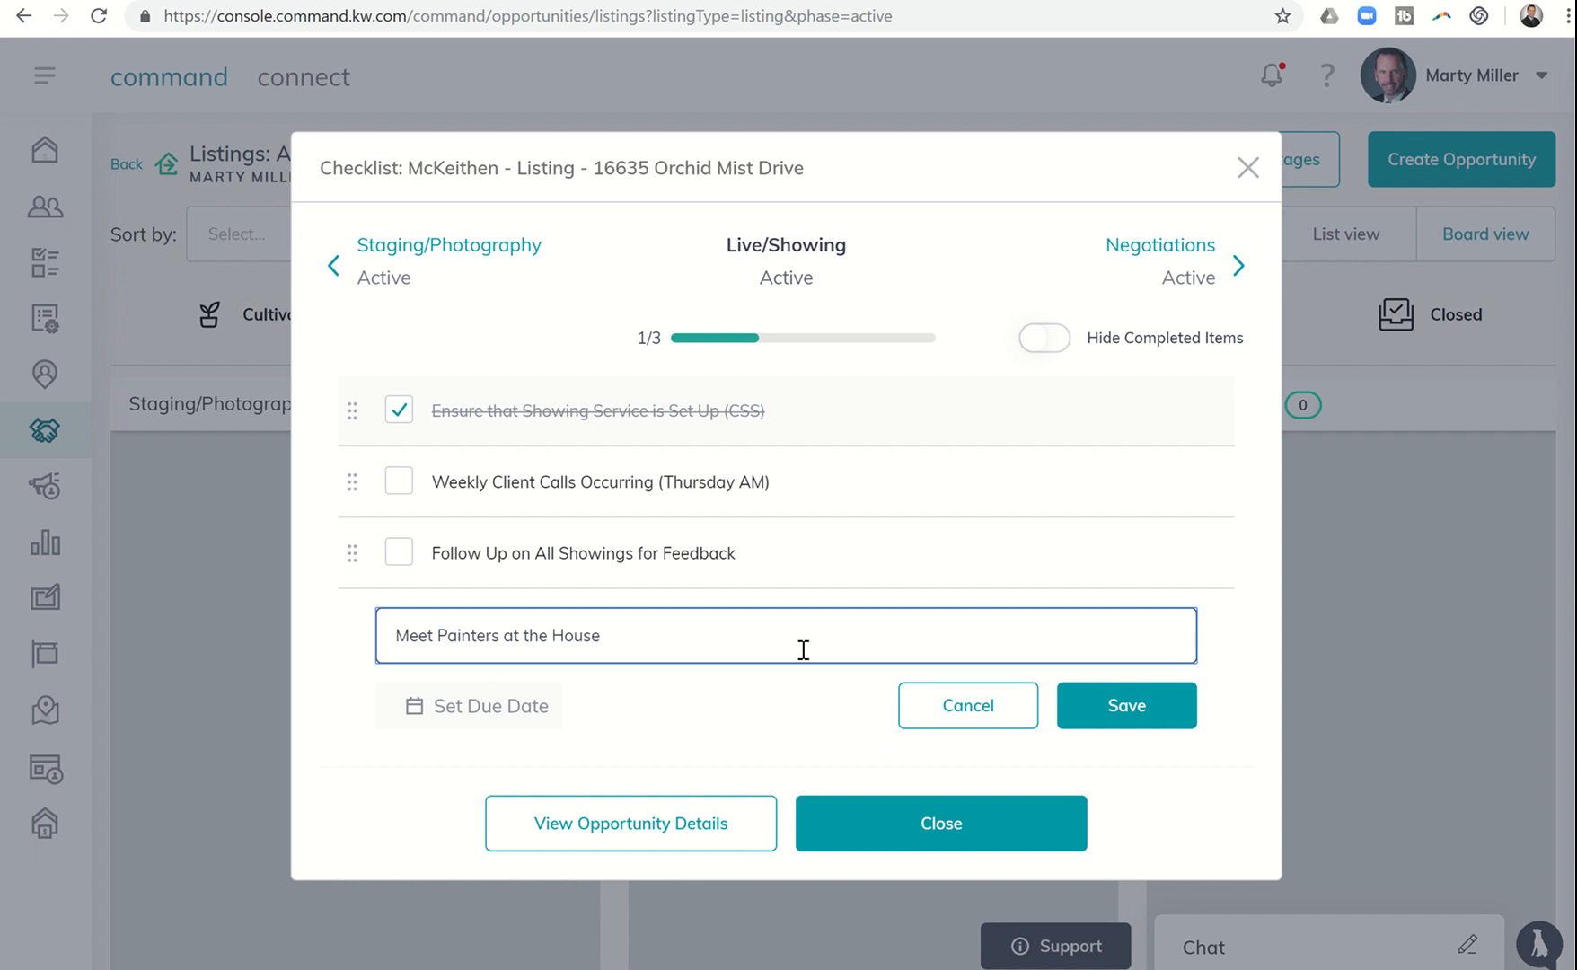
# - Give the new item a due date of August 4 at 8:00 AM and confirm it
pyautogui.click(469, 706)
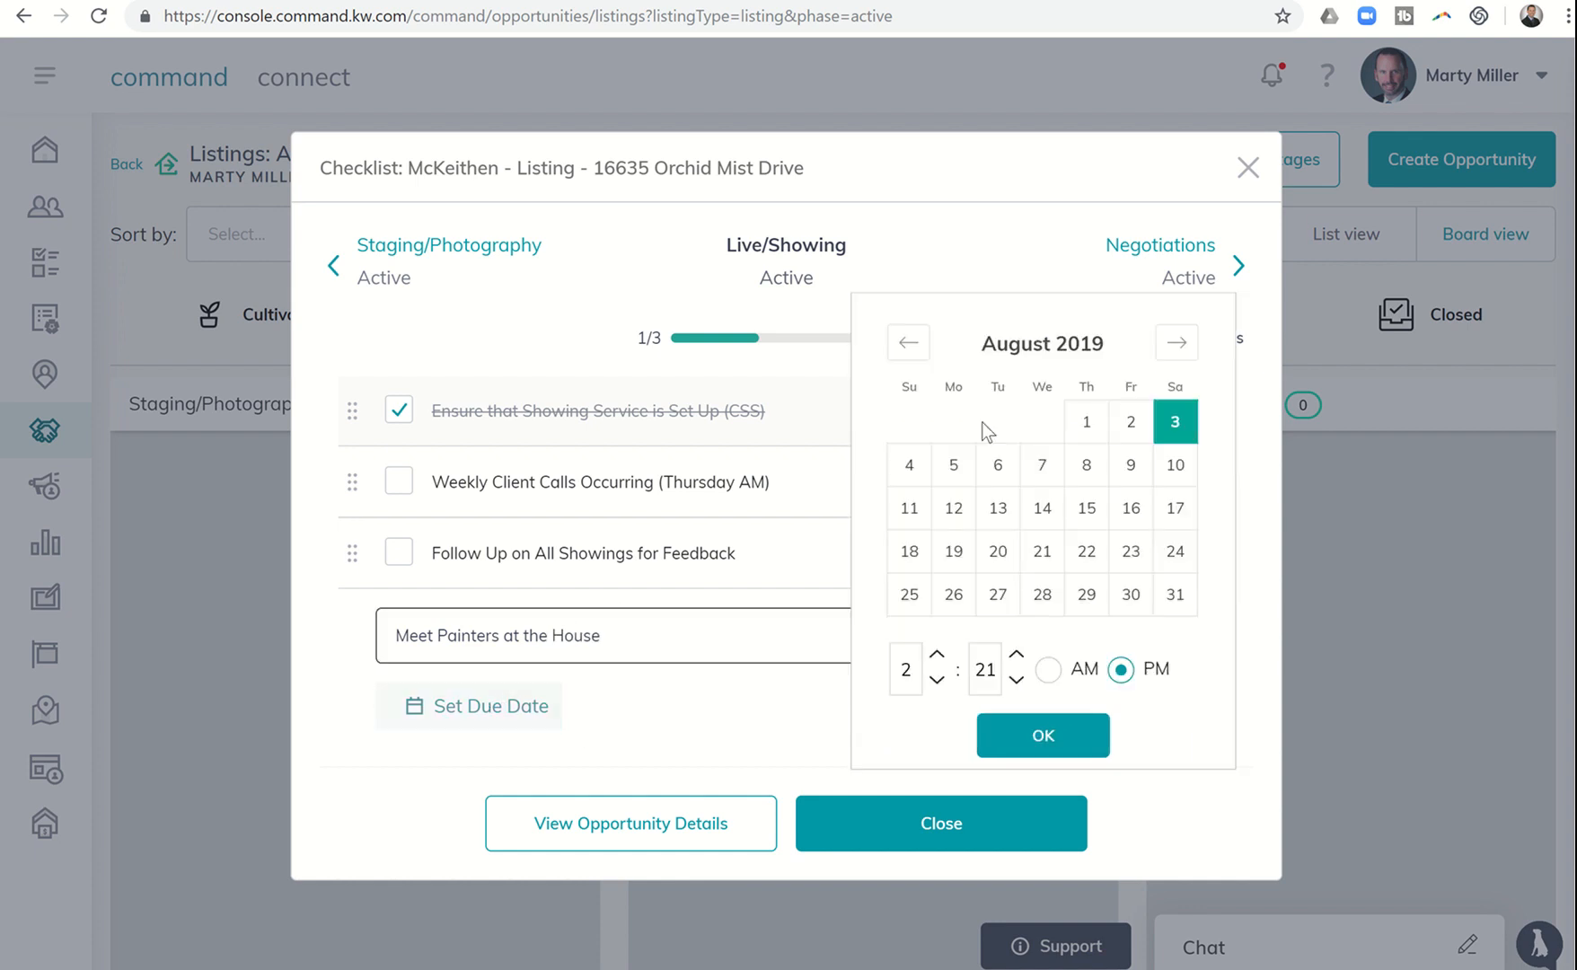
pyautogui.click(907, 463)
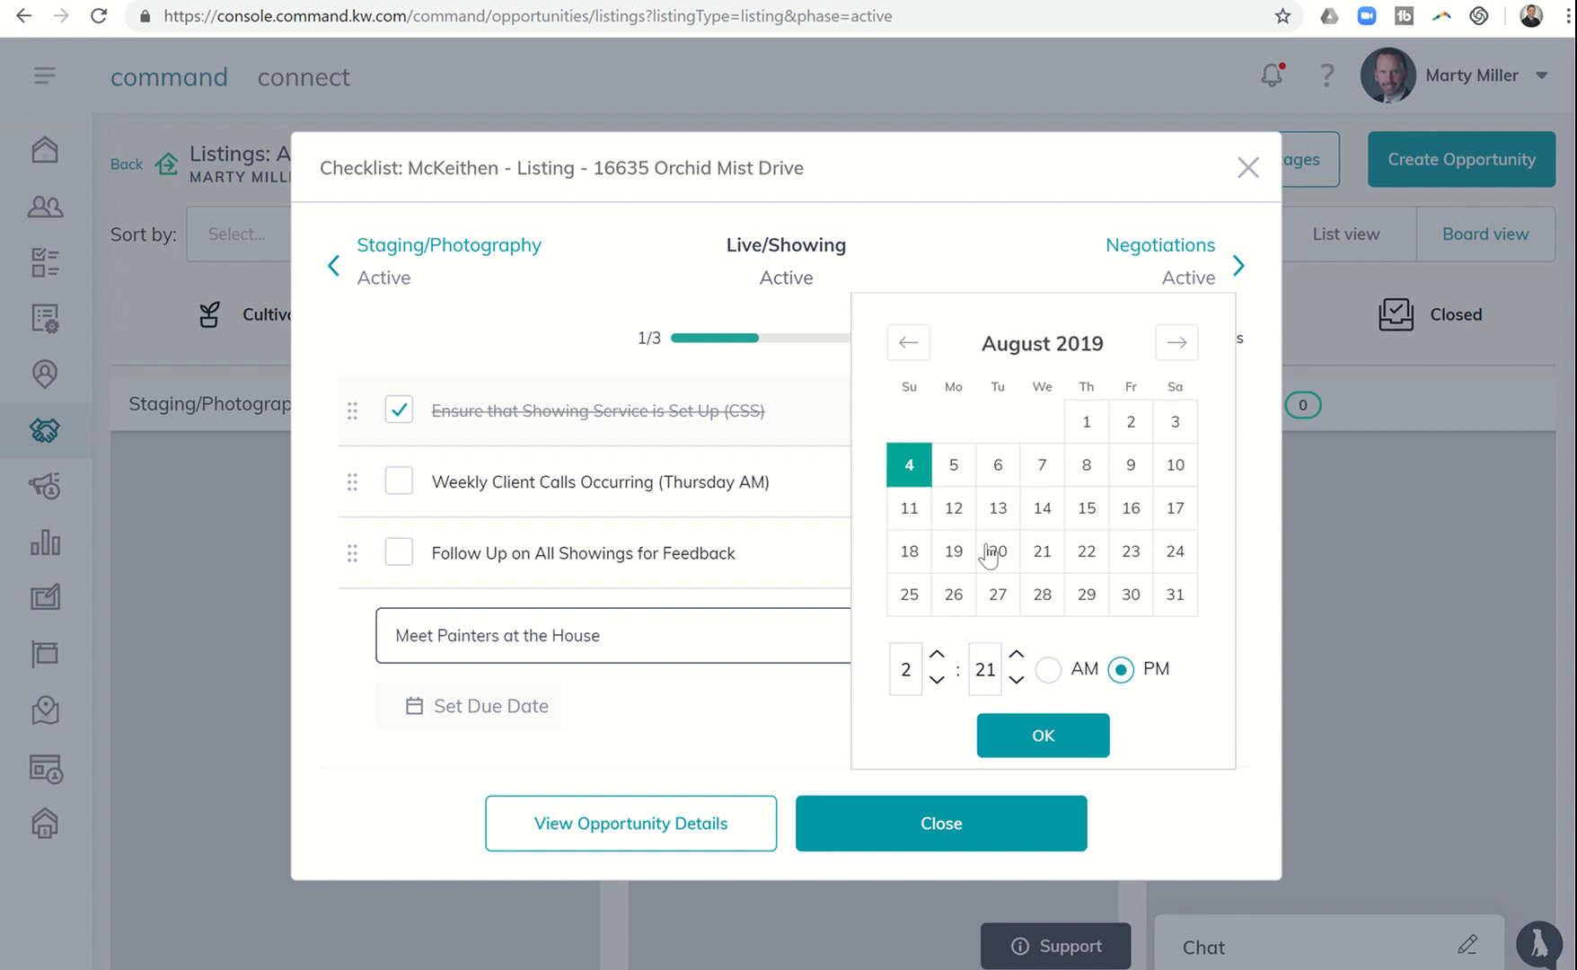
pyautogui.click(938, 684)
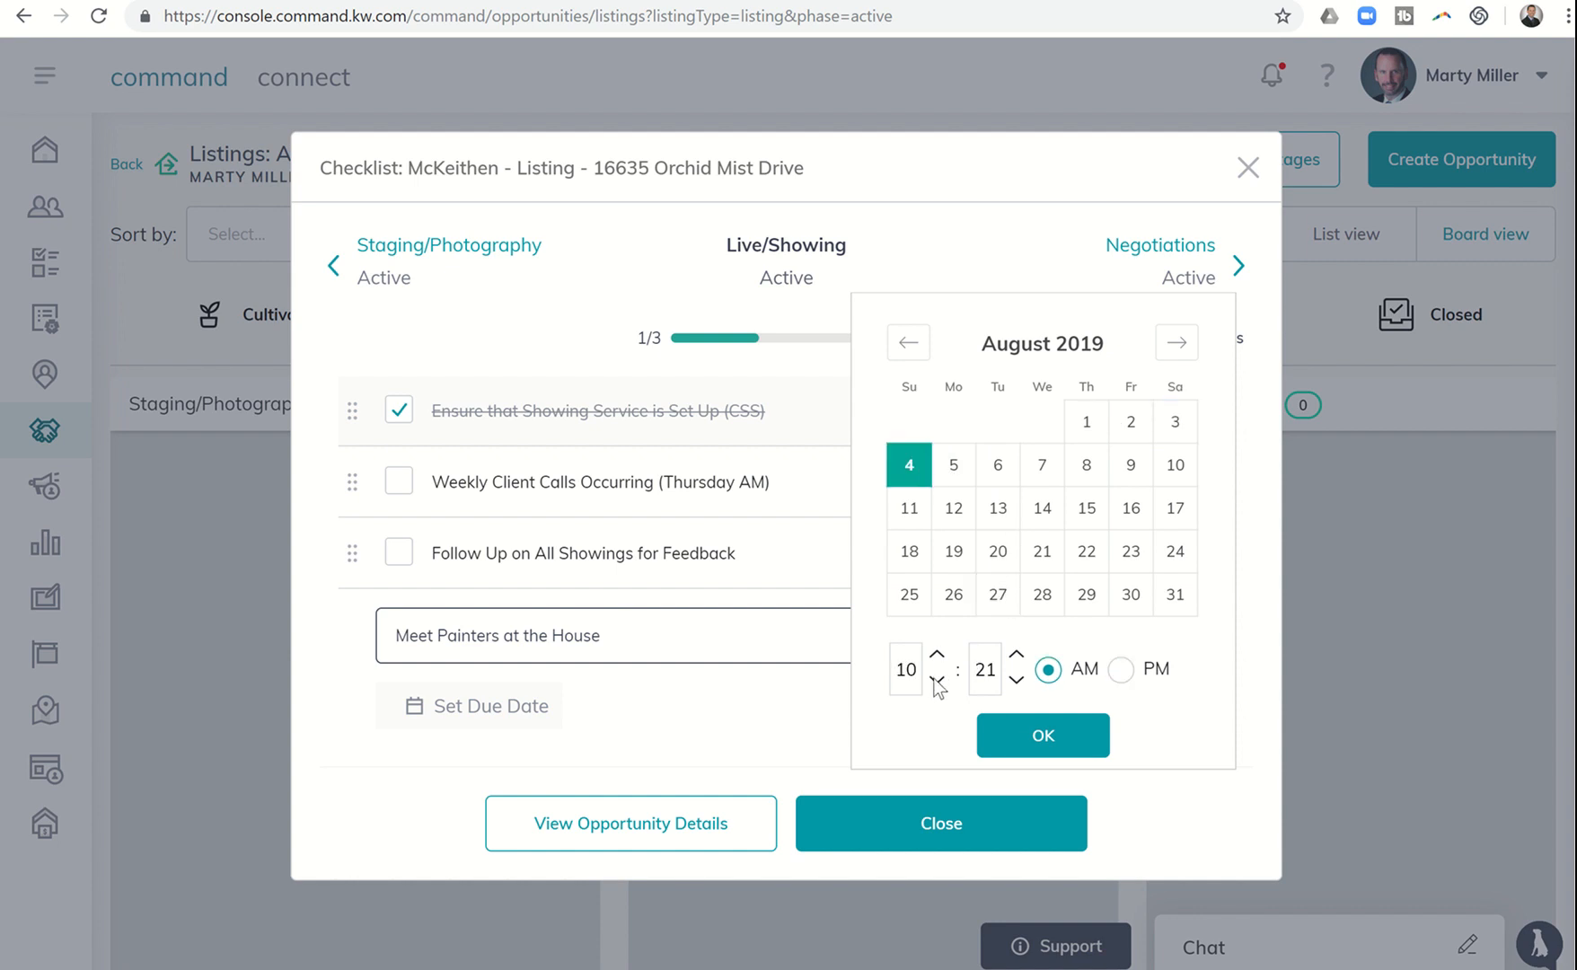
pyautogui.click(937, 682)
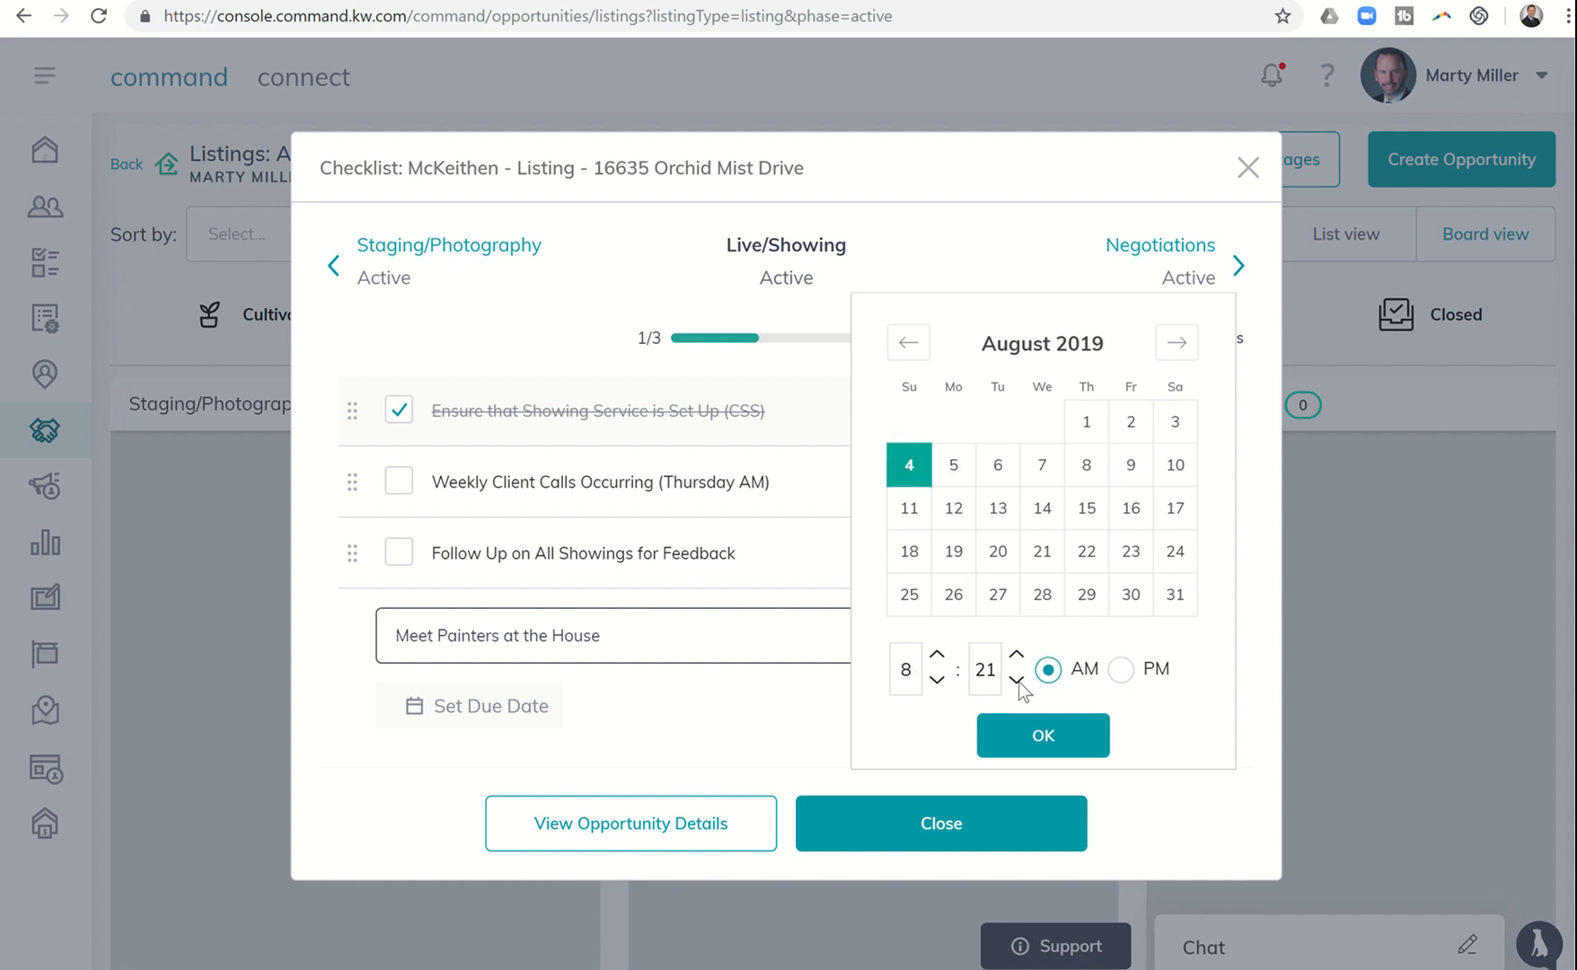
pyautogui.click(1017, 688)
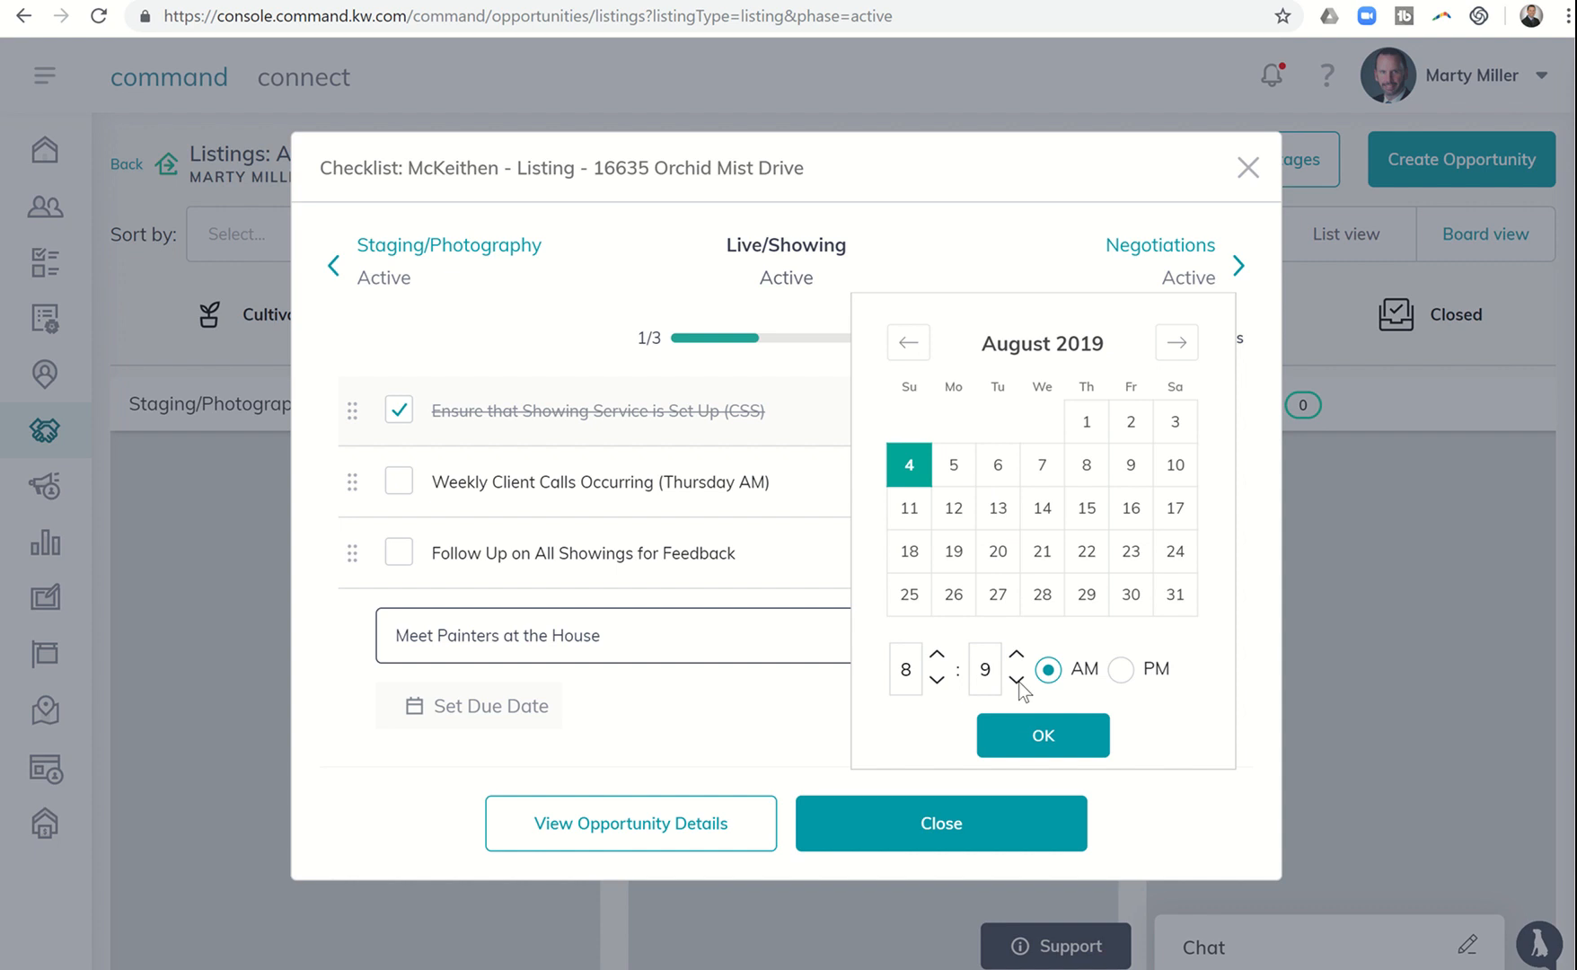
pyautogui.click(1017, 683)
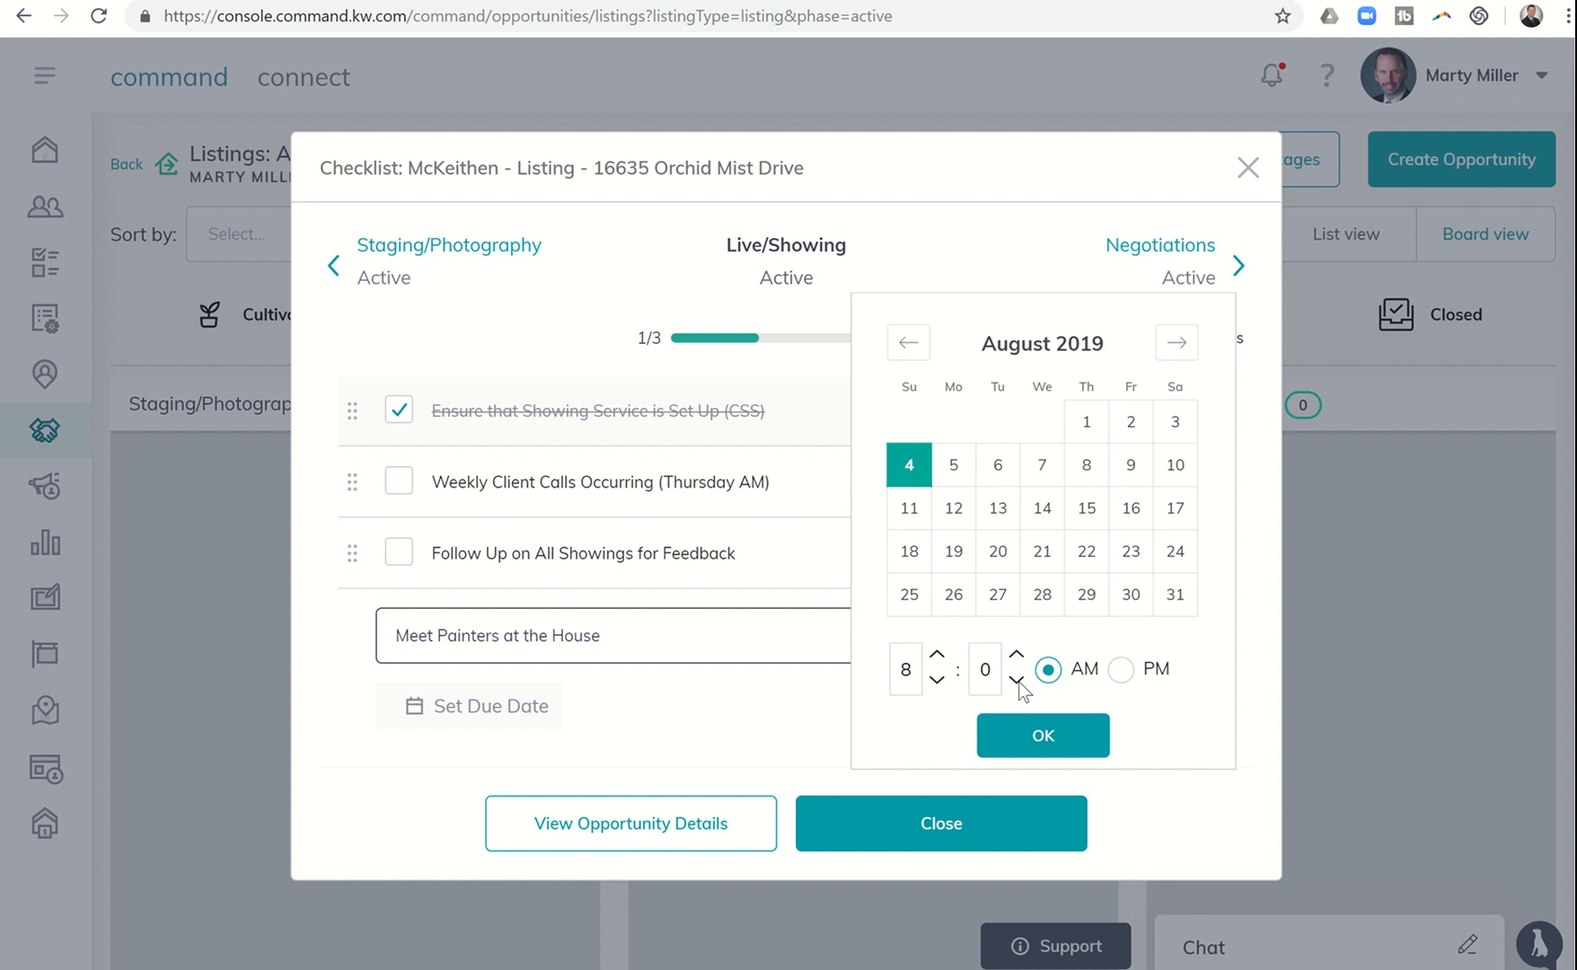
pyautogui.click(1043, 734)
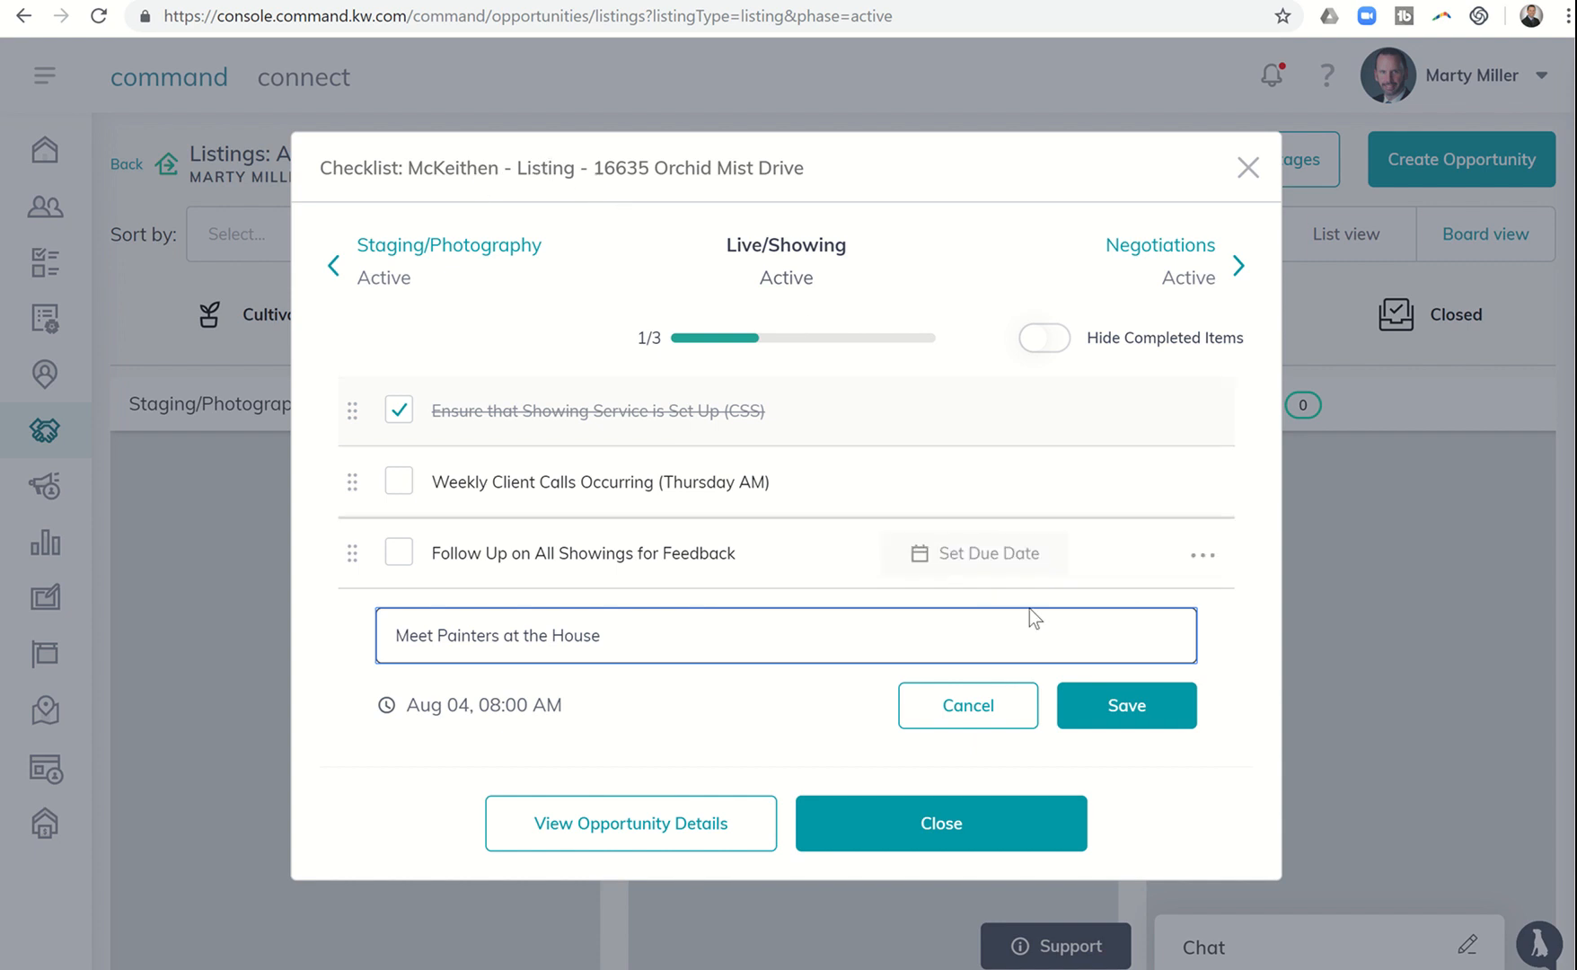
# - Save the Meet Painters item and close the checklist, leaving the McKeithen card at 1/4
pyautogui.click(1125, 706)
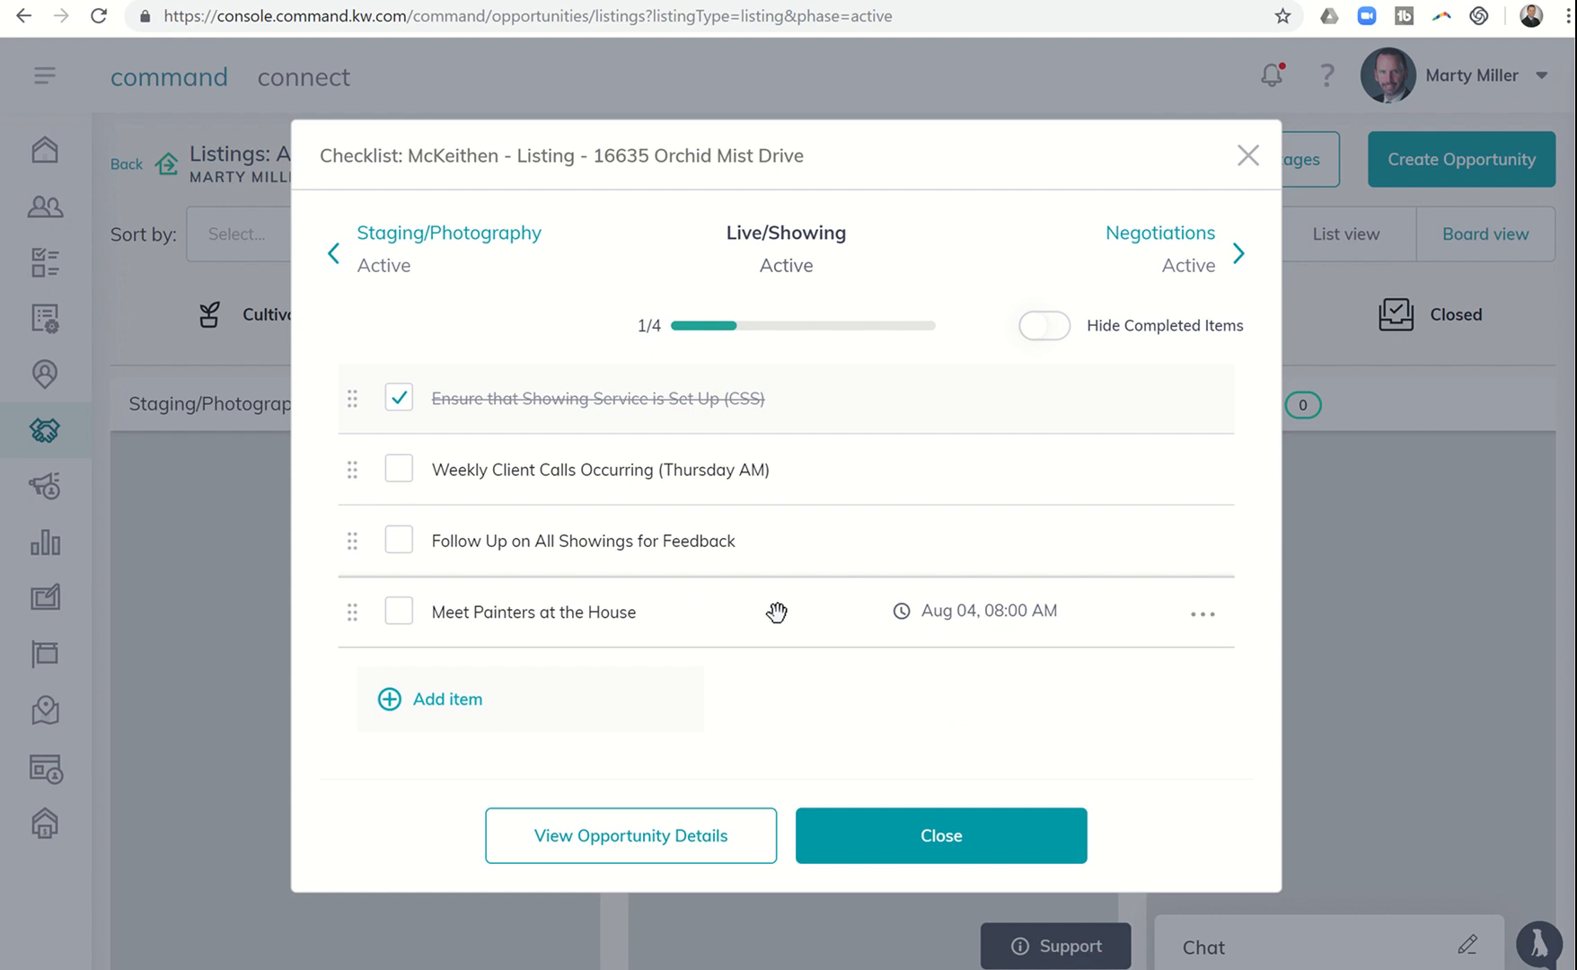
pyautogui.moveTo(861, 589)
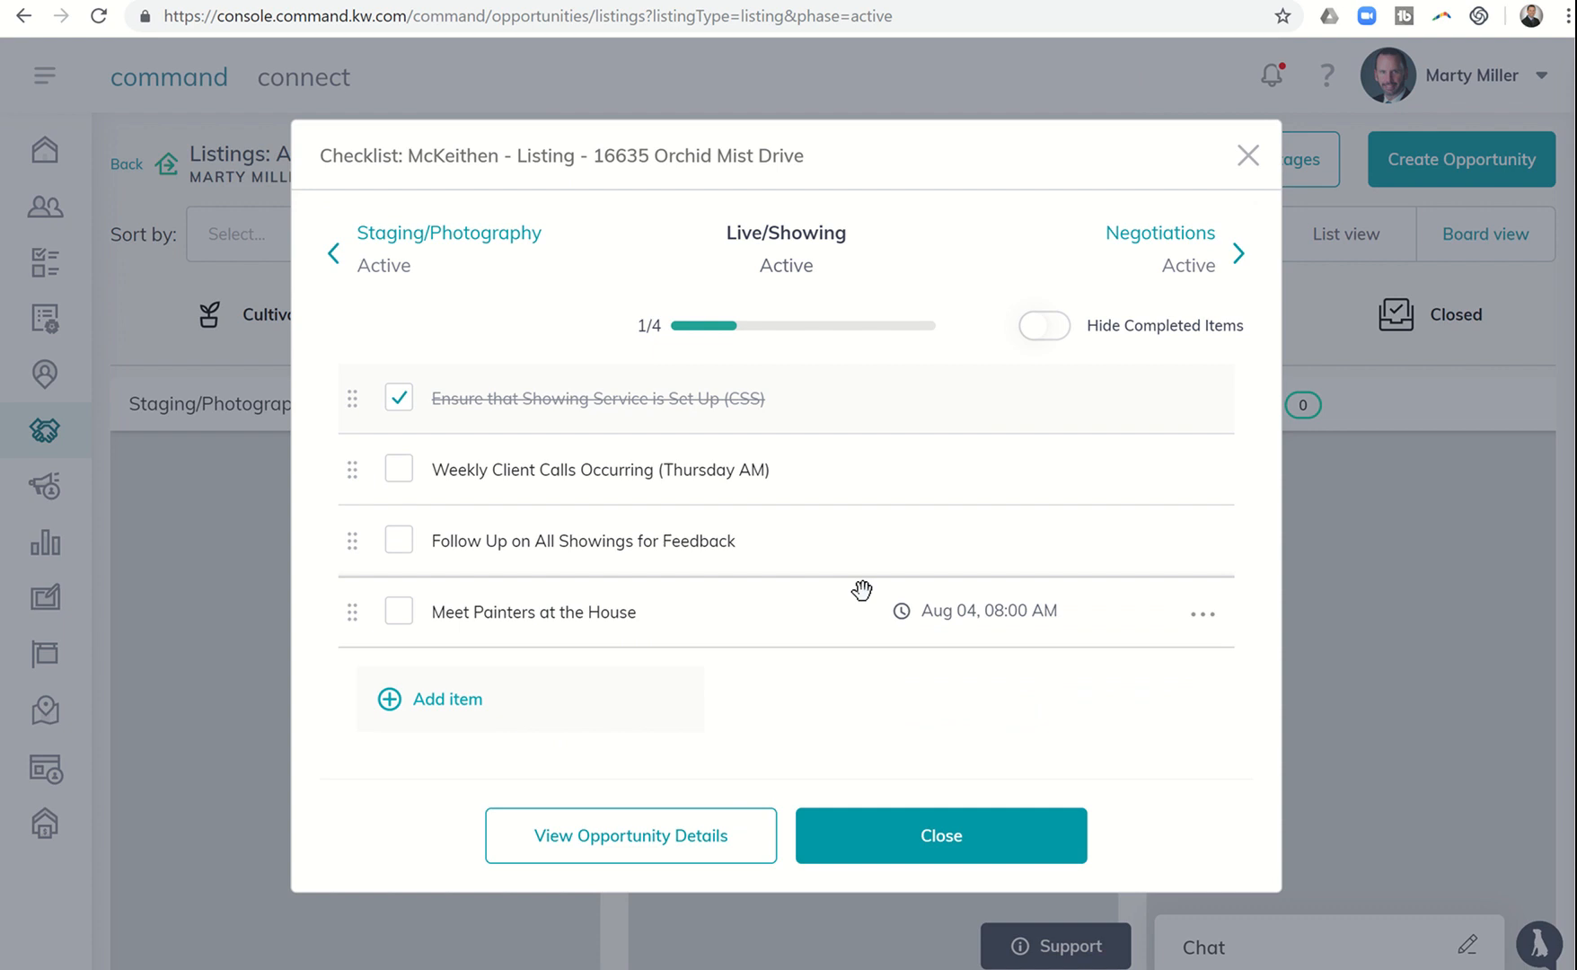
pyautogui.click(939, 835)
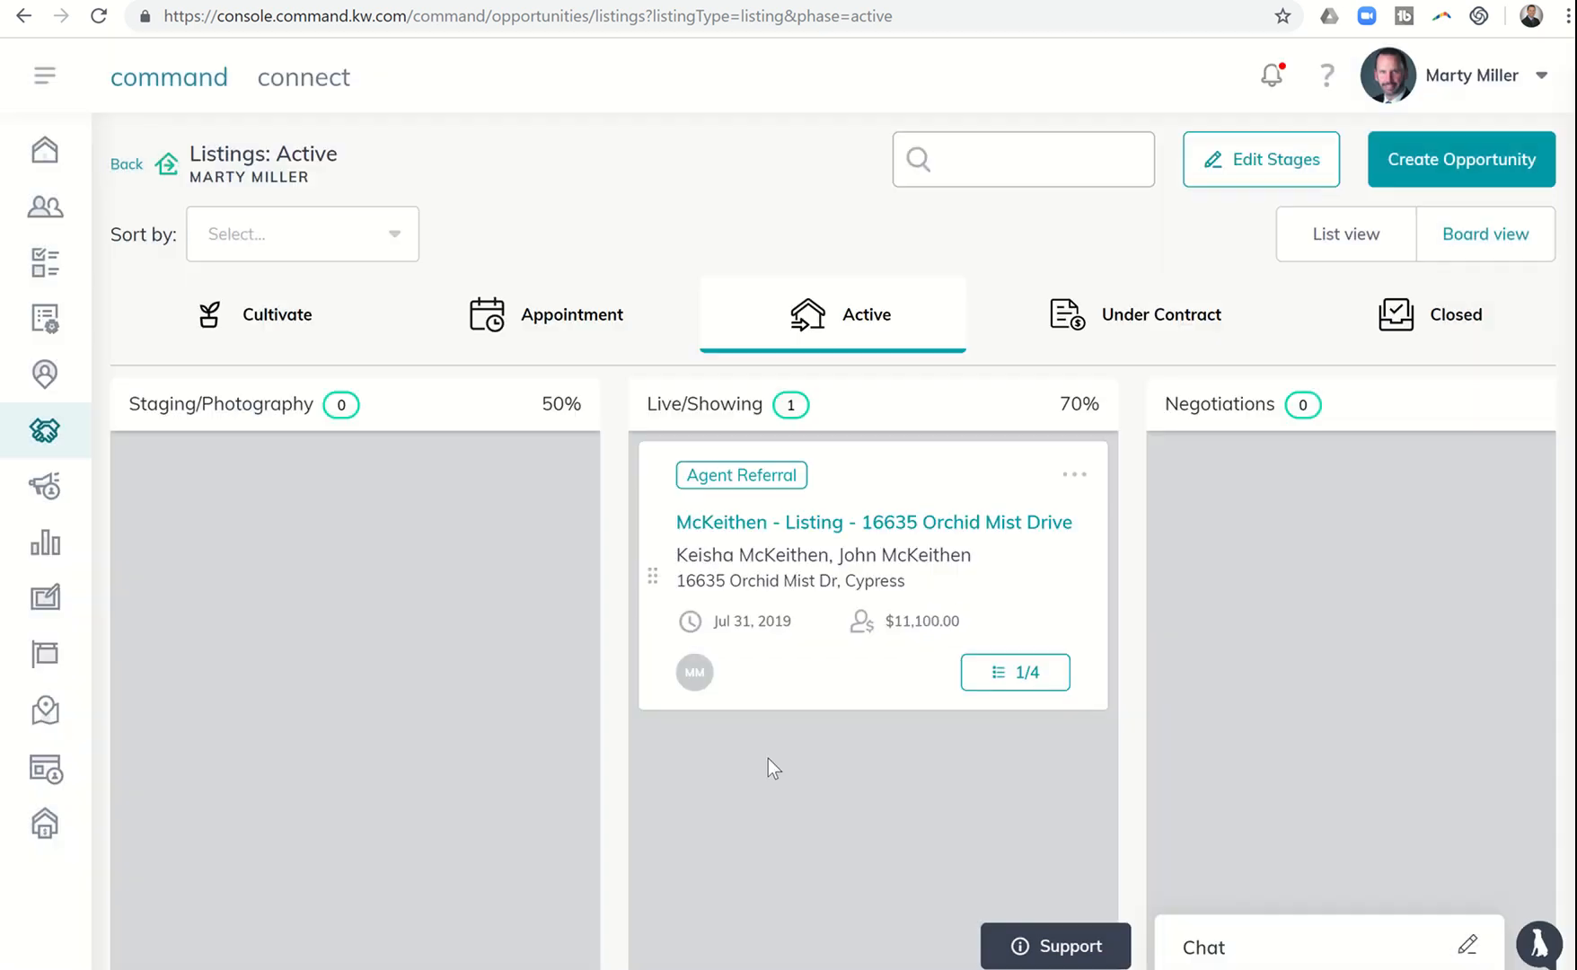
pyautogui.moveTo(895, 580)
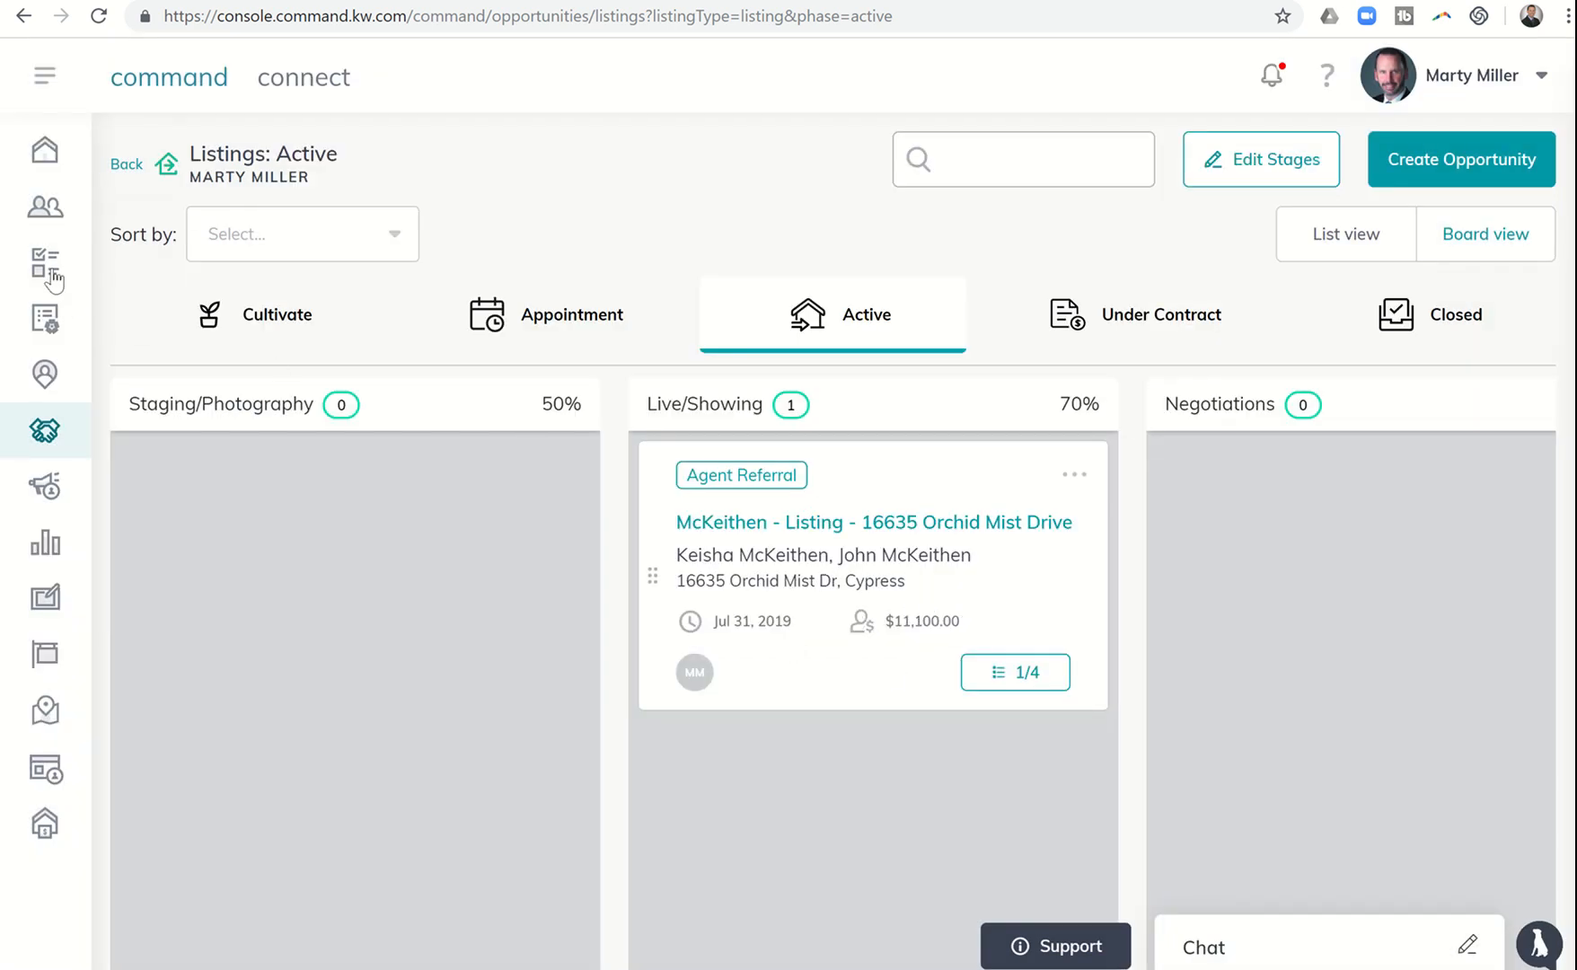
pyautogui.moveTo(44, 266)
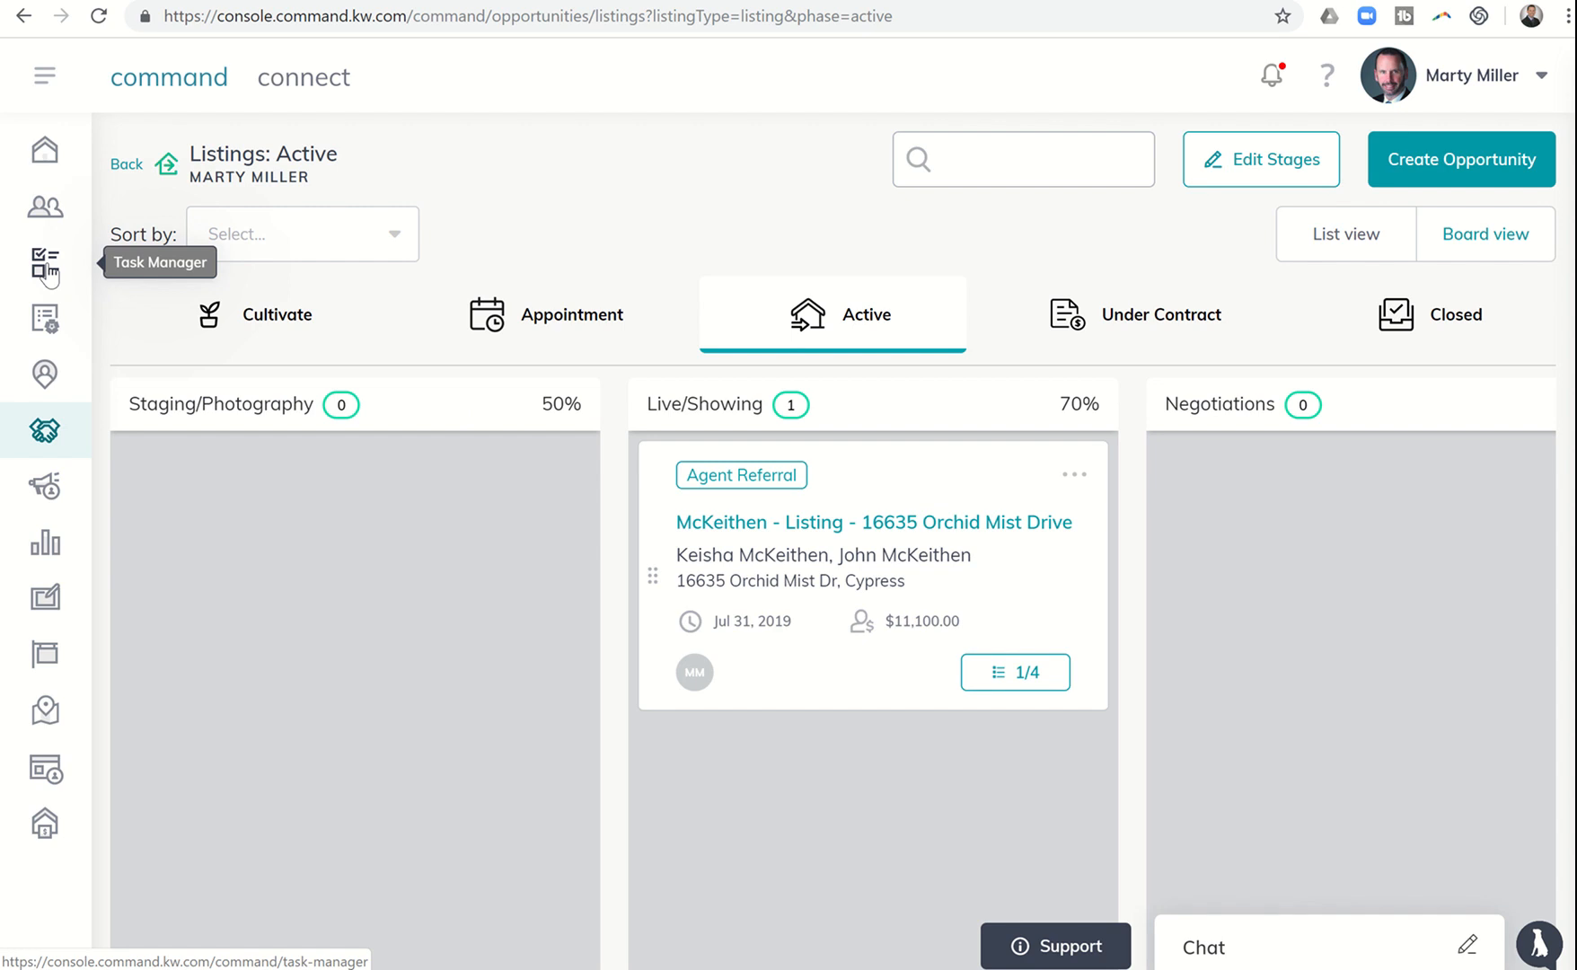
# - Visit the Task Manager's Opportunity Tasks, then return to the Opportunities overview
pyautogui.click(45, 264)
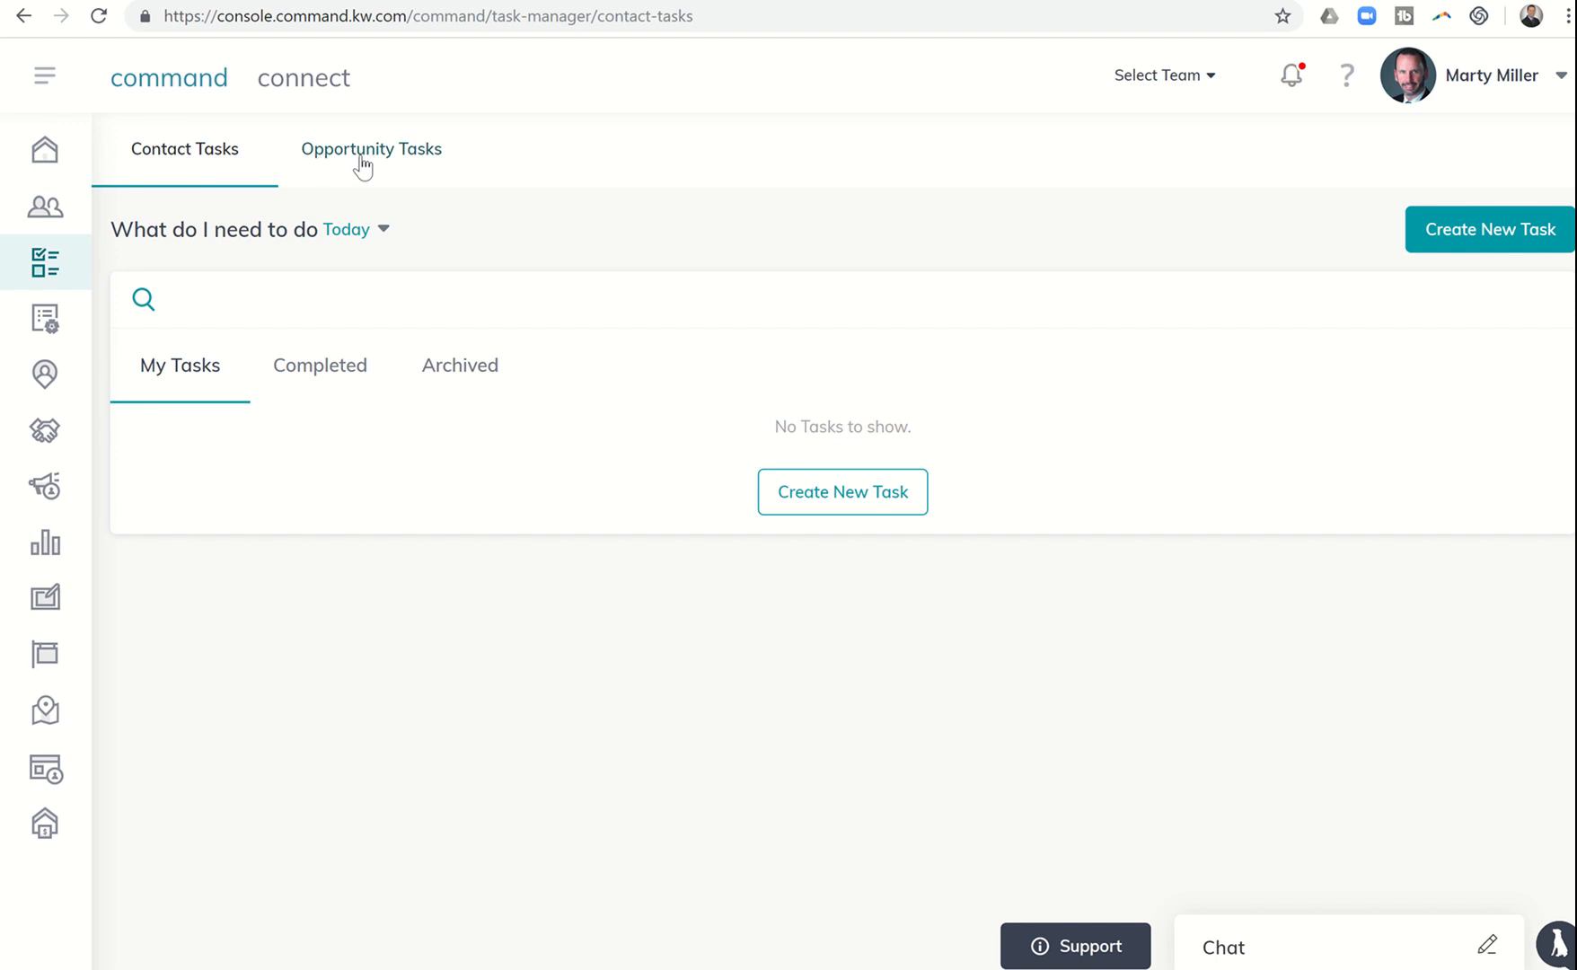
pyautogui.click(370, 149)
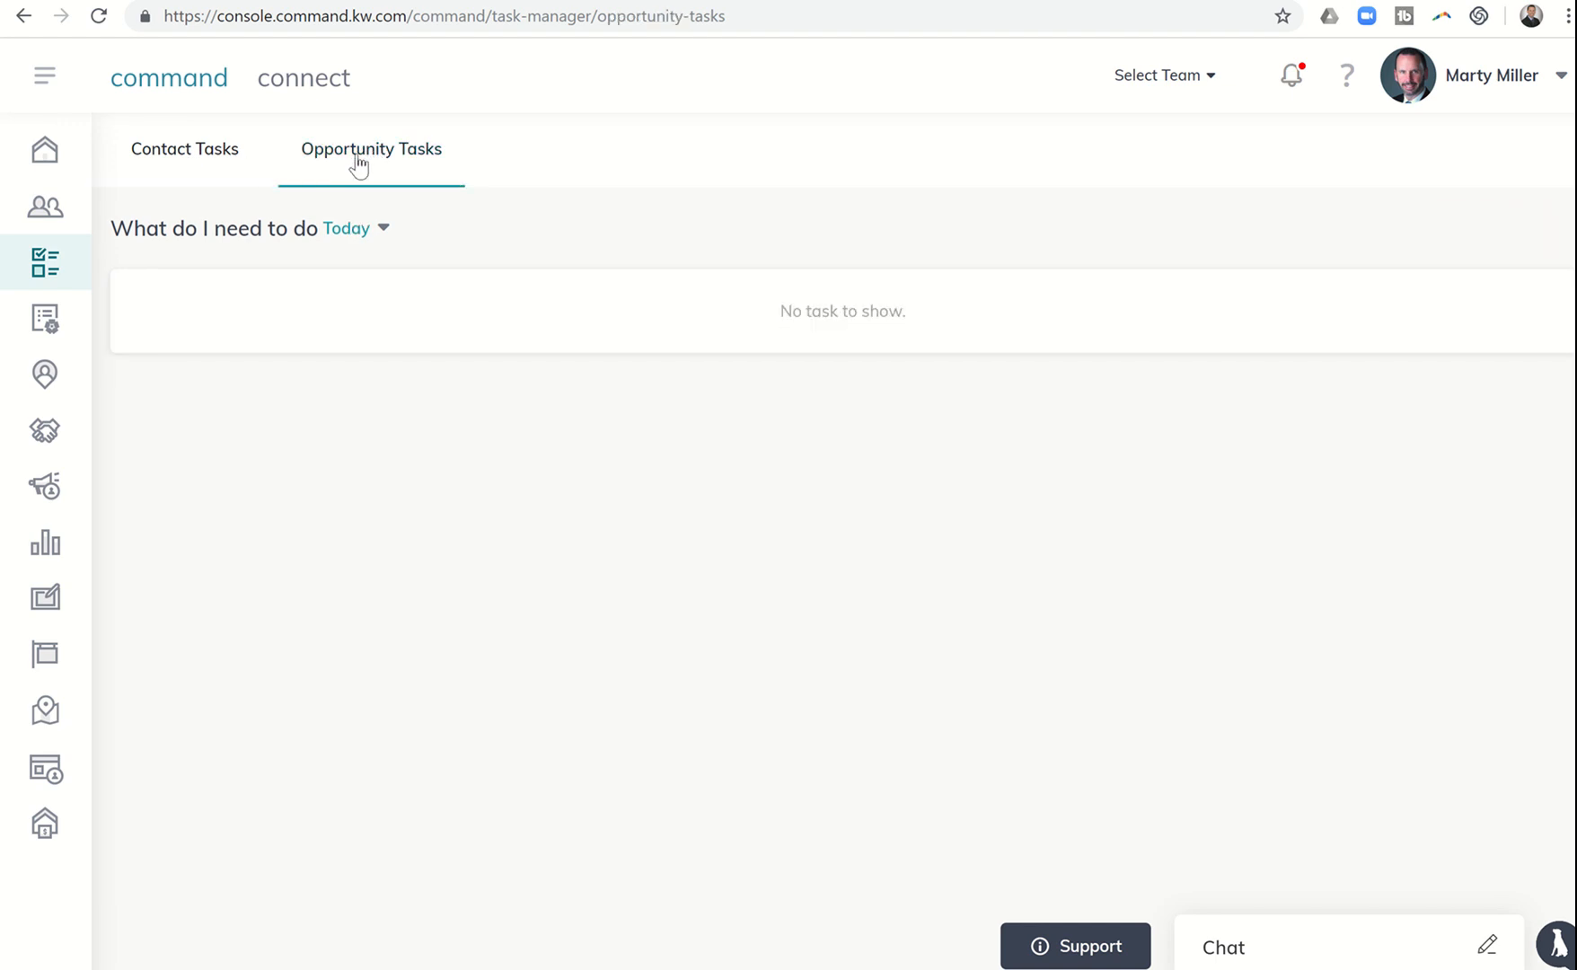
pyautogui.click(97, 14)
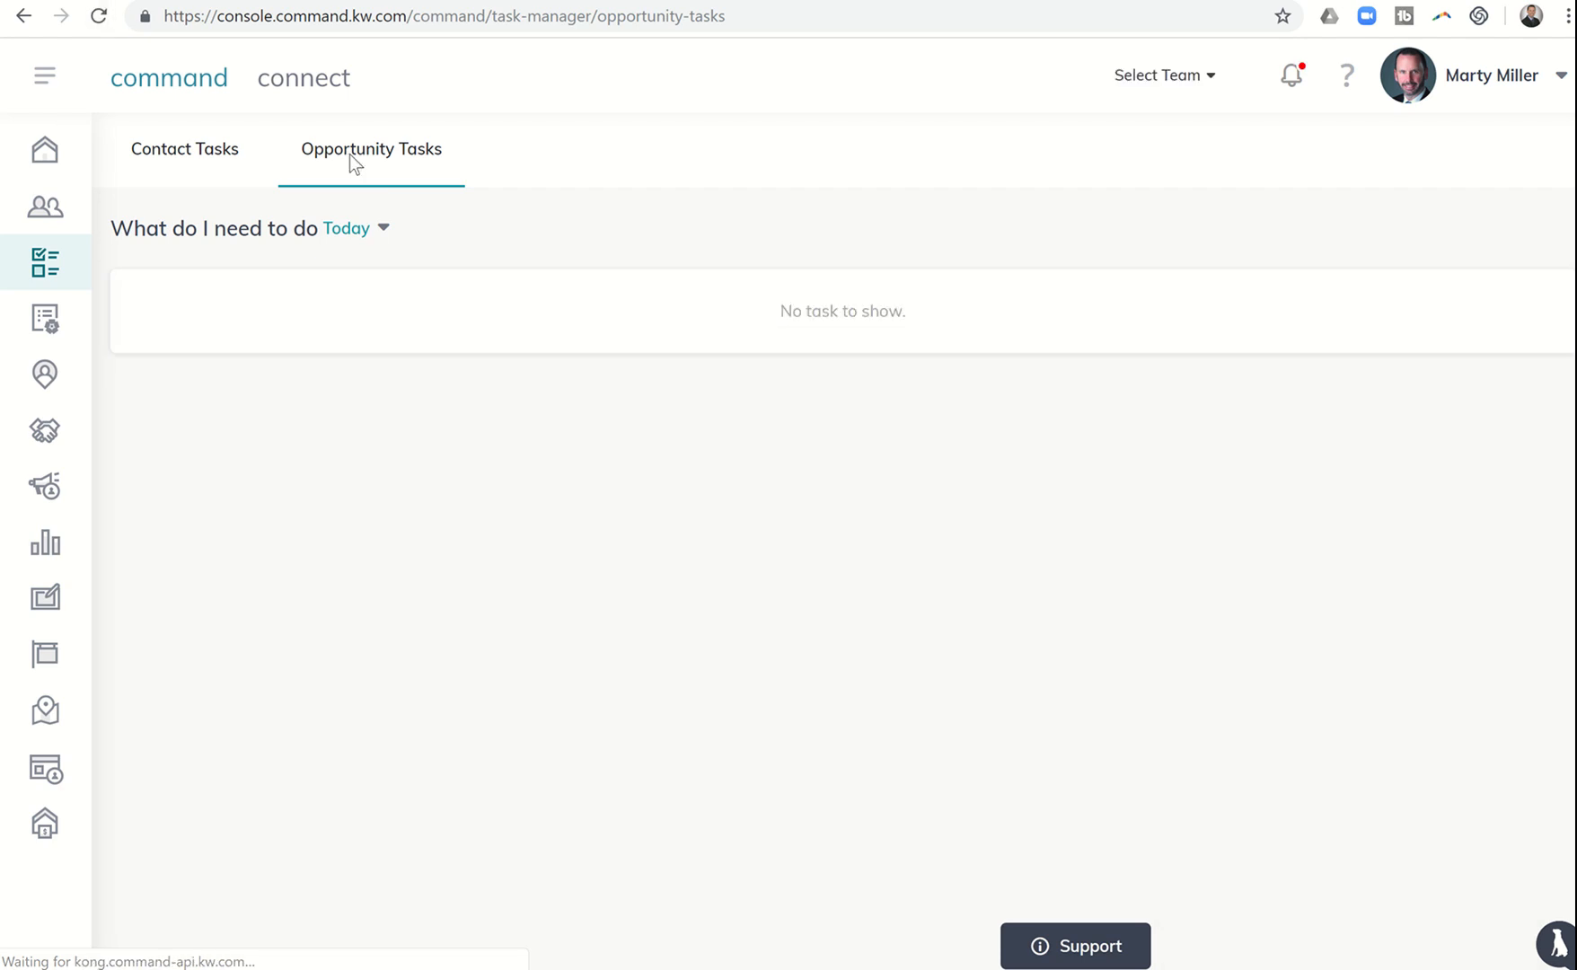
pyautogui.click(349, 228)
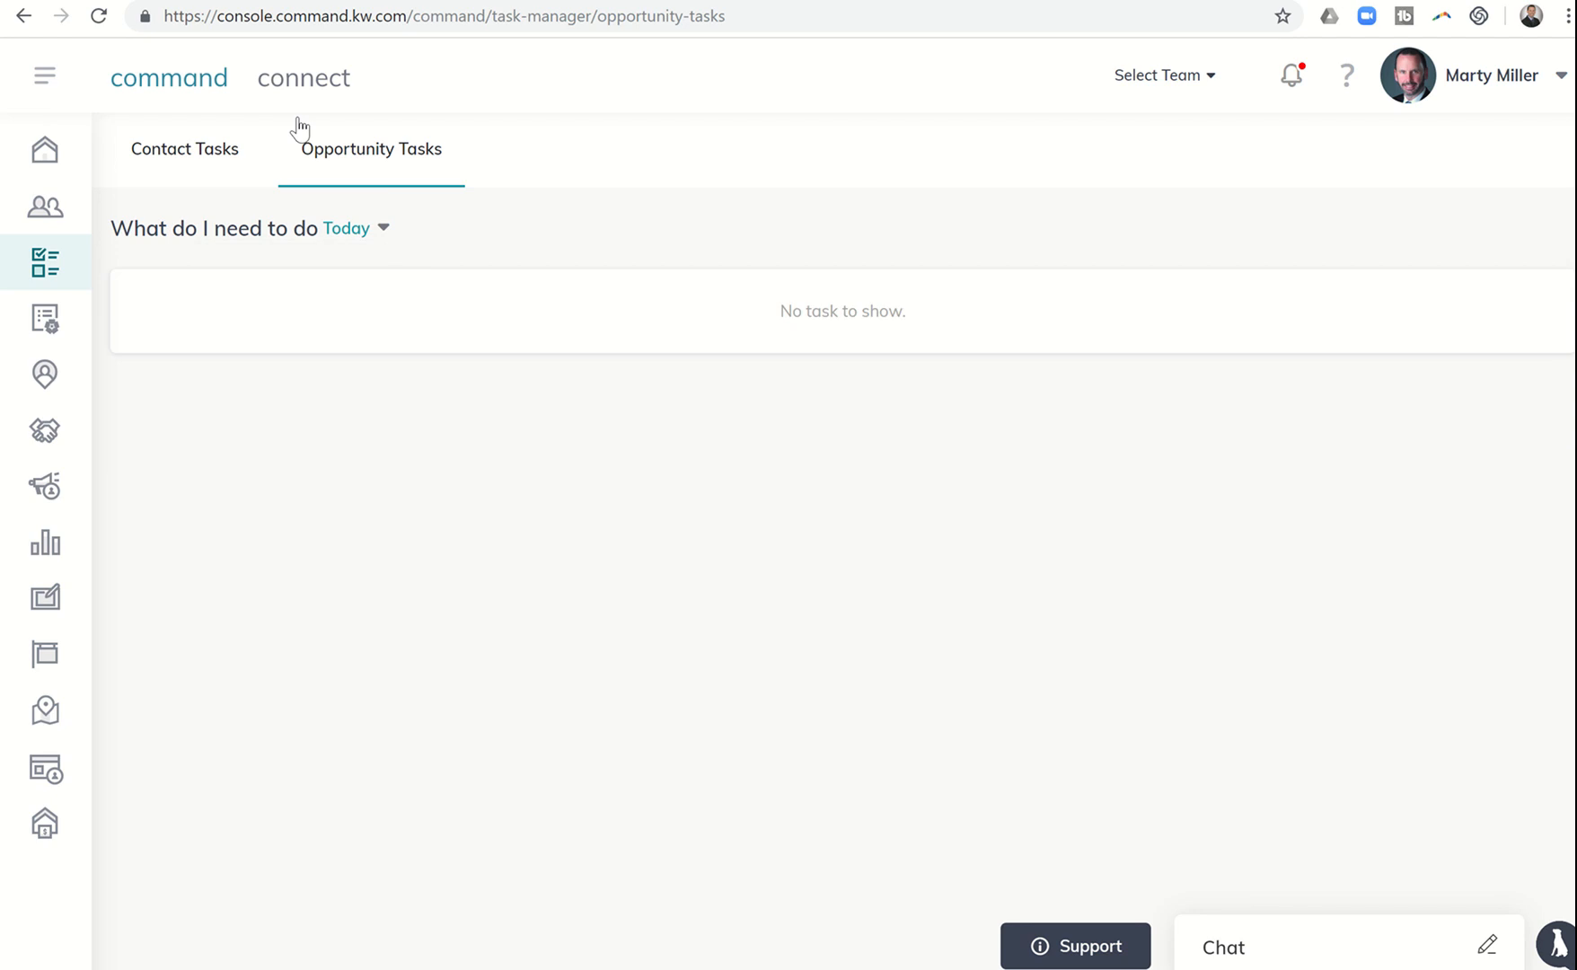
pyautogui.click(97, 16)
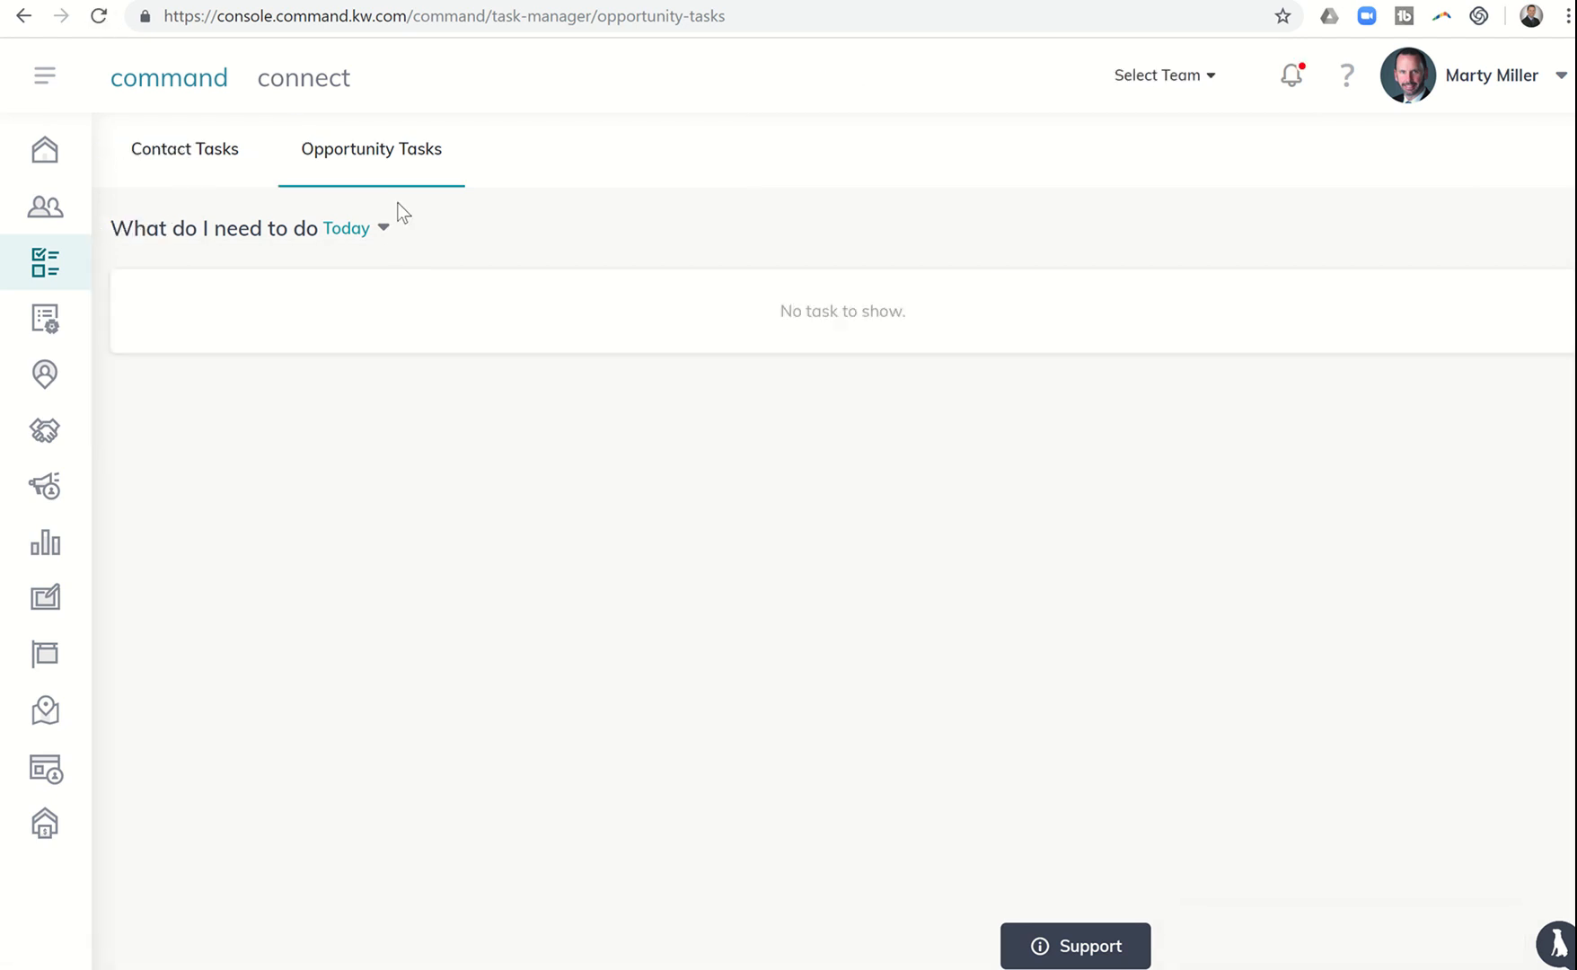
pyautogui.moveTo(45, 431)
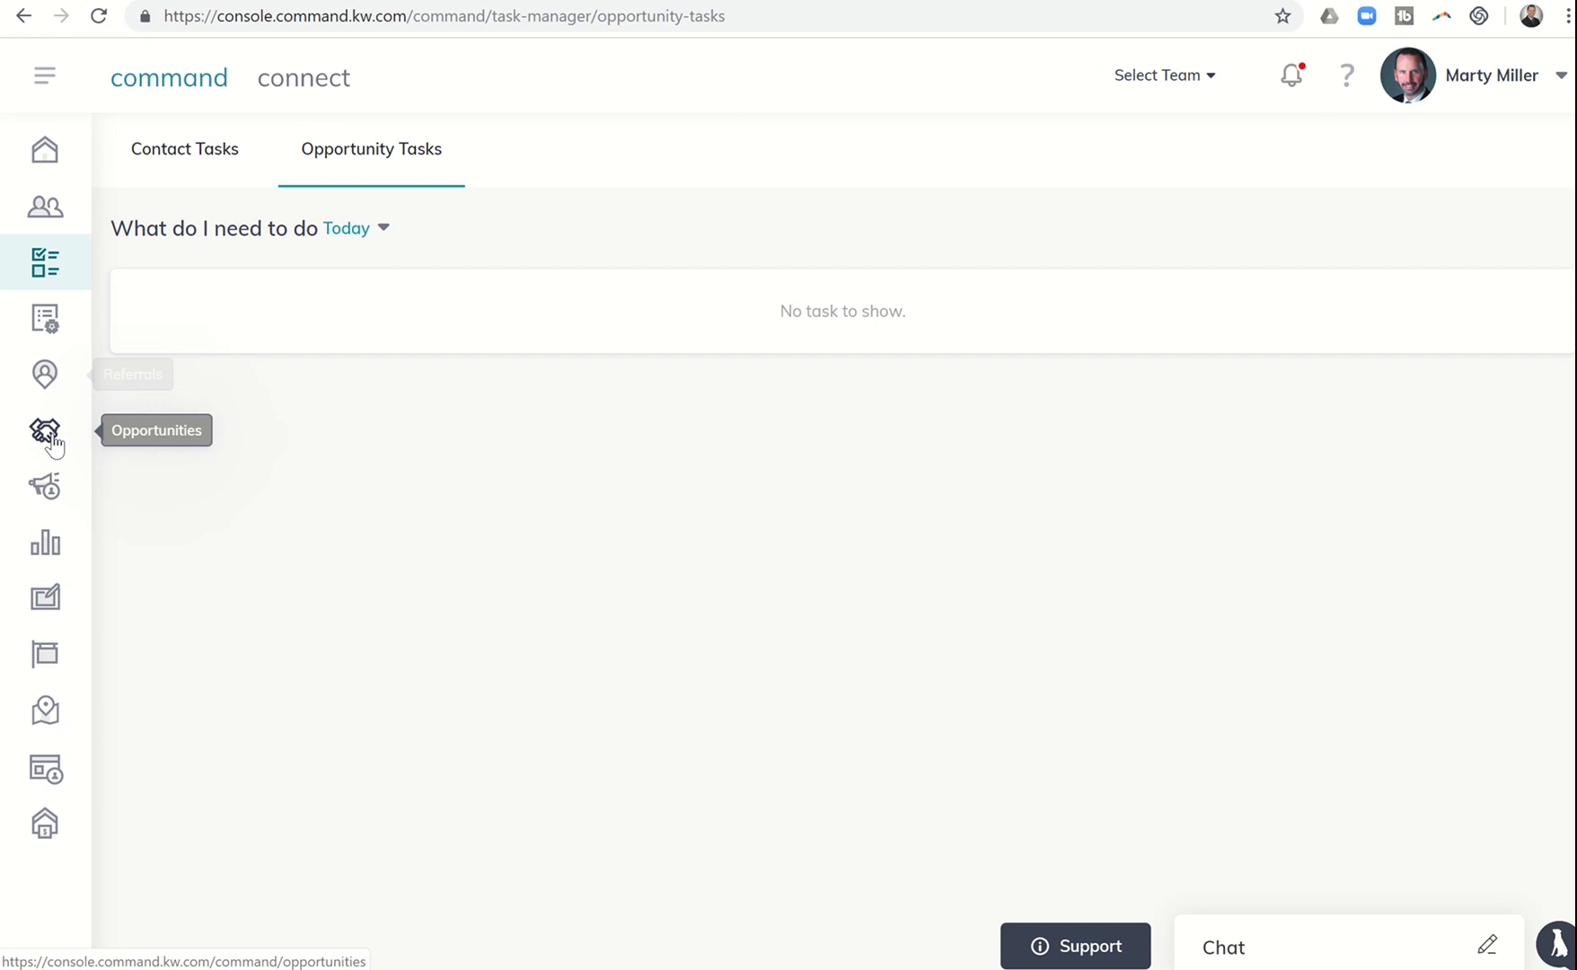
pyautogui.click(44, 433)
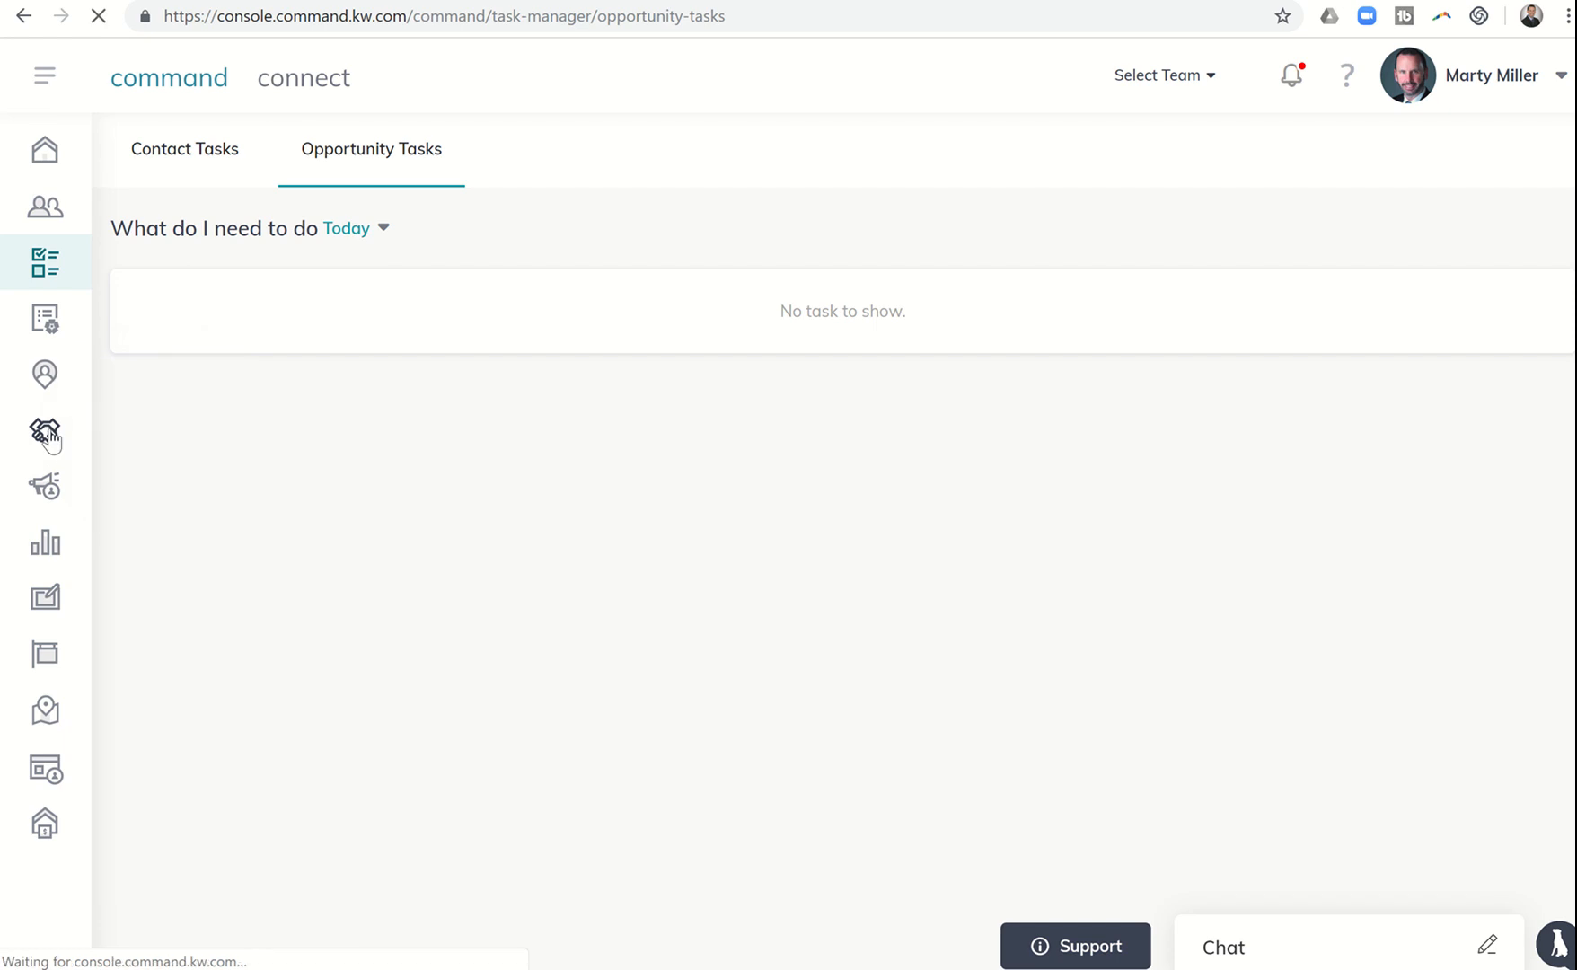
pyautogui.click(45, 431)
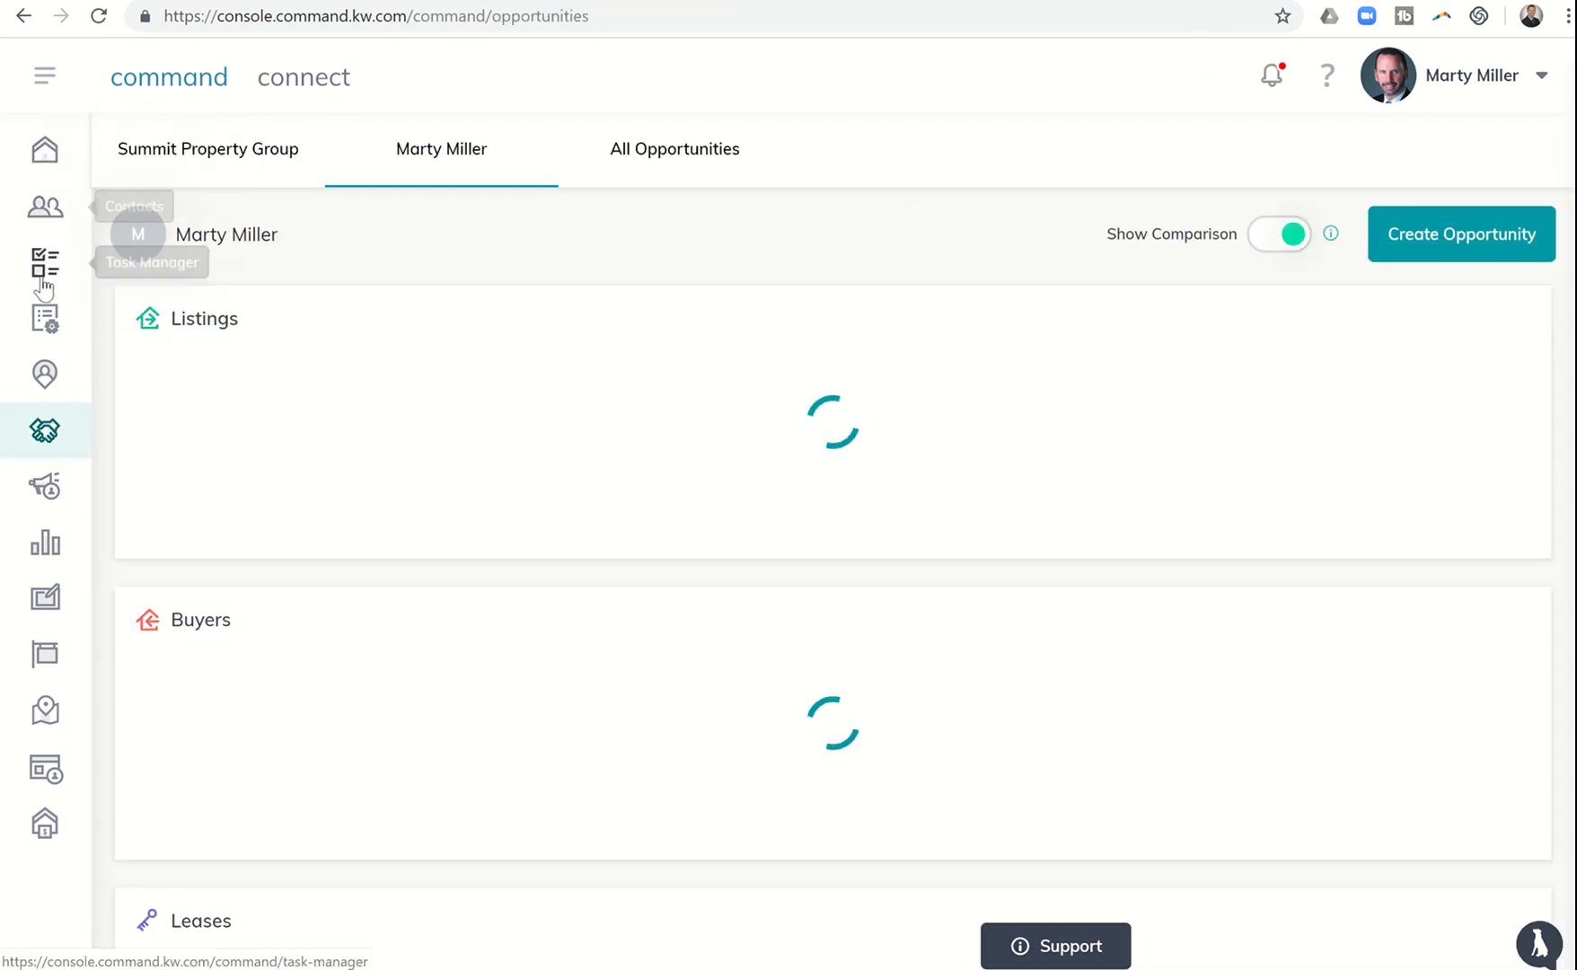
# - Show Summit Property Group's Opportunity Tasks for This Month, listing Meet Painters due 08/04/2019
pyautogui.click(45, 263)
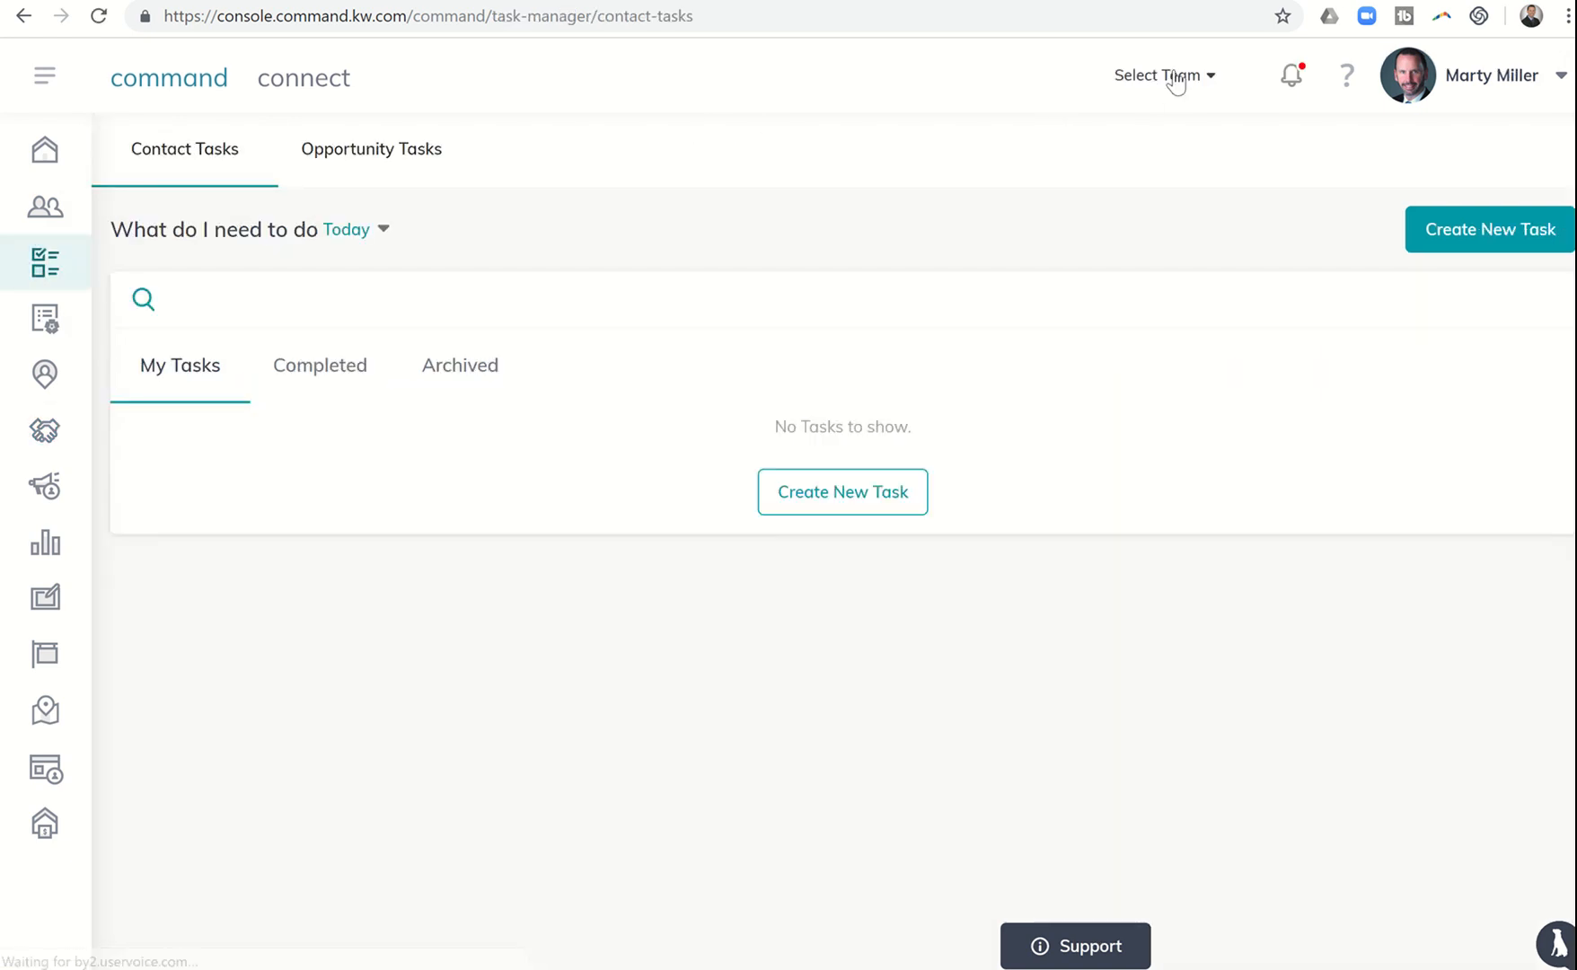
pyautogui.click(1163, 75)
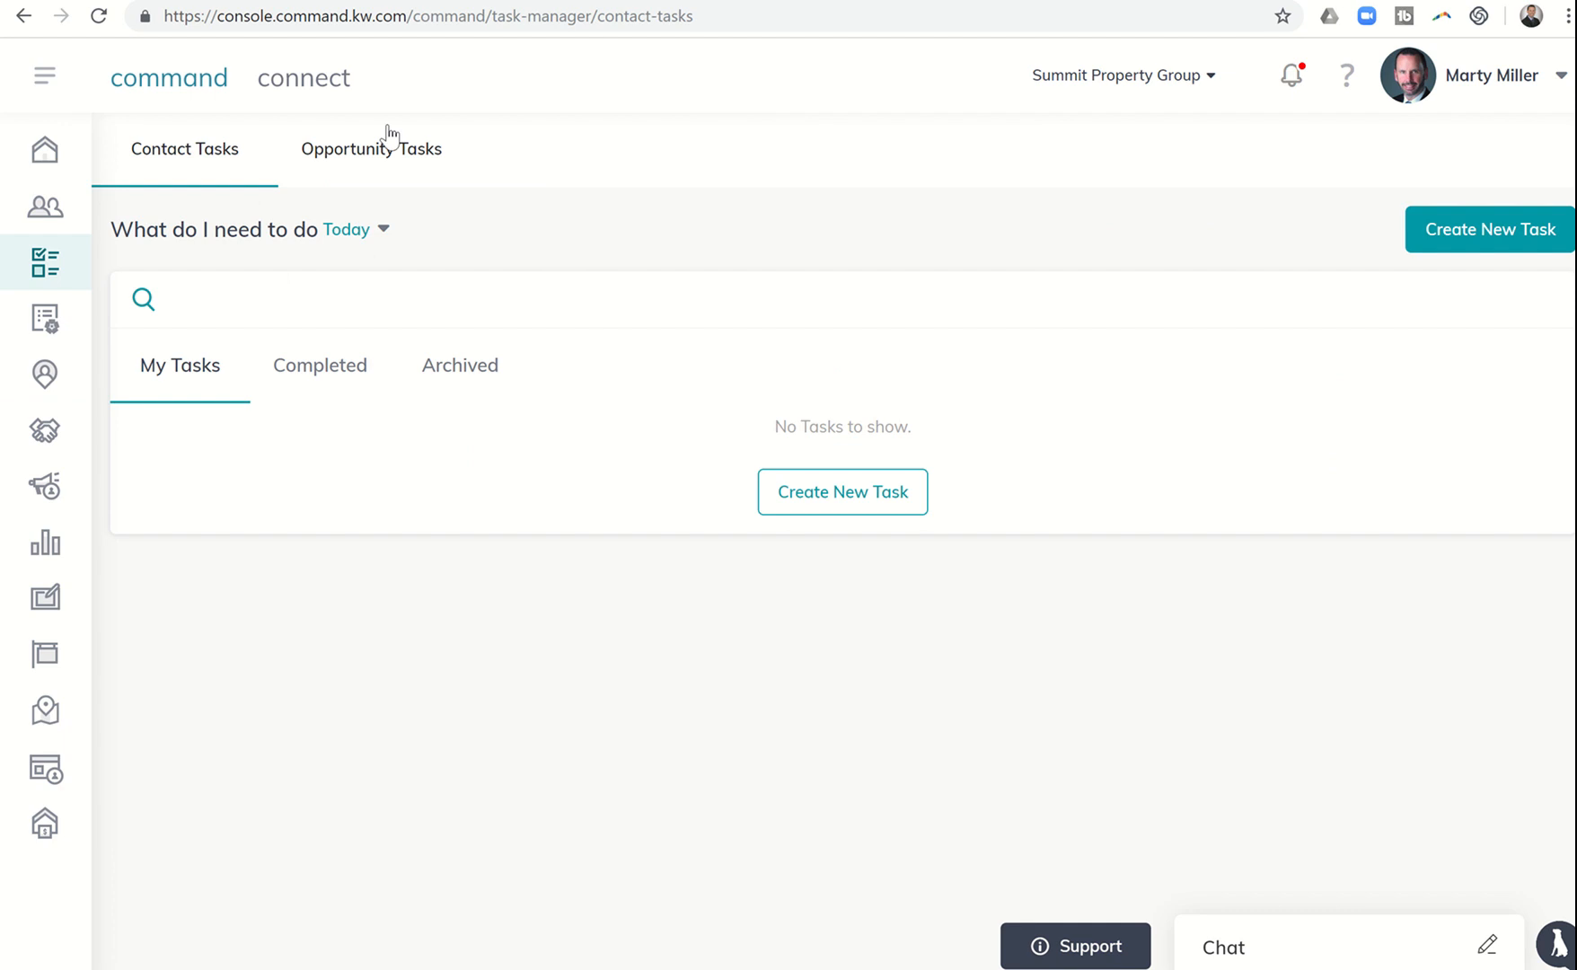
pyautogui.click(370, 149)
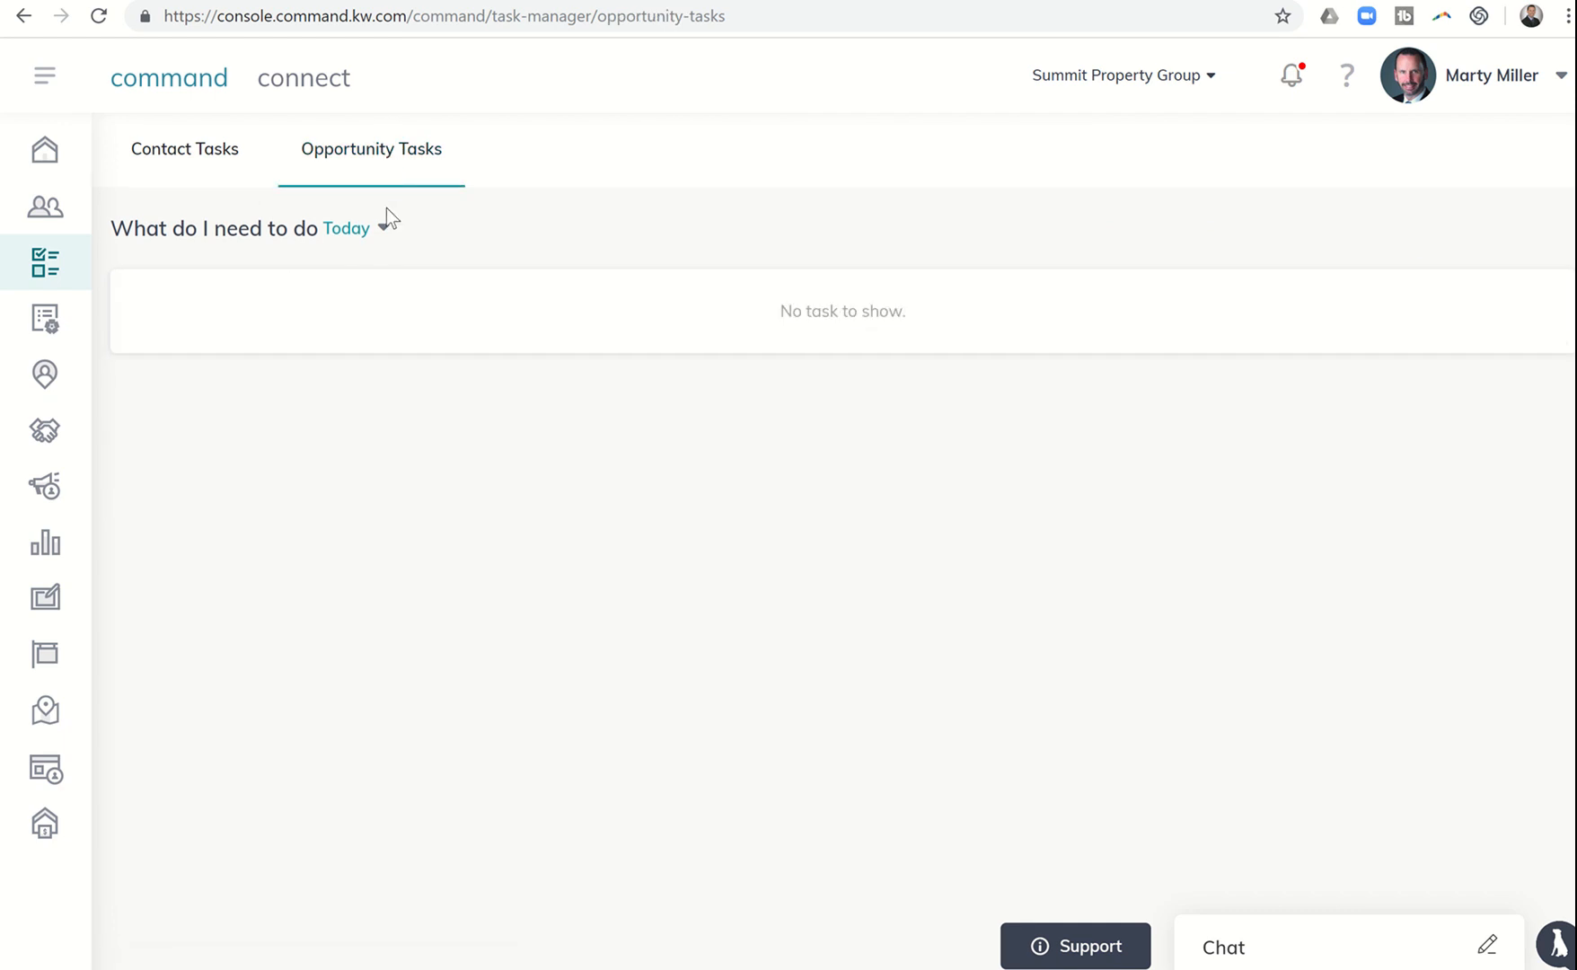
pyautogui.click(345, 228)
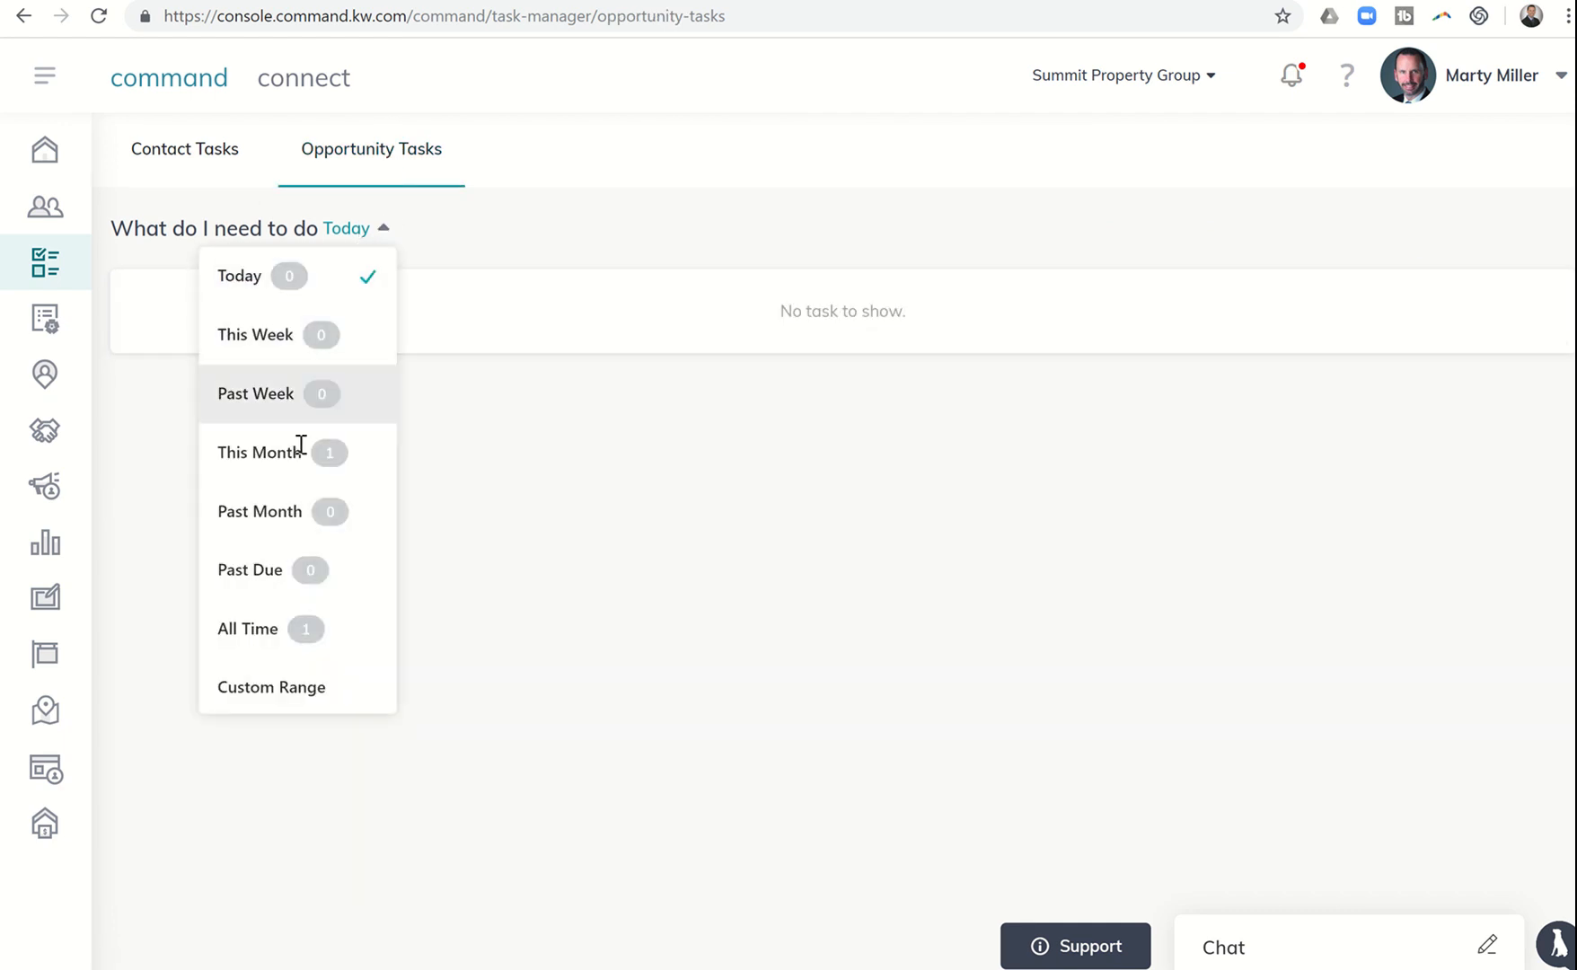
pyautogui.click(259, 452)
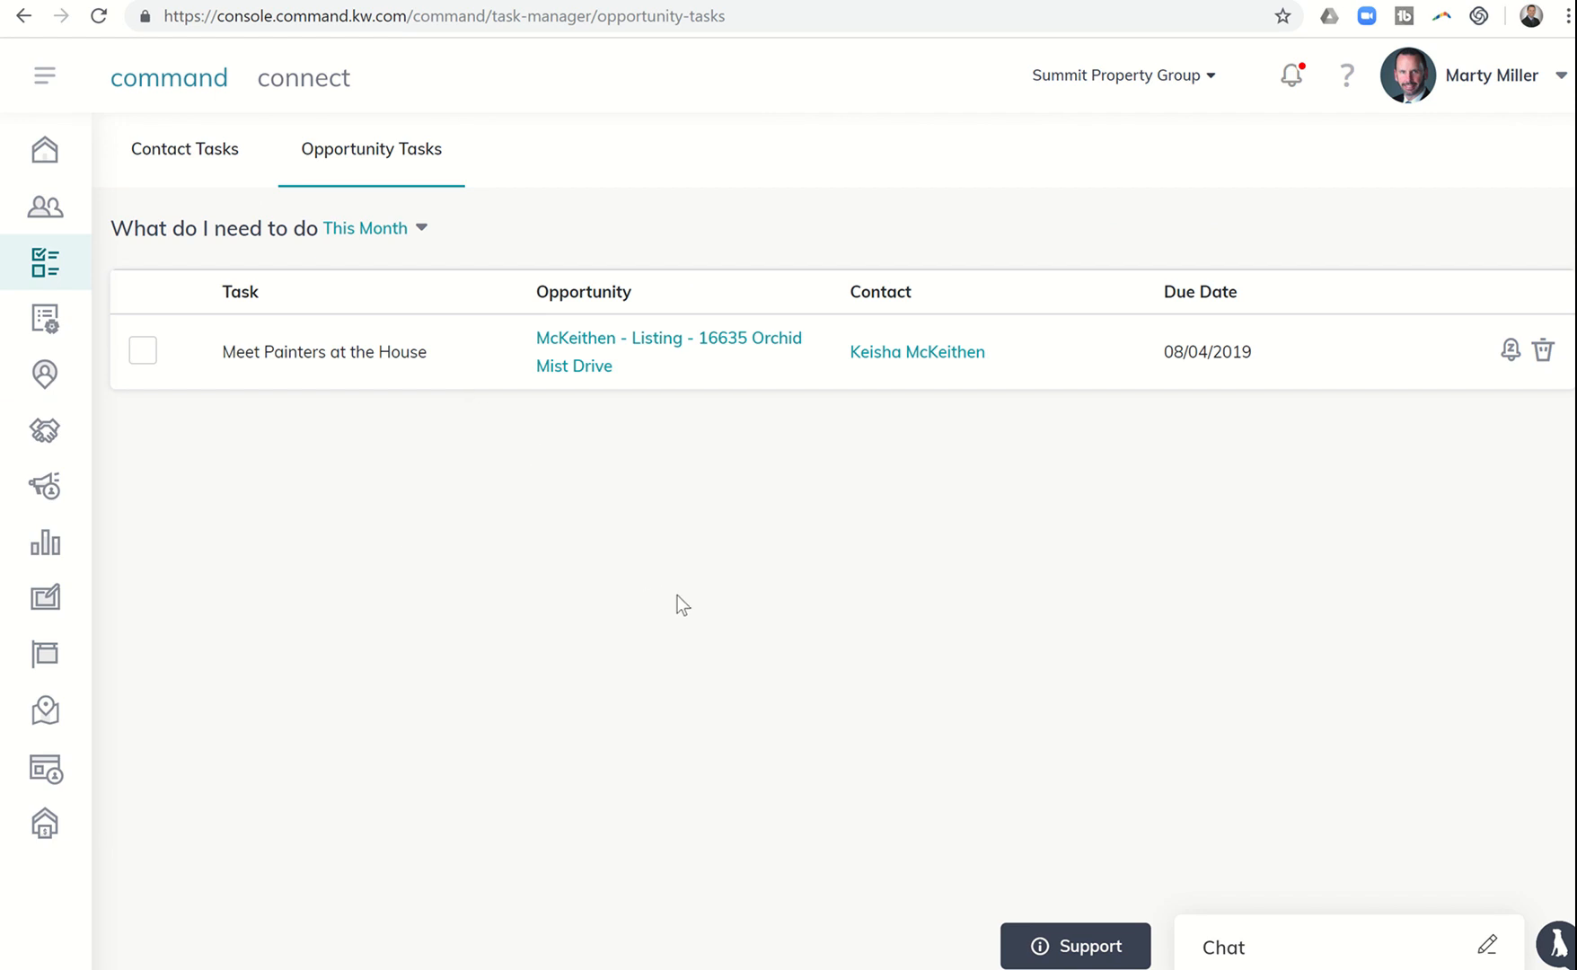
pyautogui.click(365, 229)
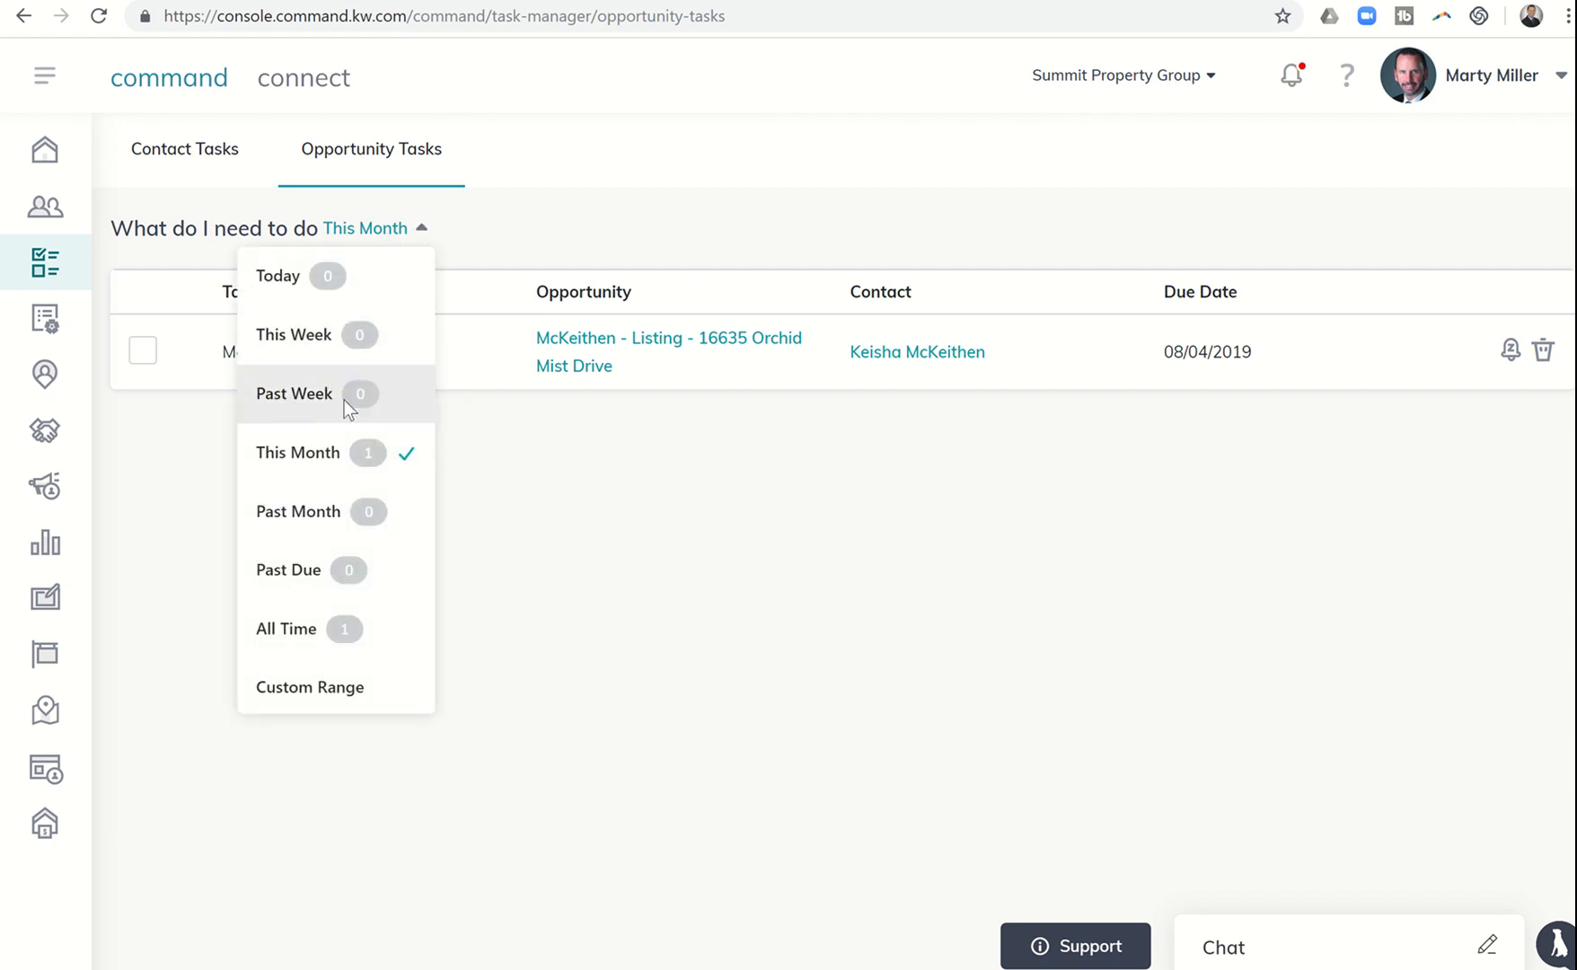
pyautogui.moveTo(334, 452)
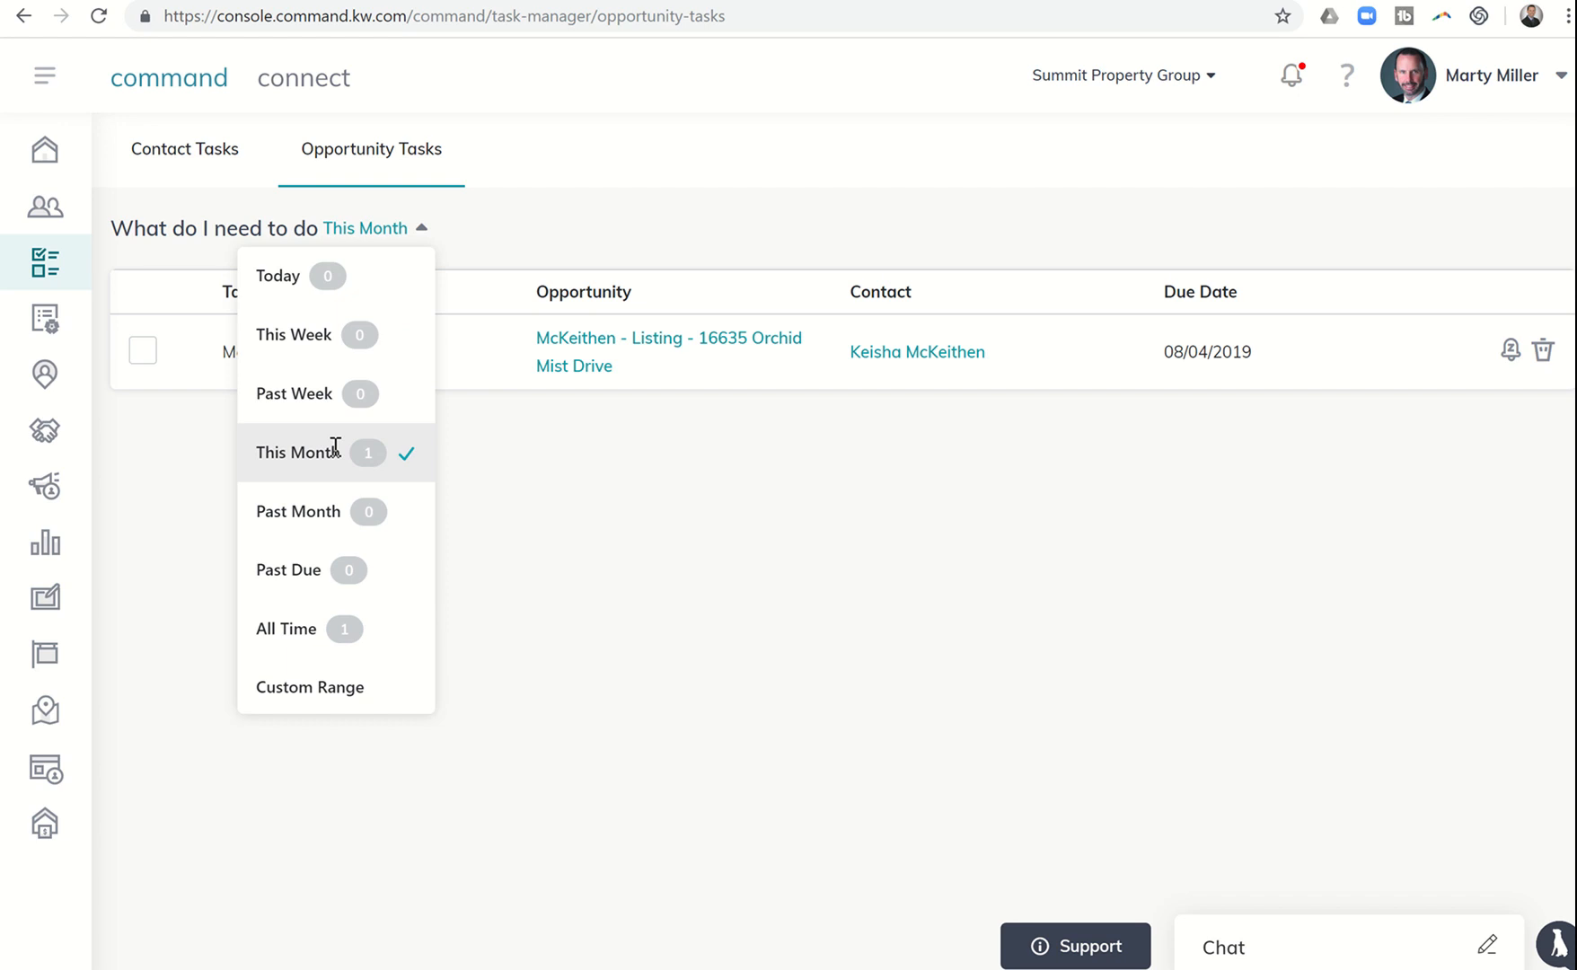
pyautogui.moveTo(299, 440)
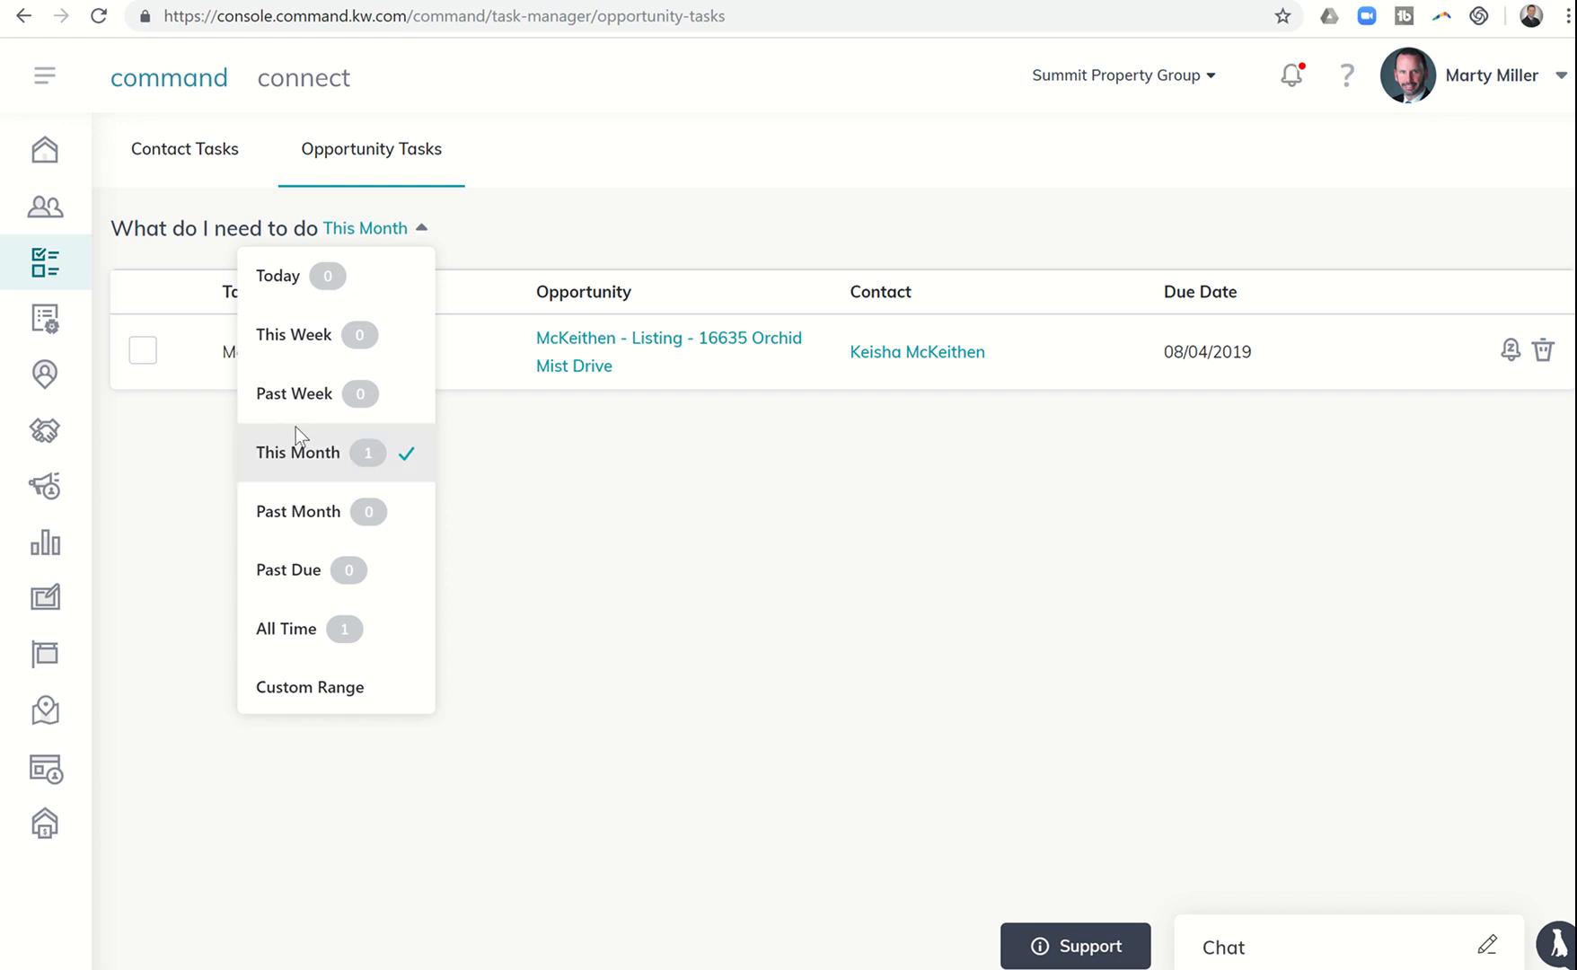
pyautogui.moveTo(308, 456)
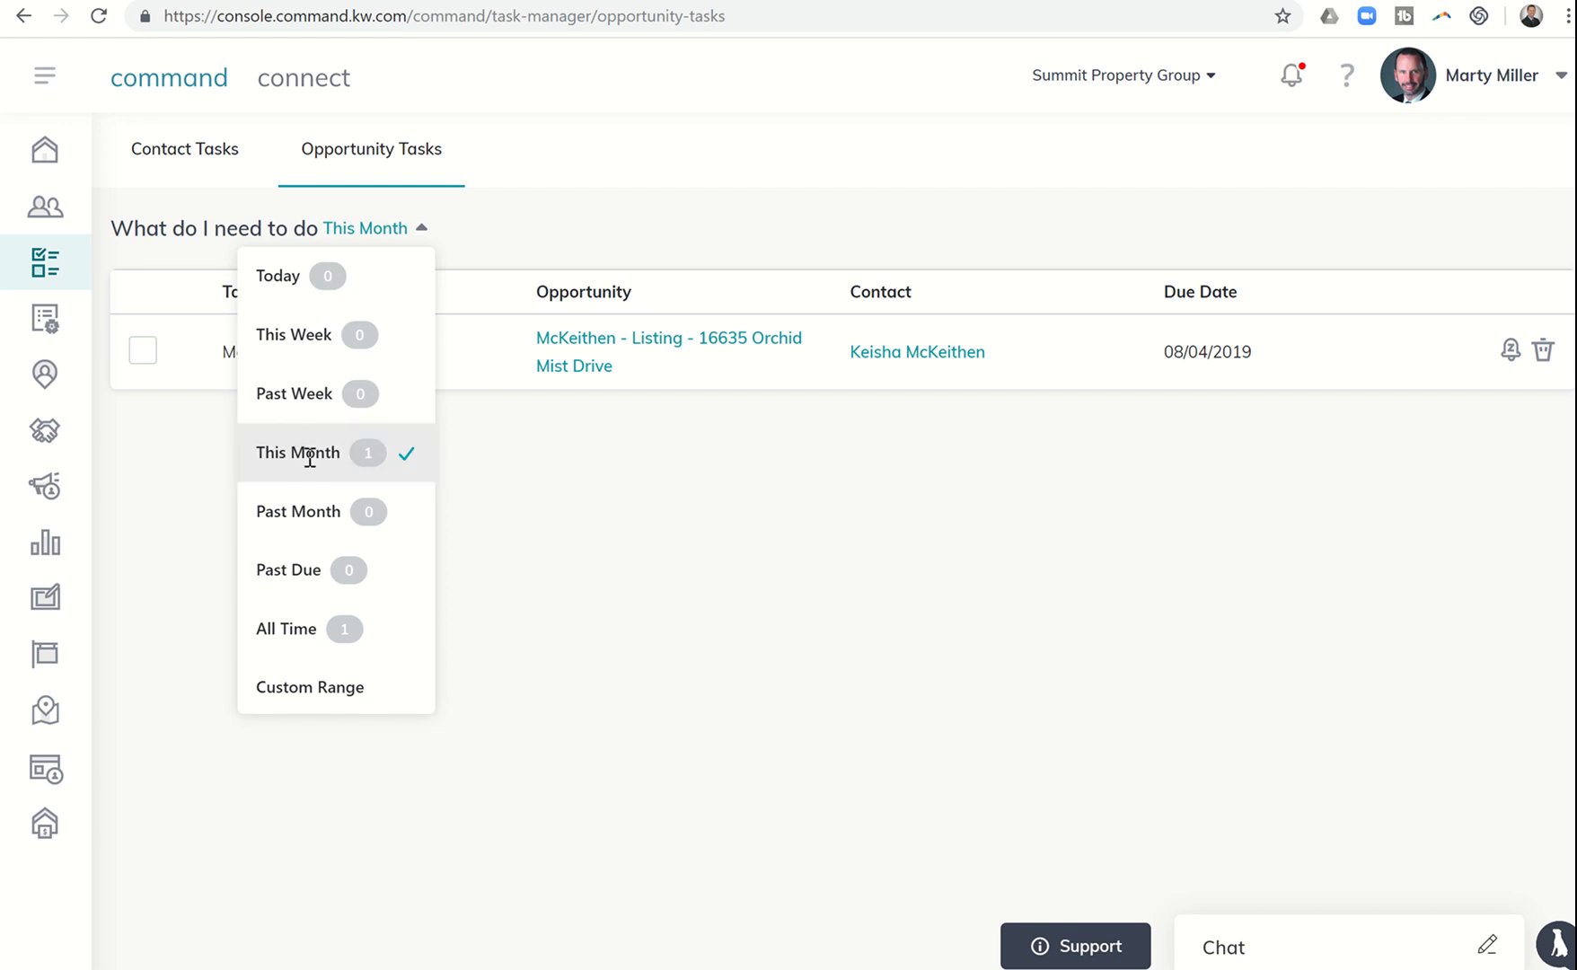
pyautogui.moveTo(384, 462)
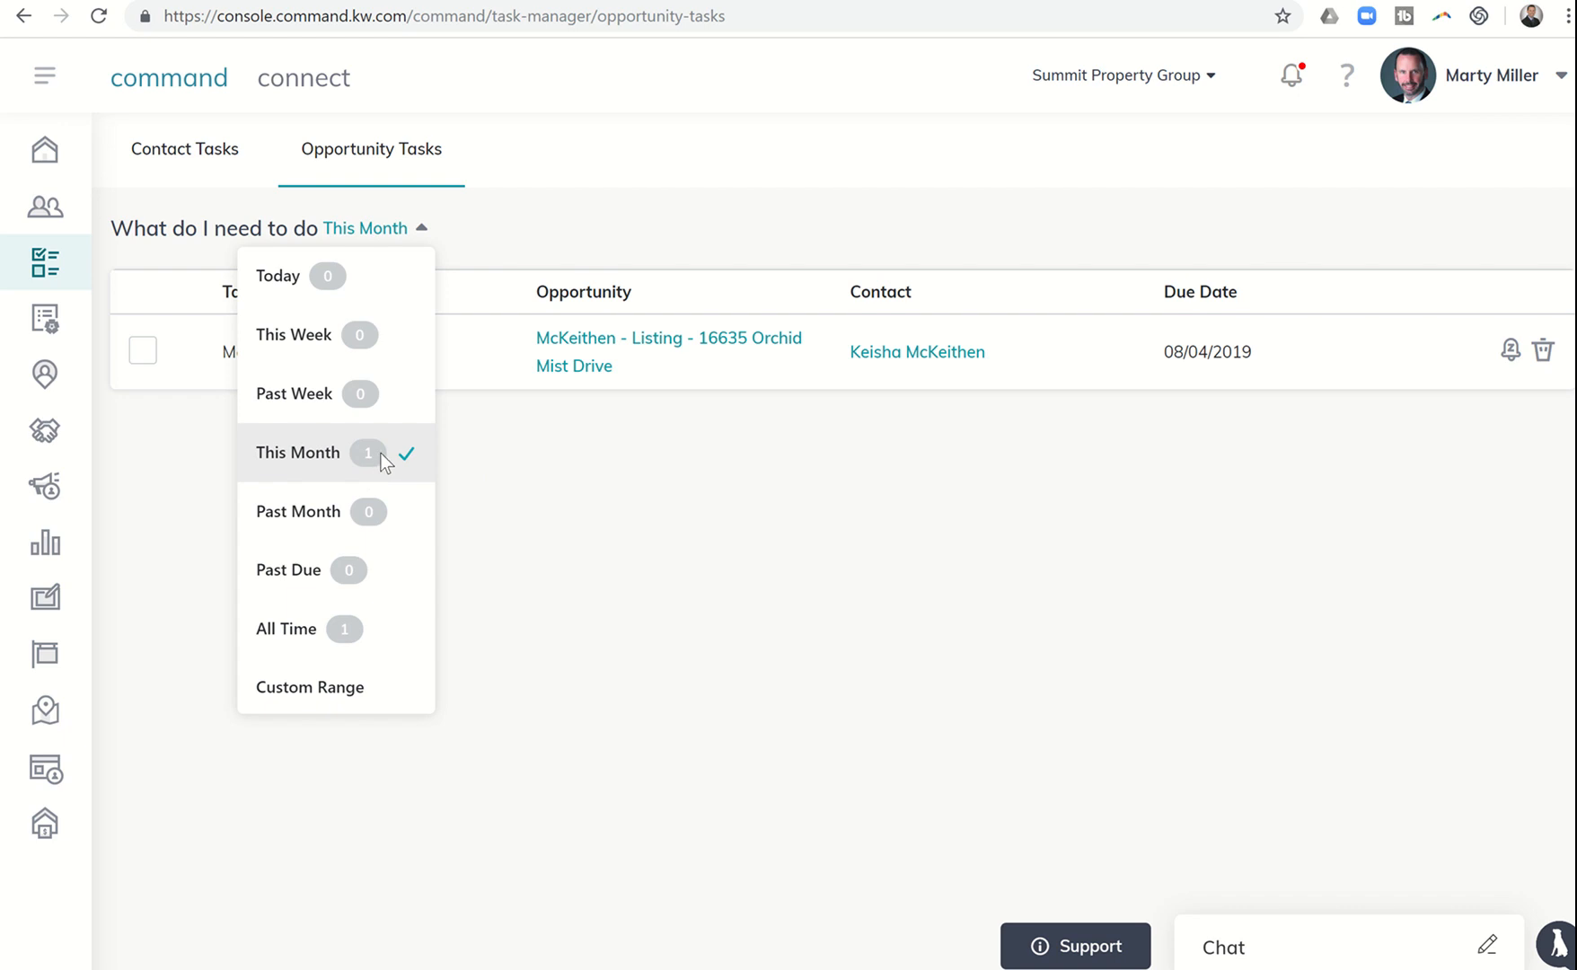
pyautogui.click(296, 453)
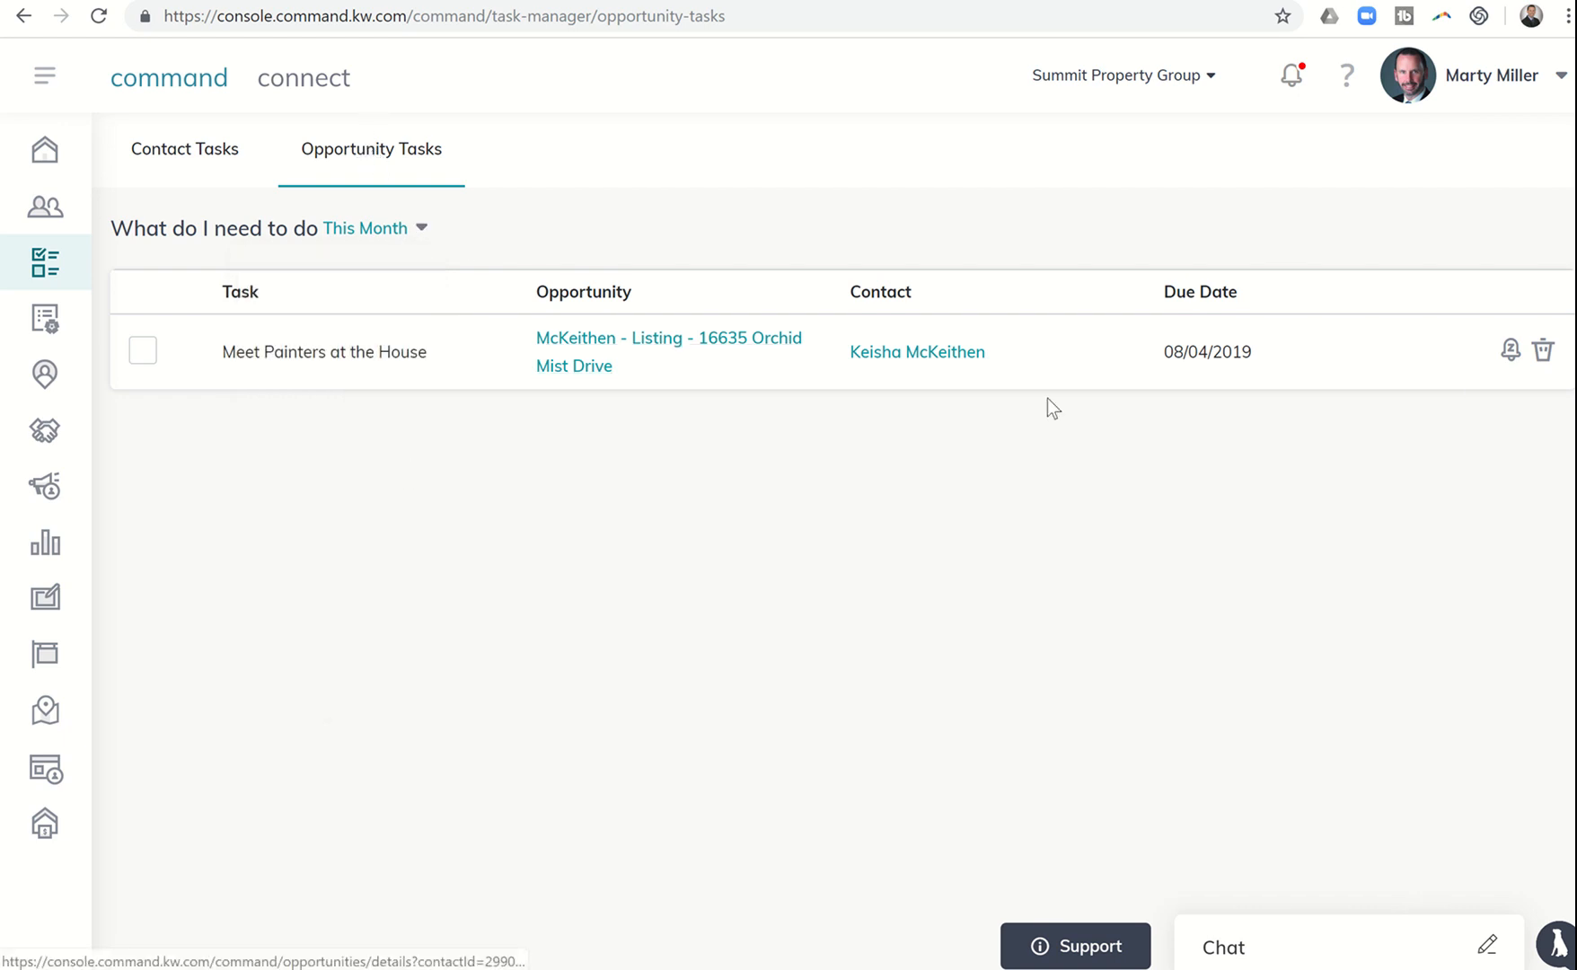
pyautogui.moveTo(1169, 374)
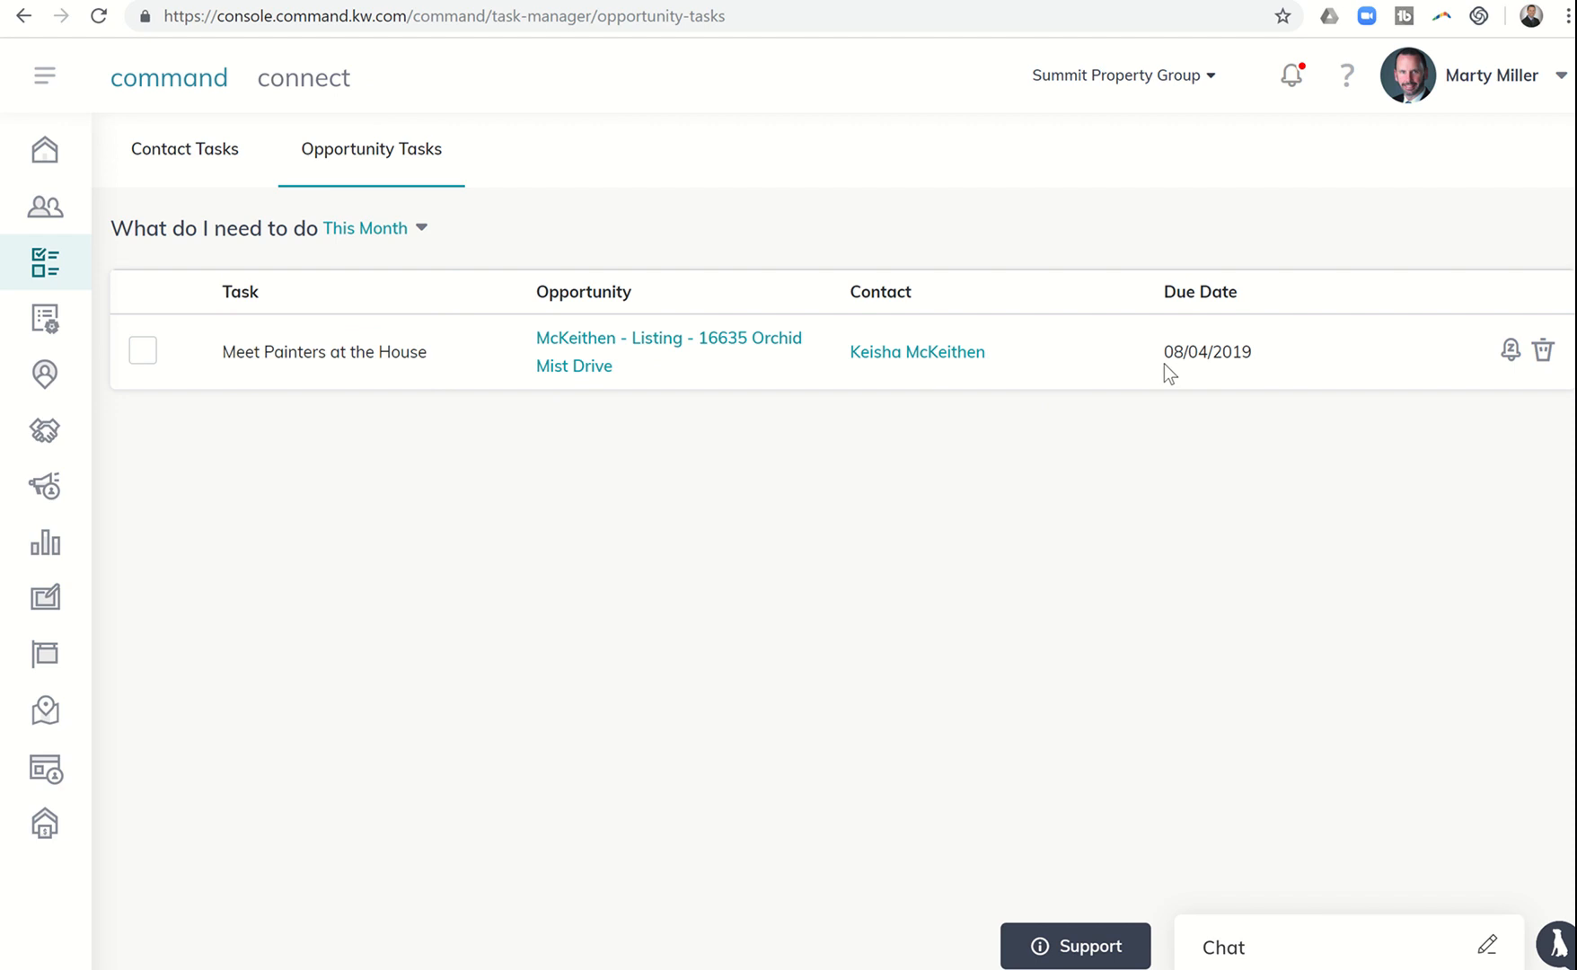
pyautogui.moveTo(487, 392)
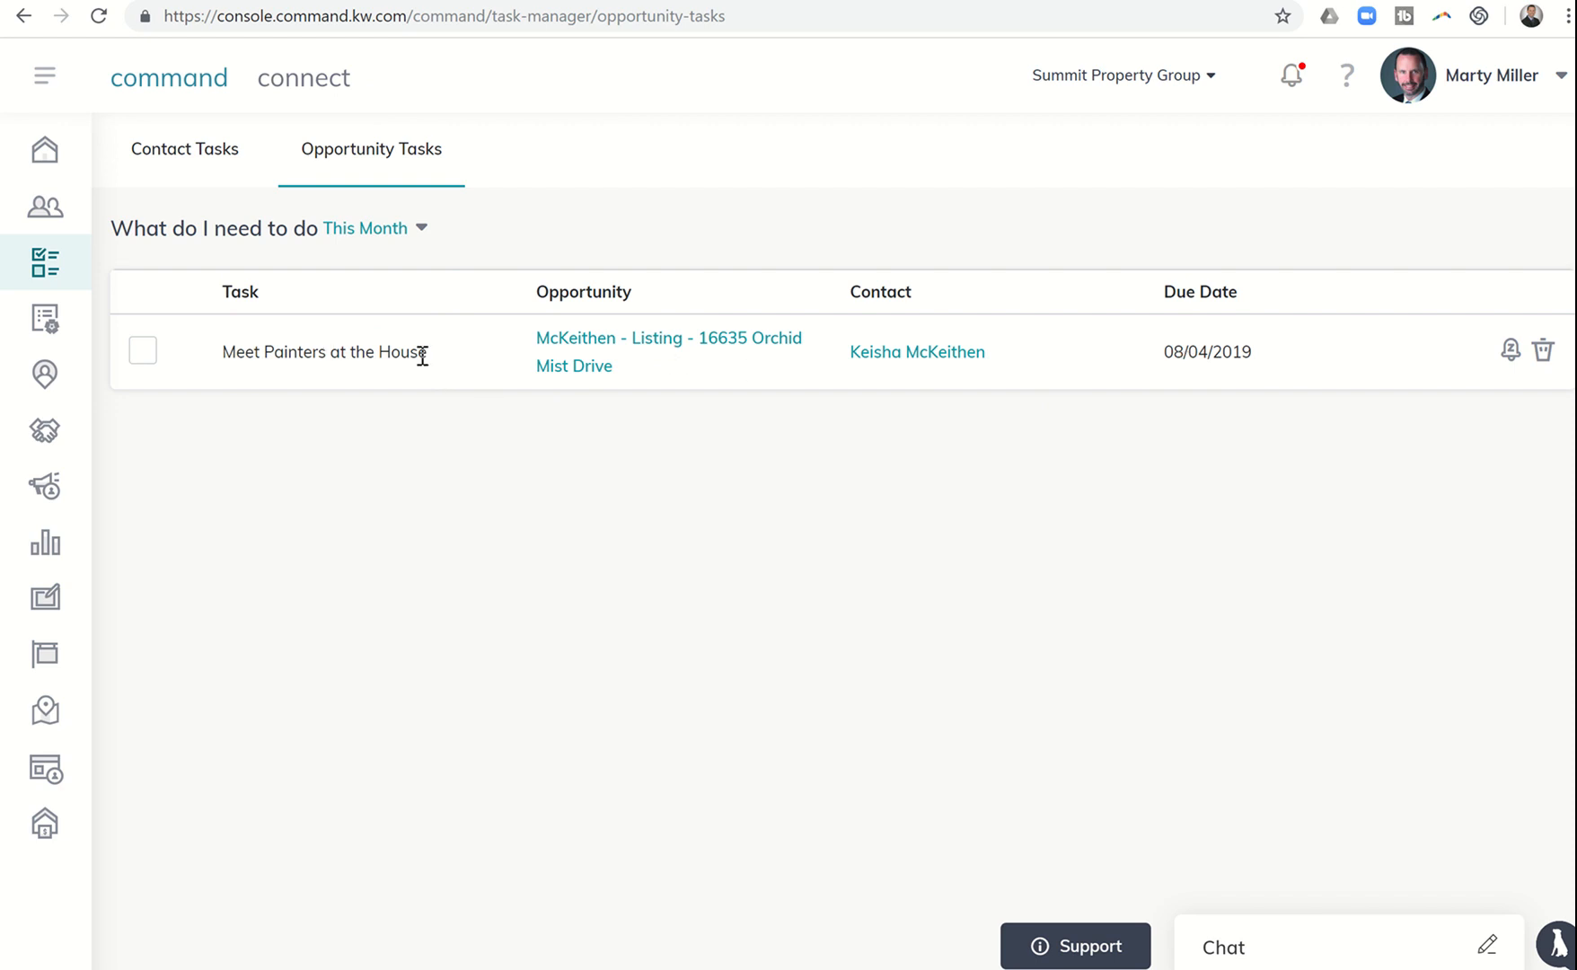
pyautogui.moveTo(1187, 341)
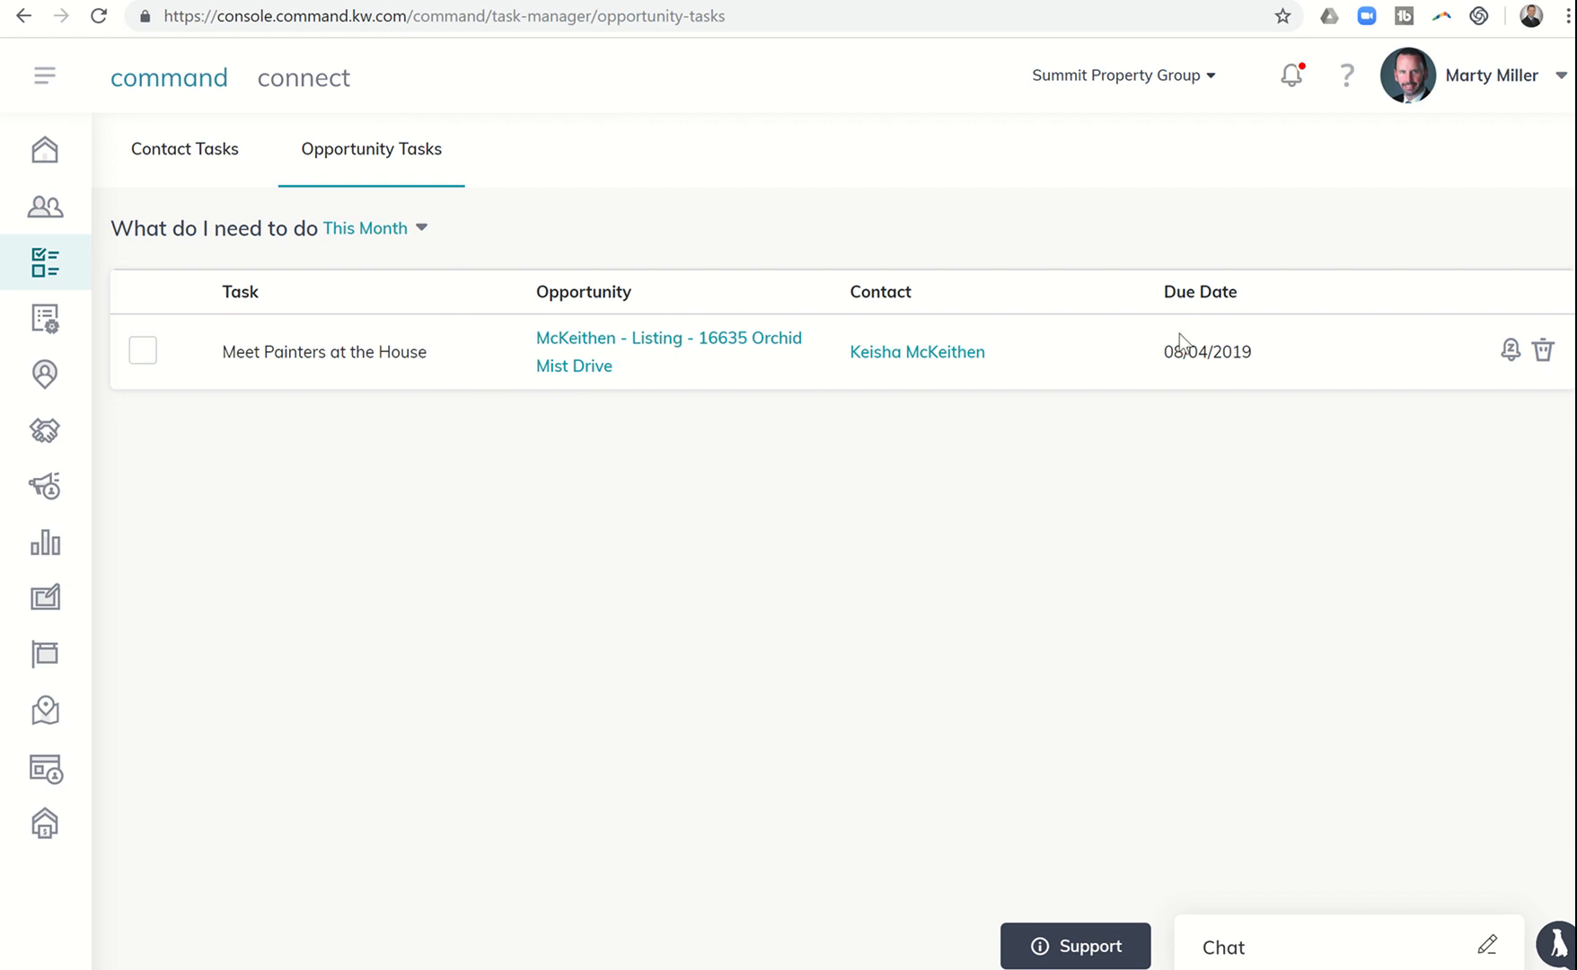
pyautogui.moveTo(45, 373)
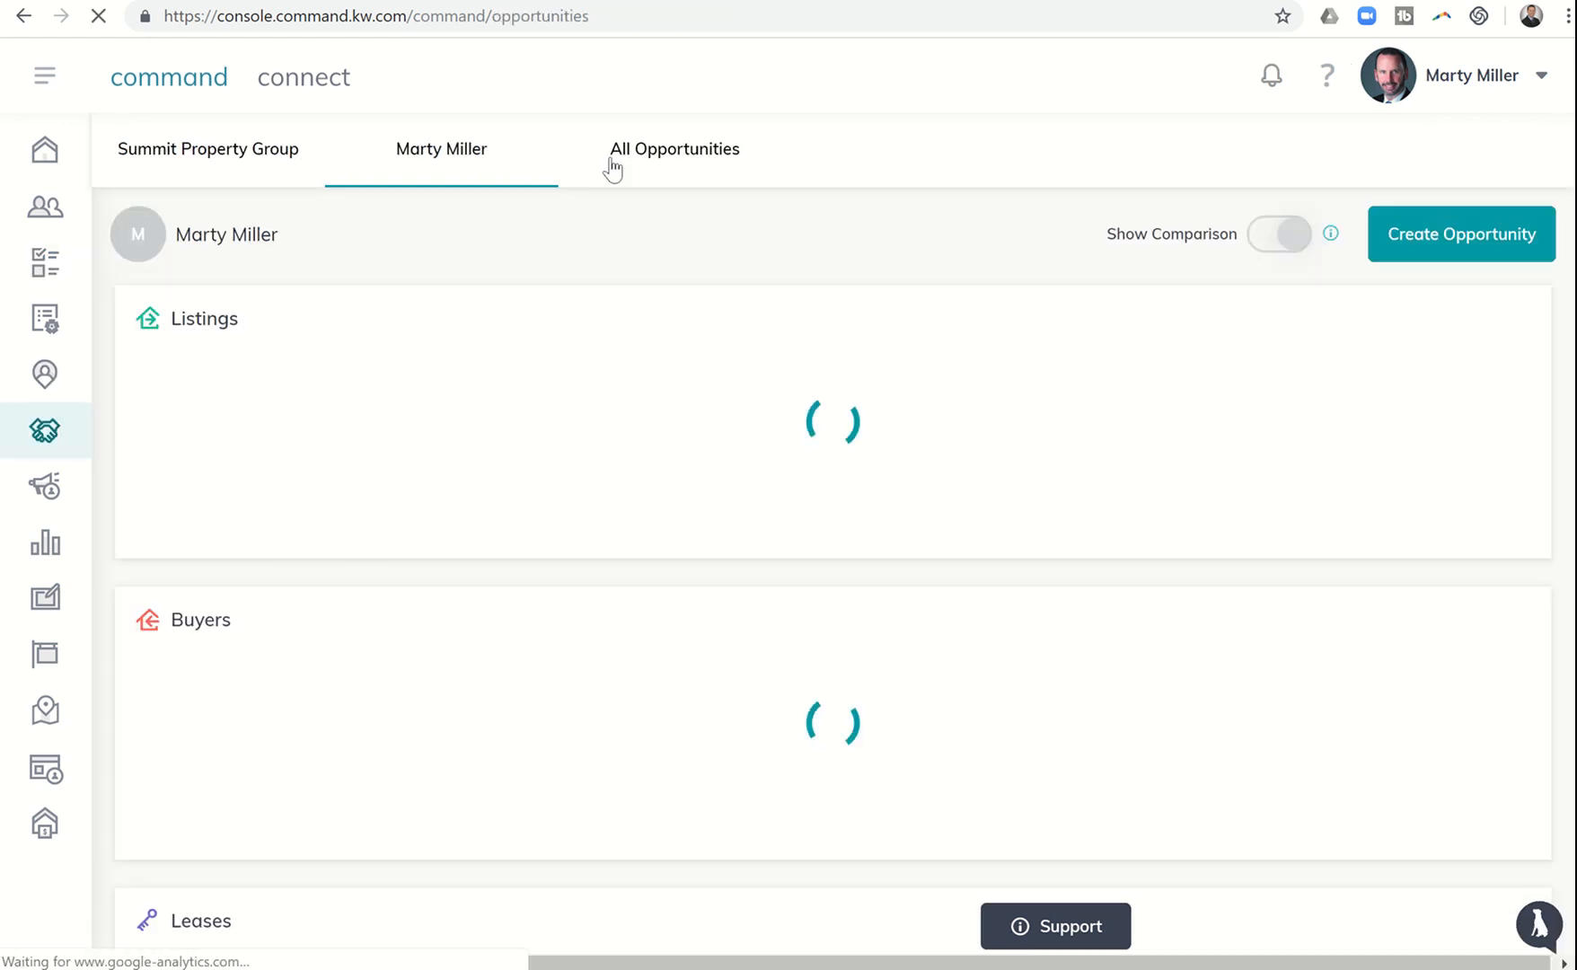
pyautogui.click(1279, 234)
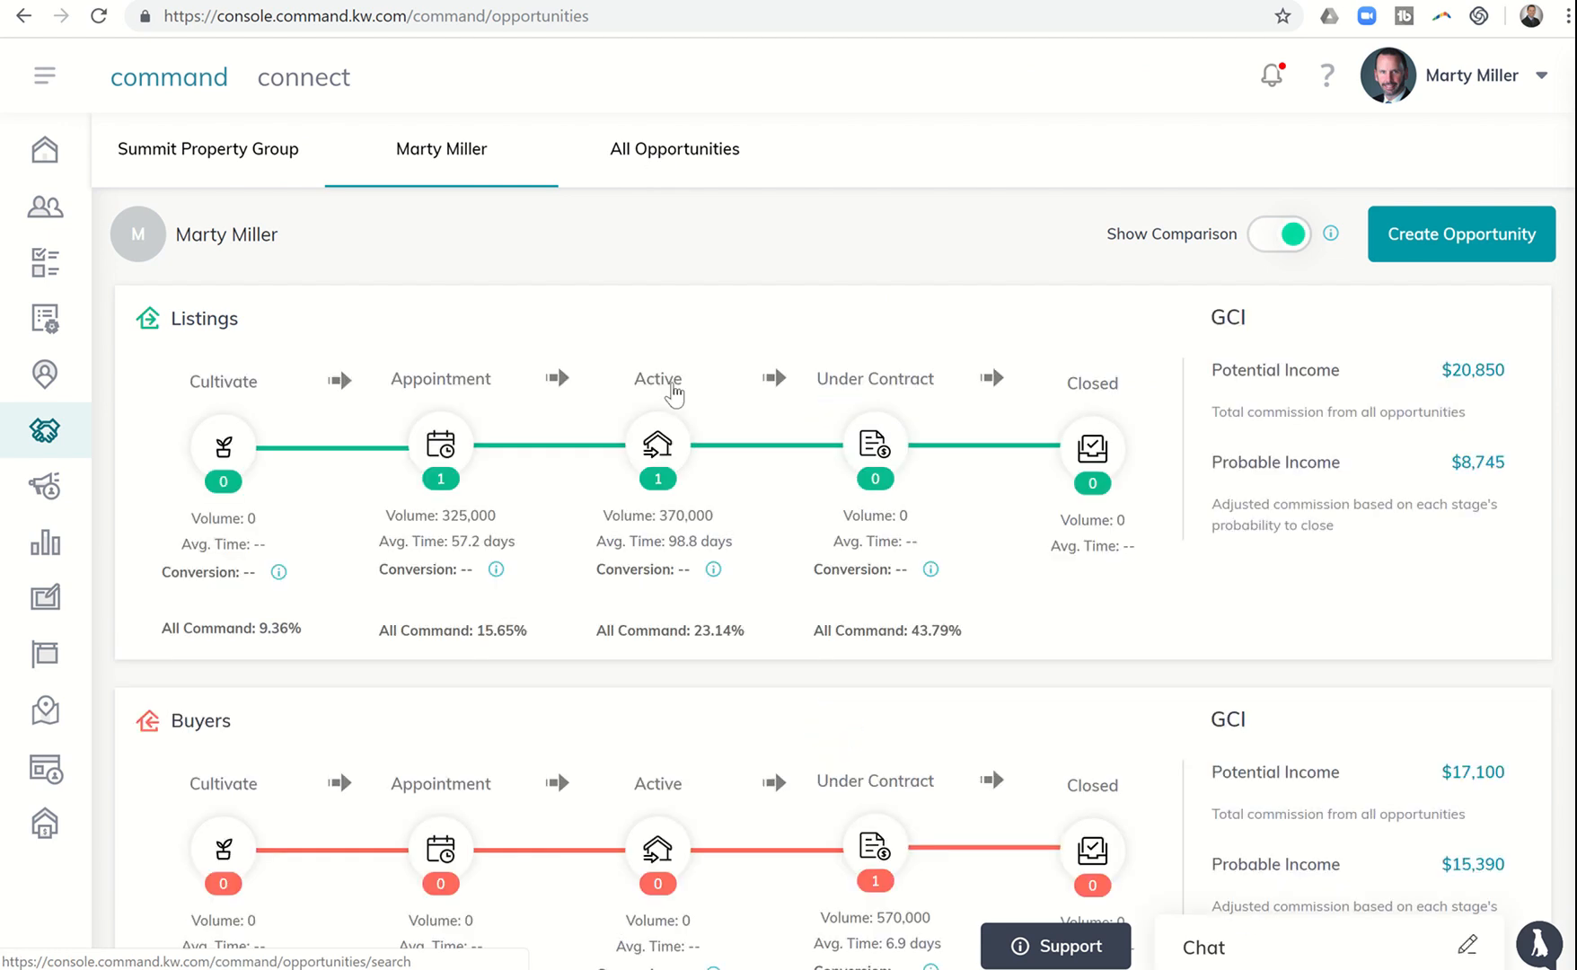
pyautogui.click(657, 445)
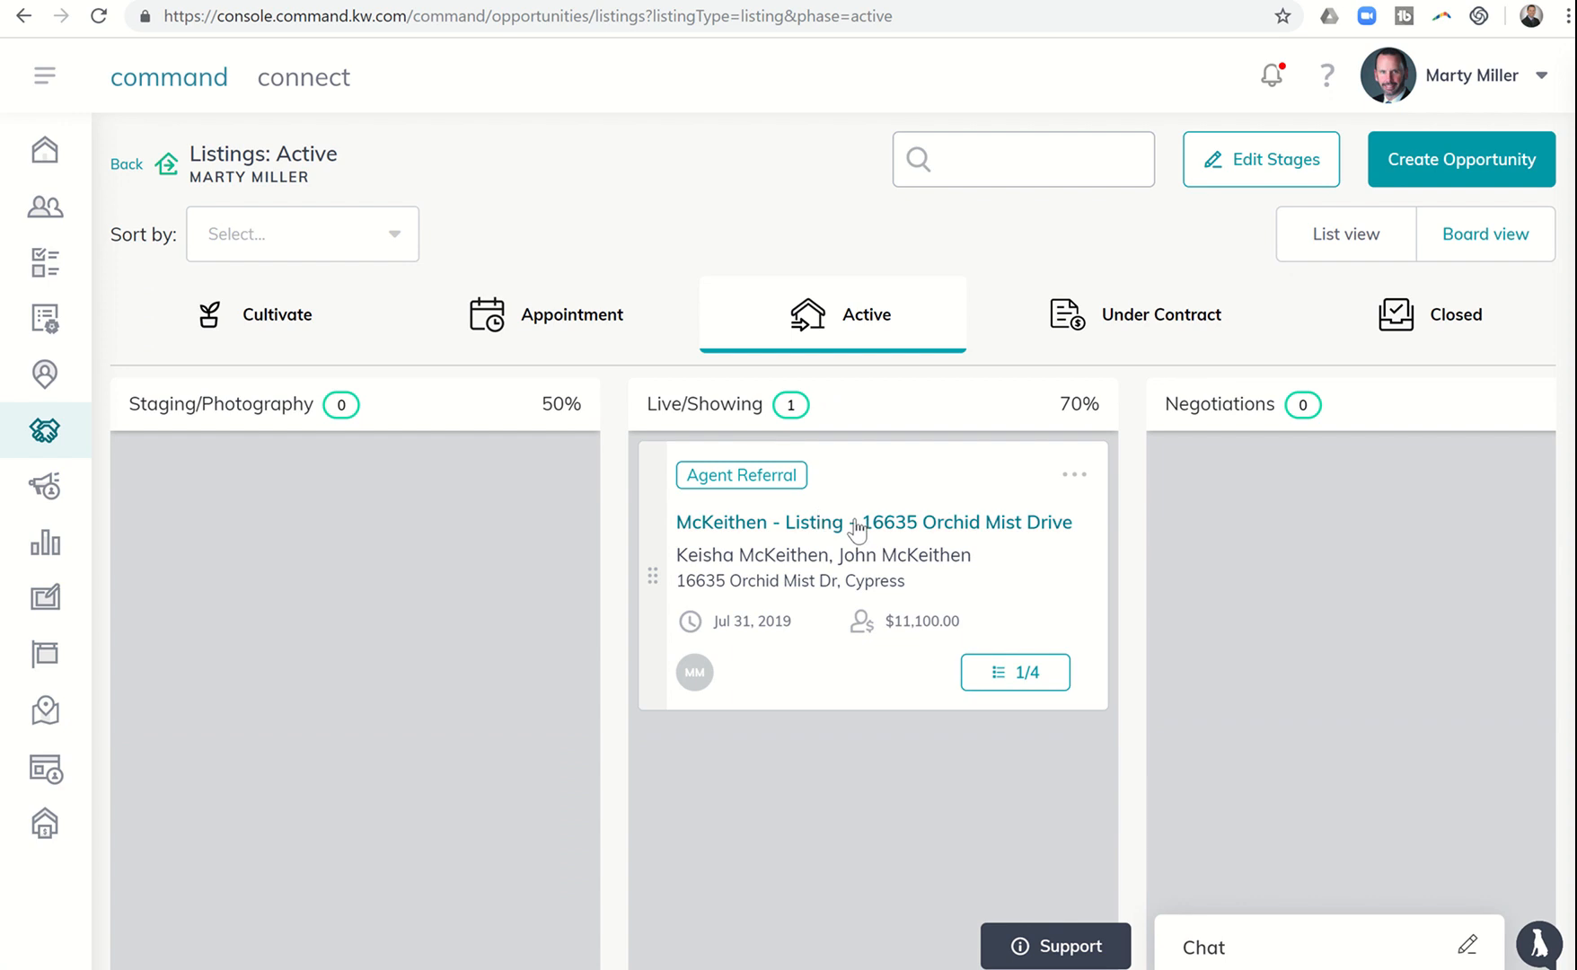
pyautogui.click(872, 523)
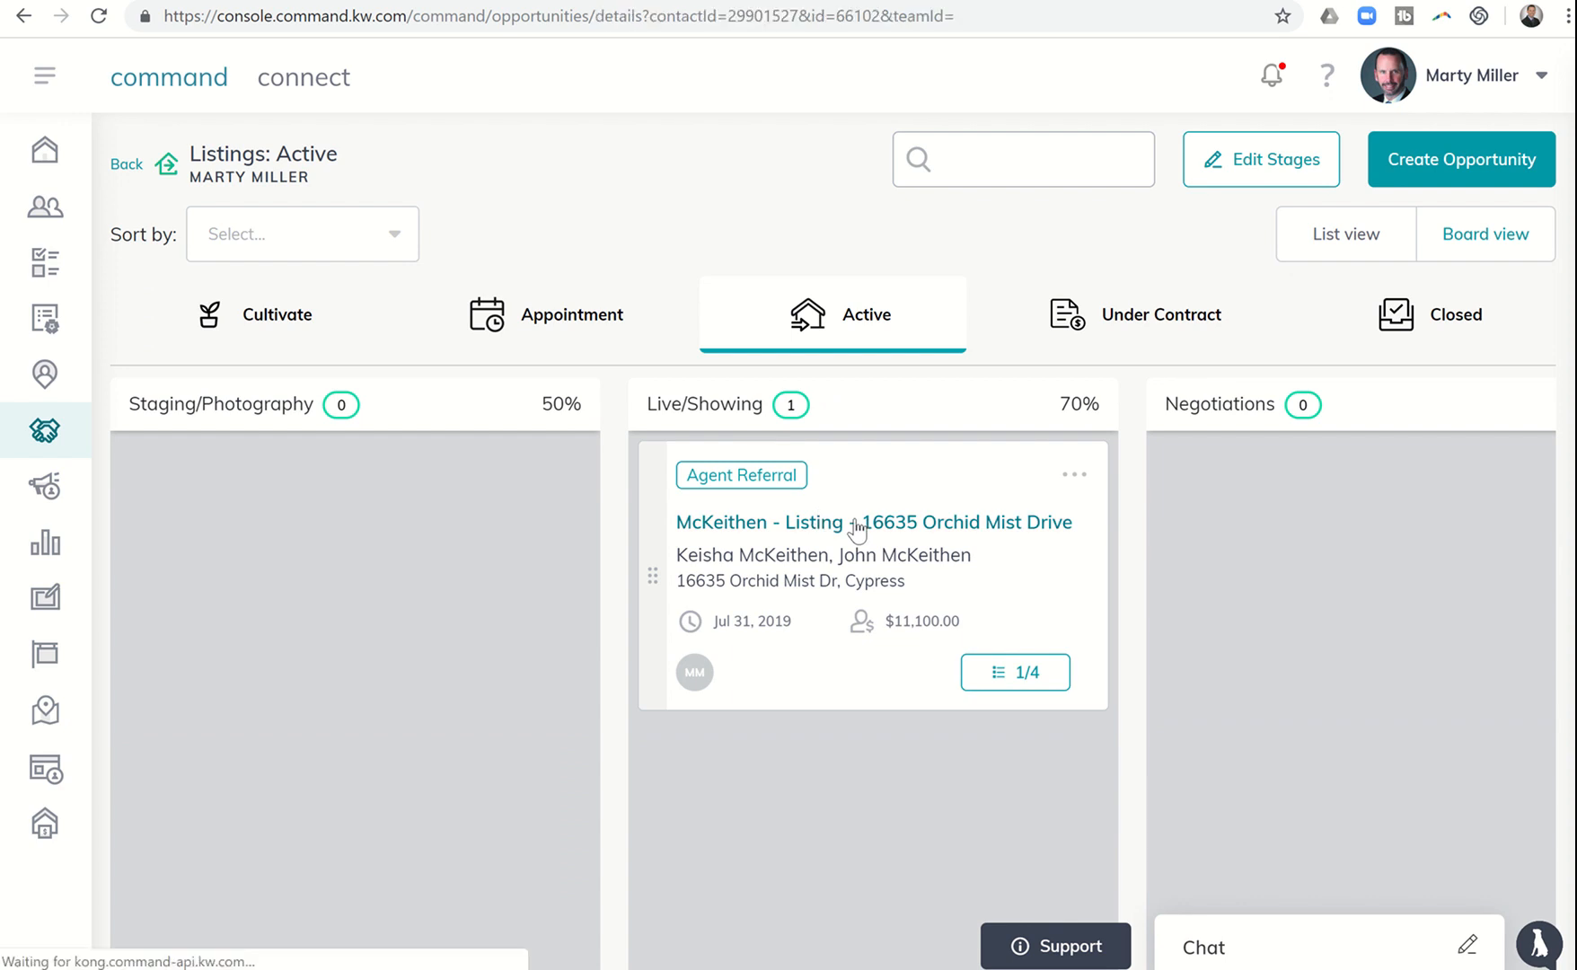
pyautogui.click(874, 523)
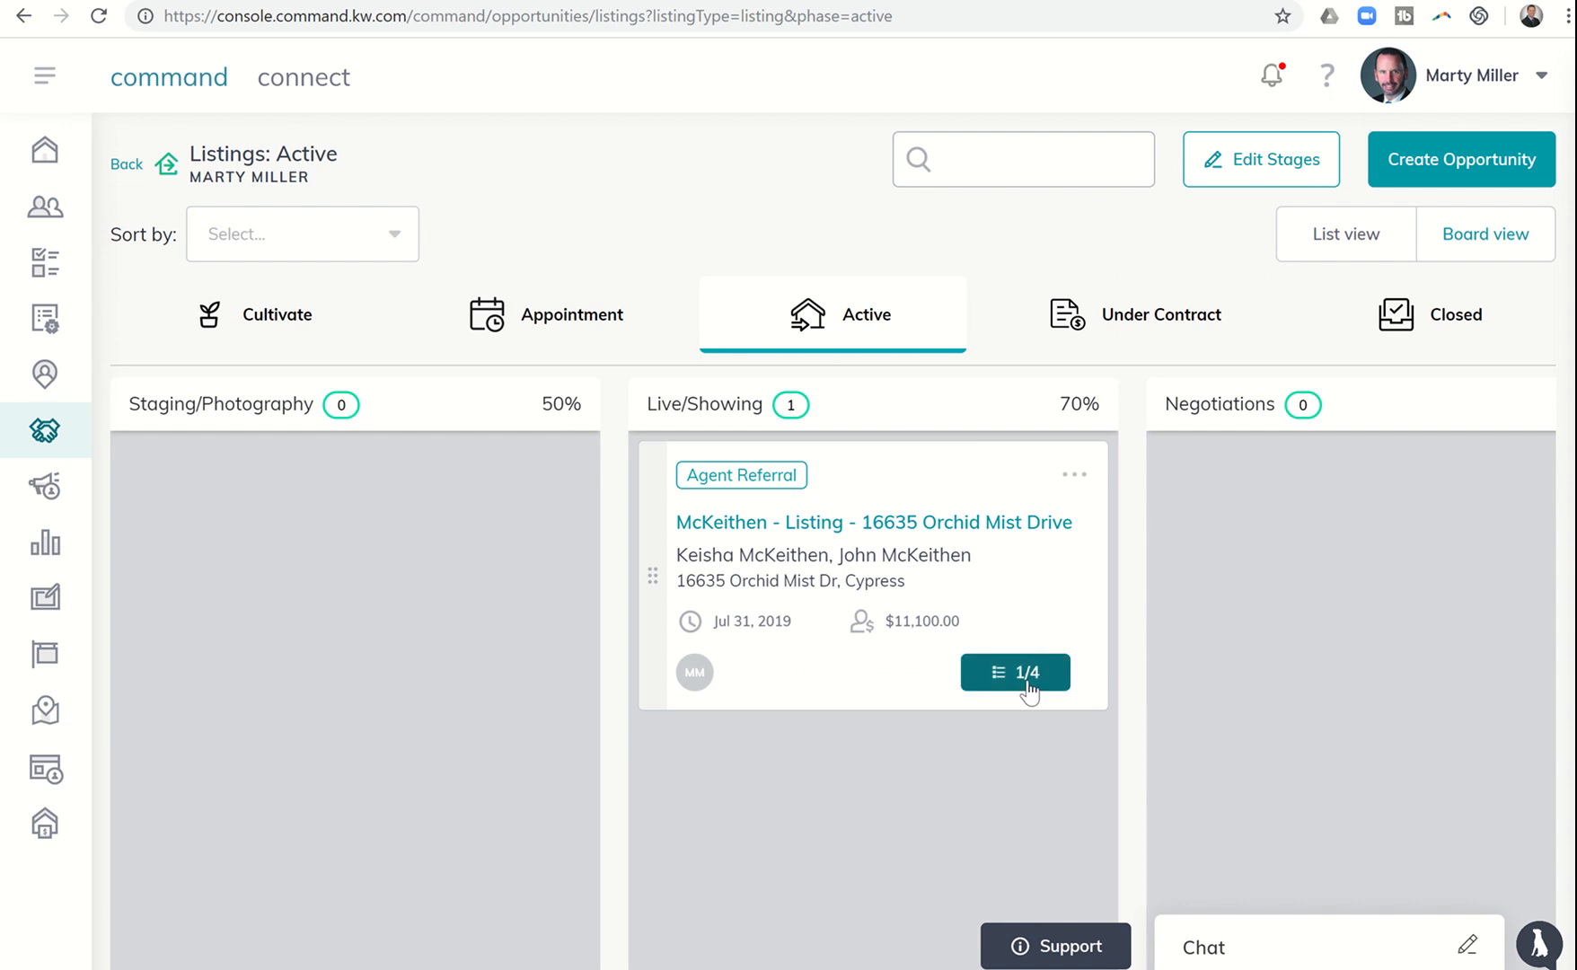
pyautogui.click(1013, 672)
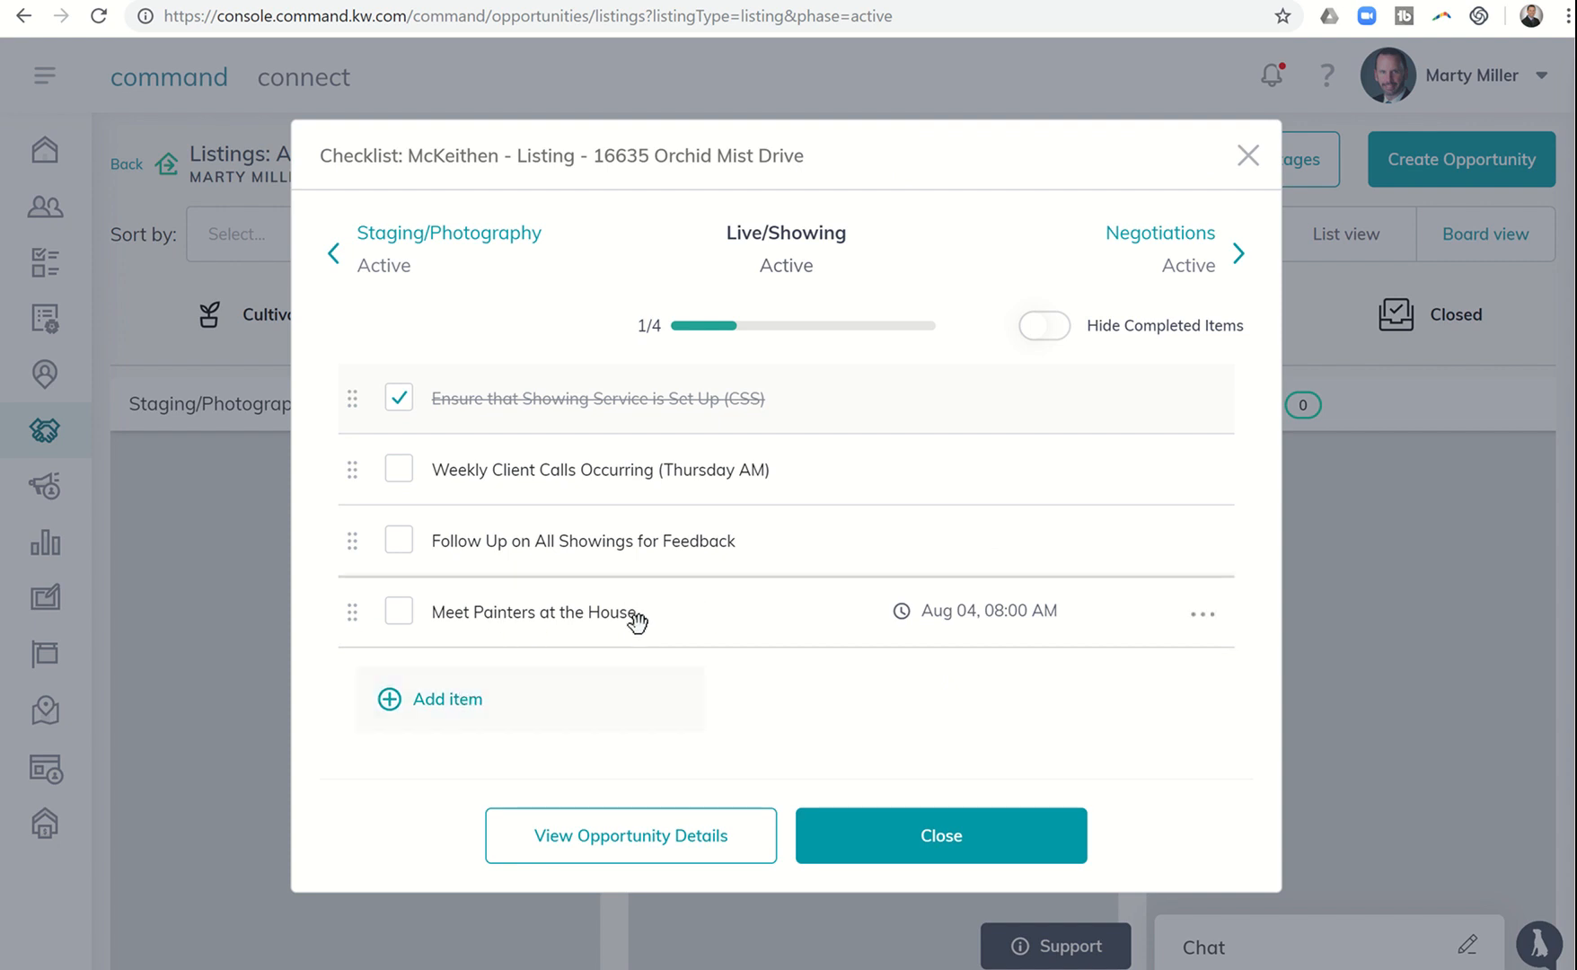
pyautogui.moveTo(842, 780)
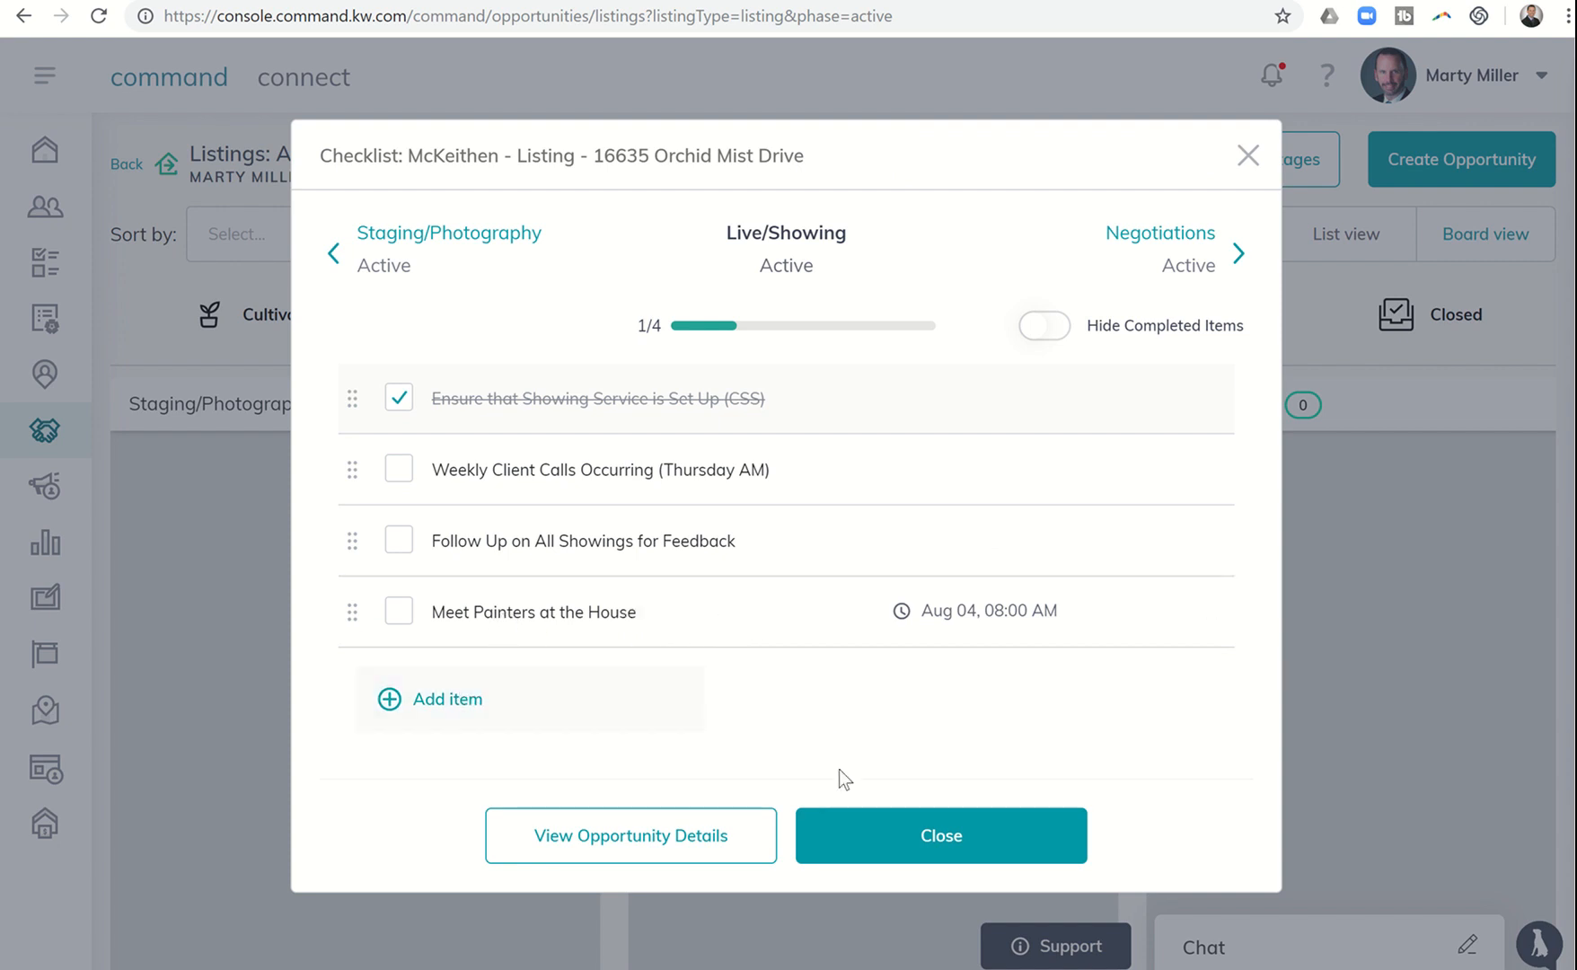
pyautogui.click(939, 835)
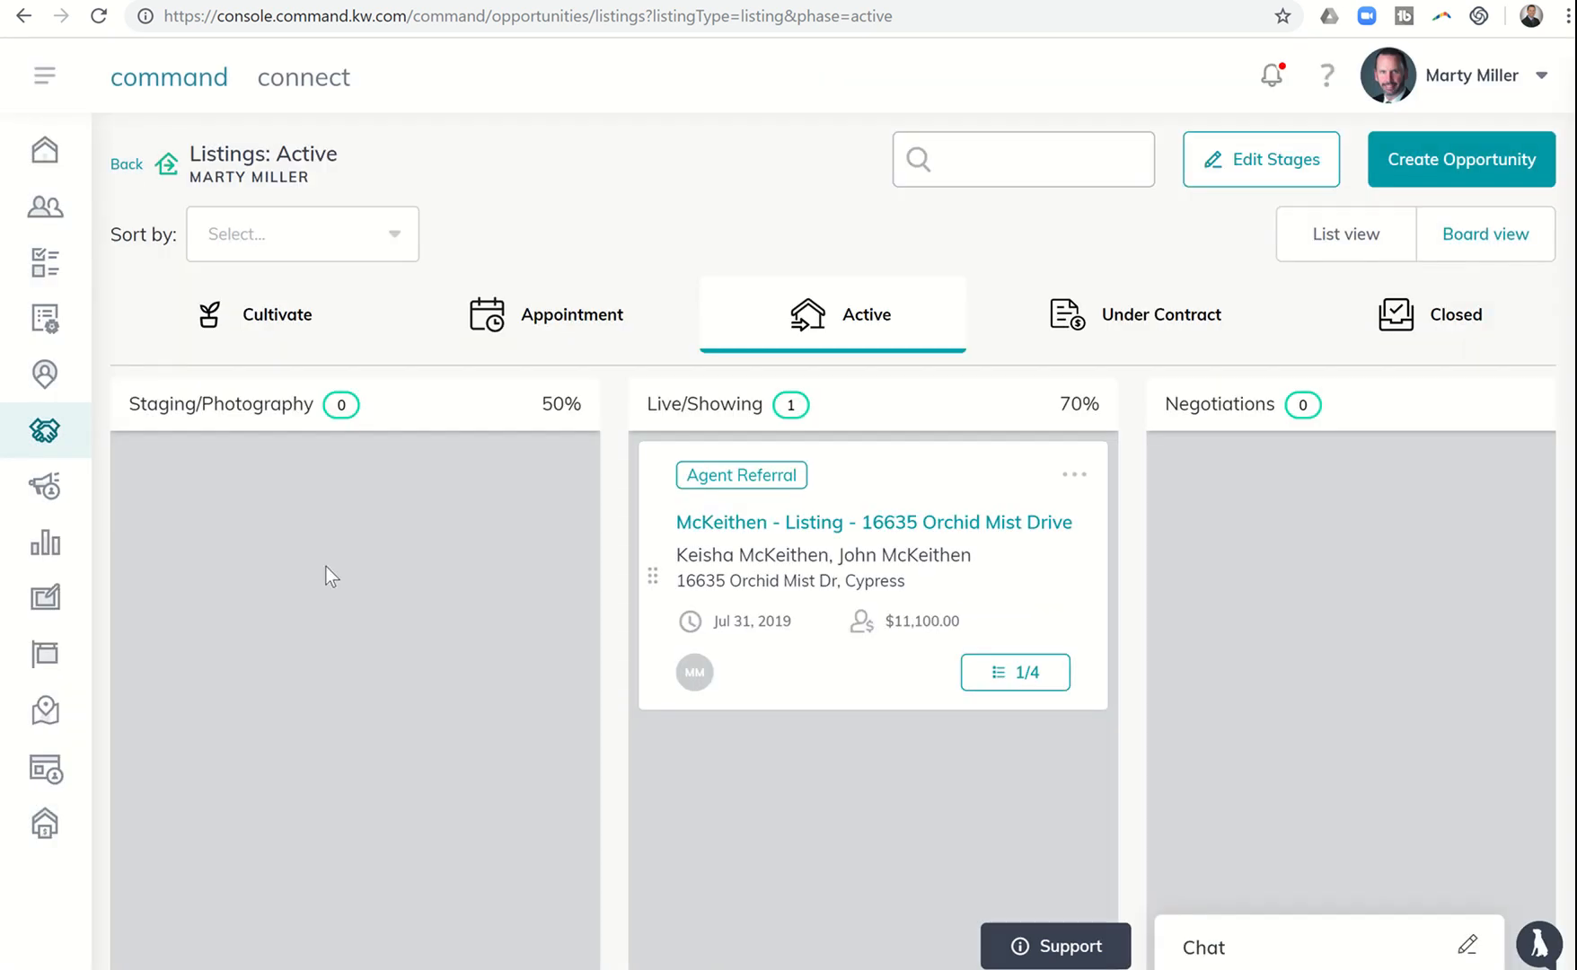
pyautogui.moveTo(45, 264)
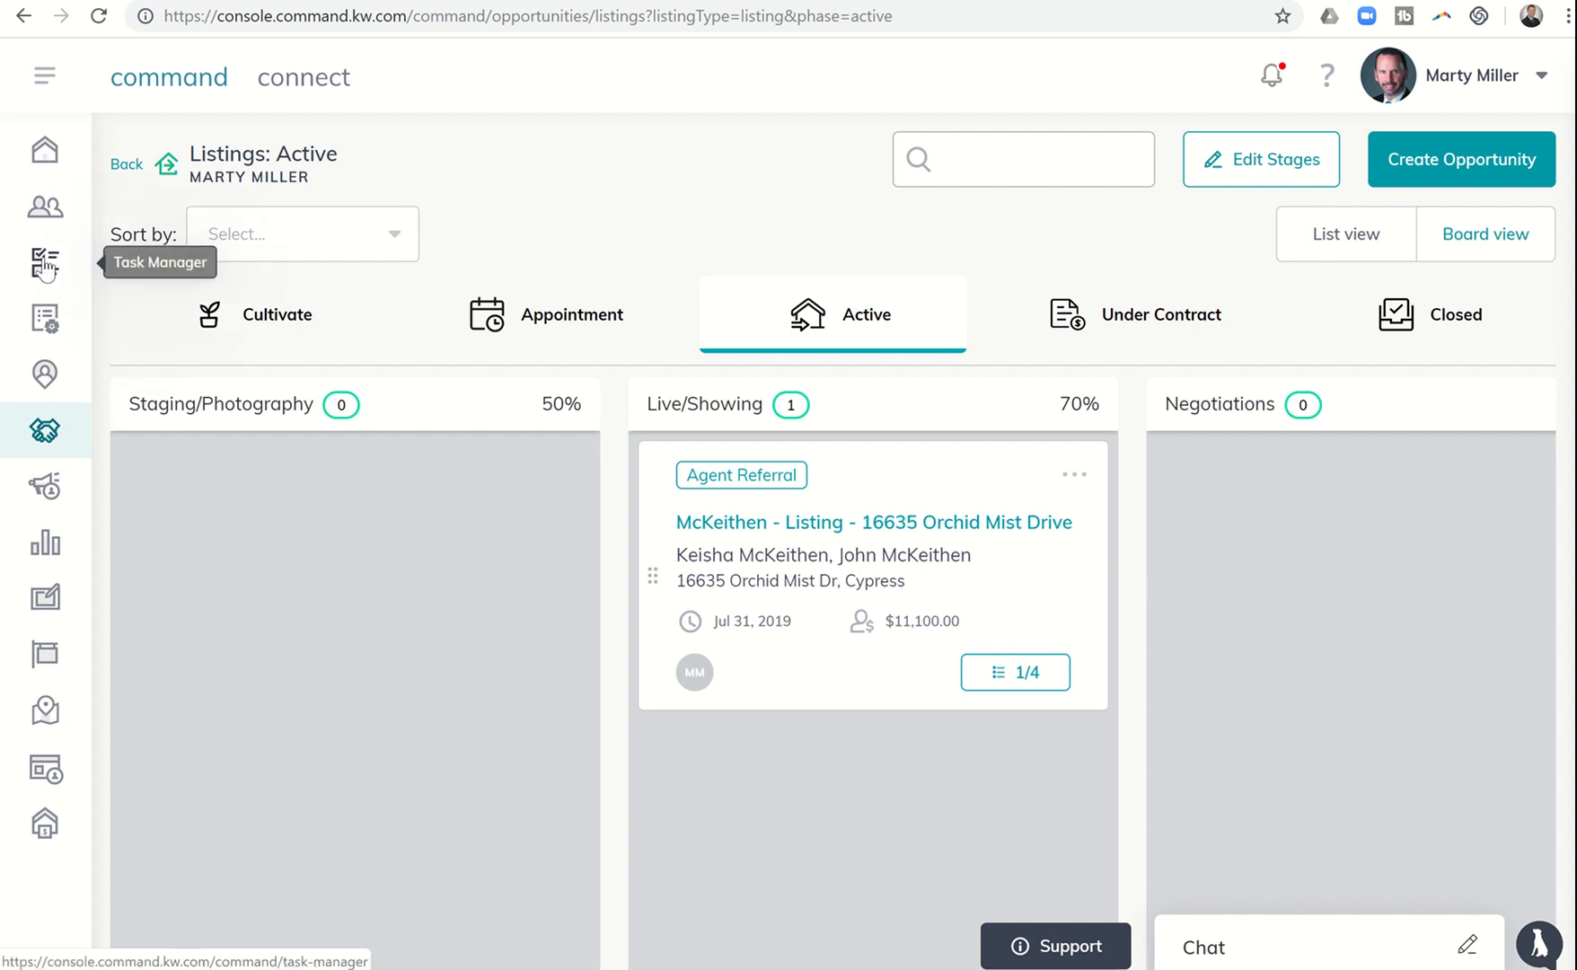
# - In the Task Manager, filter contact tasks to This Month and then Past Week
pyautogui.click(45, 262)
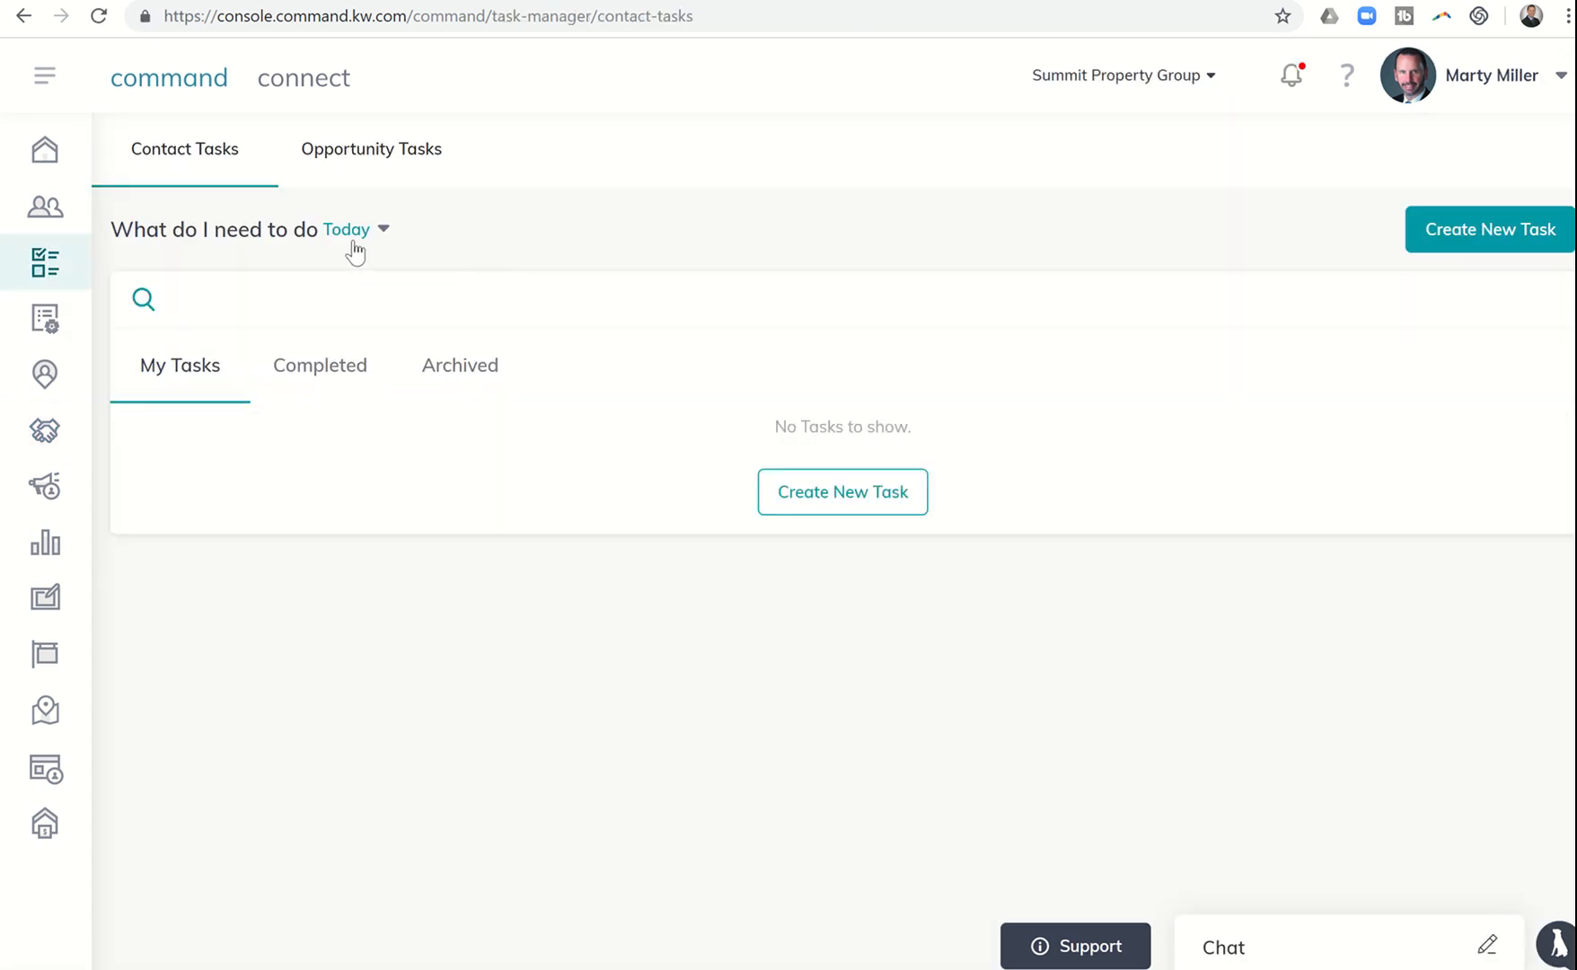
pyautogui.click(350, 228)
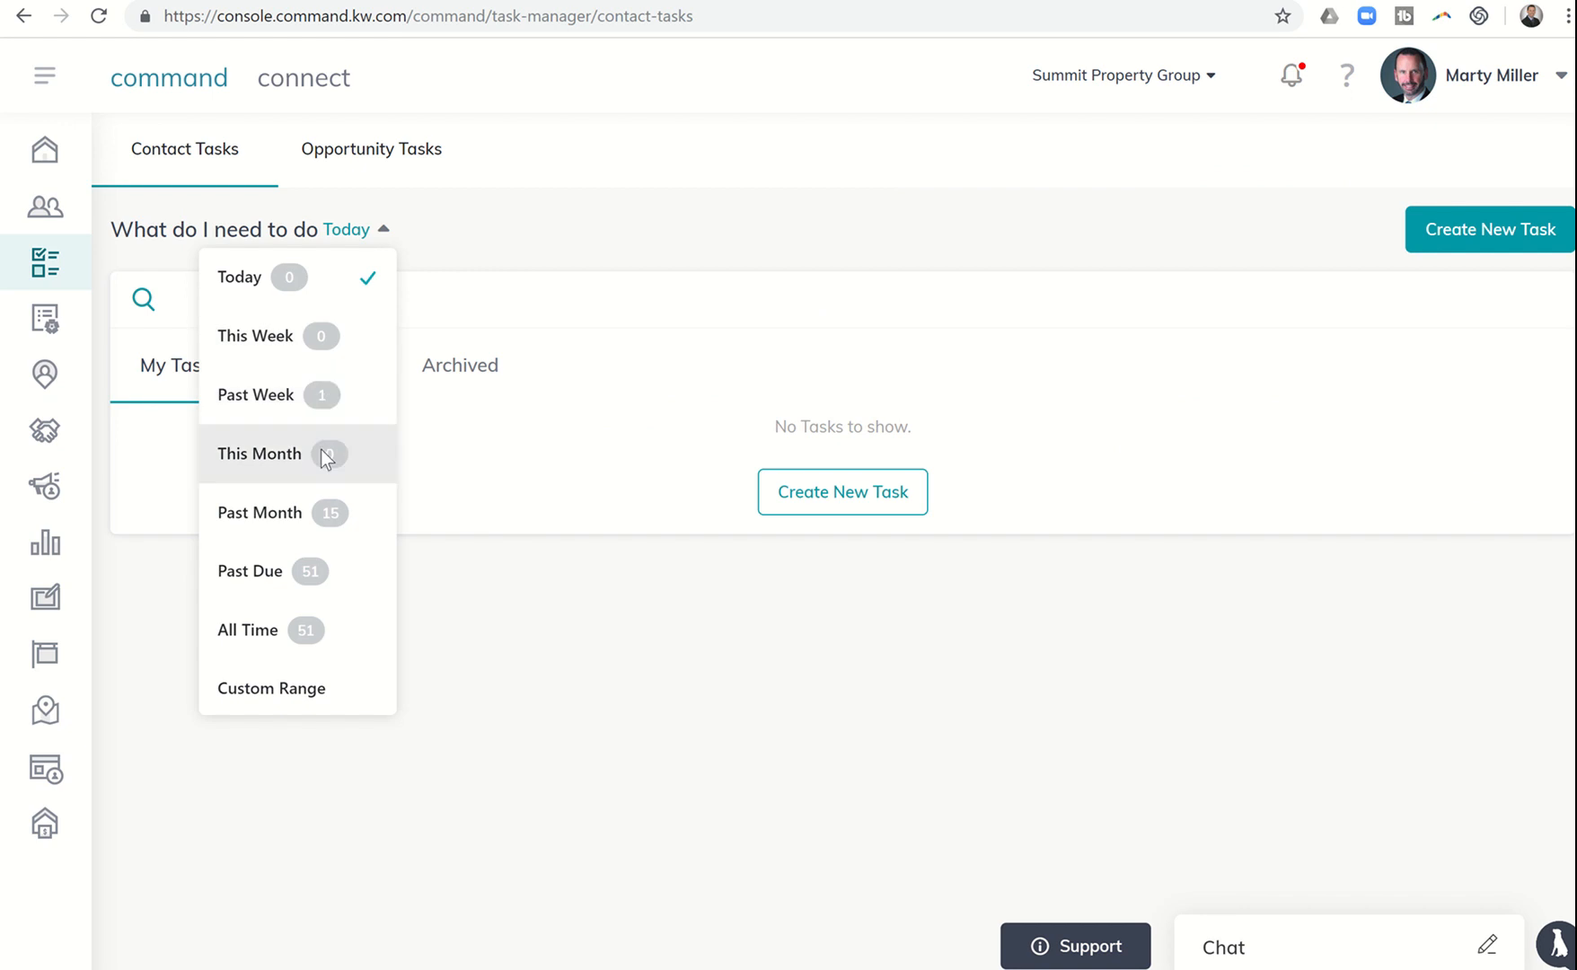
pyautogui.click(259, 454)
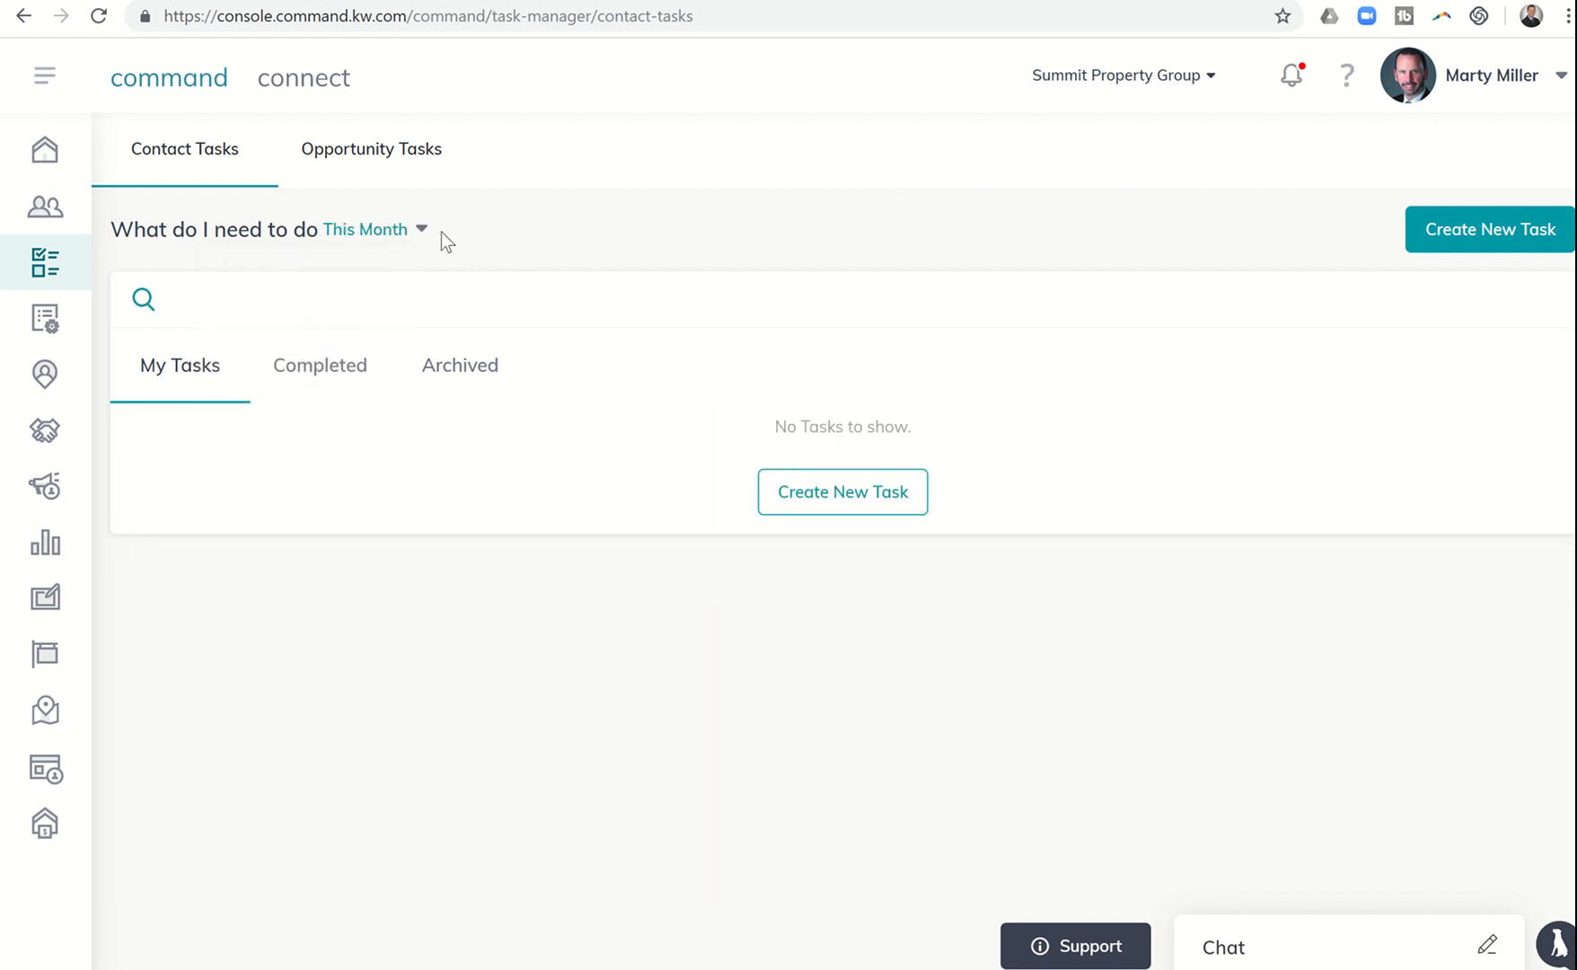
pyautogui.click(376, 230)
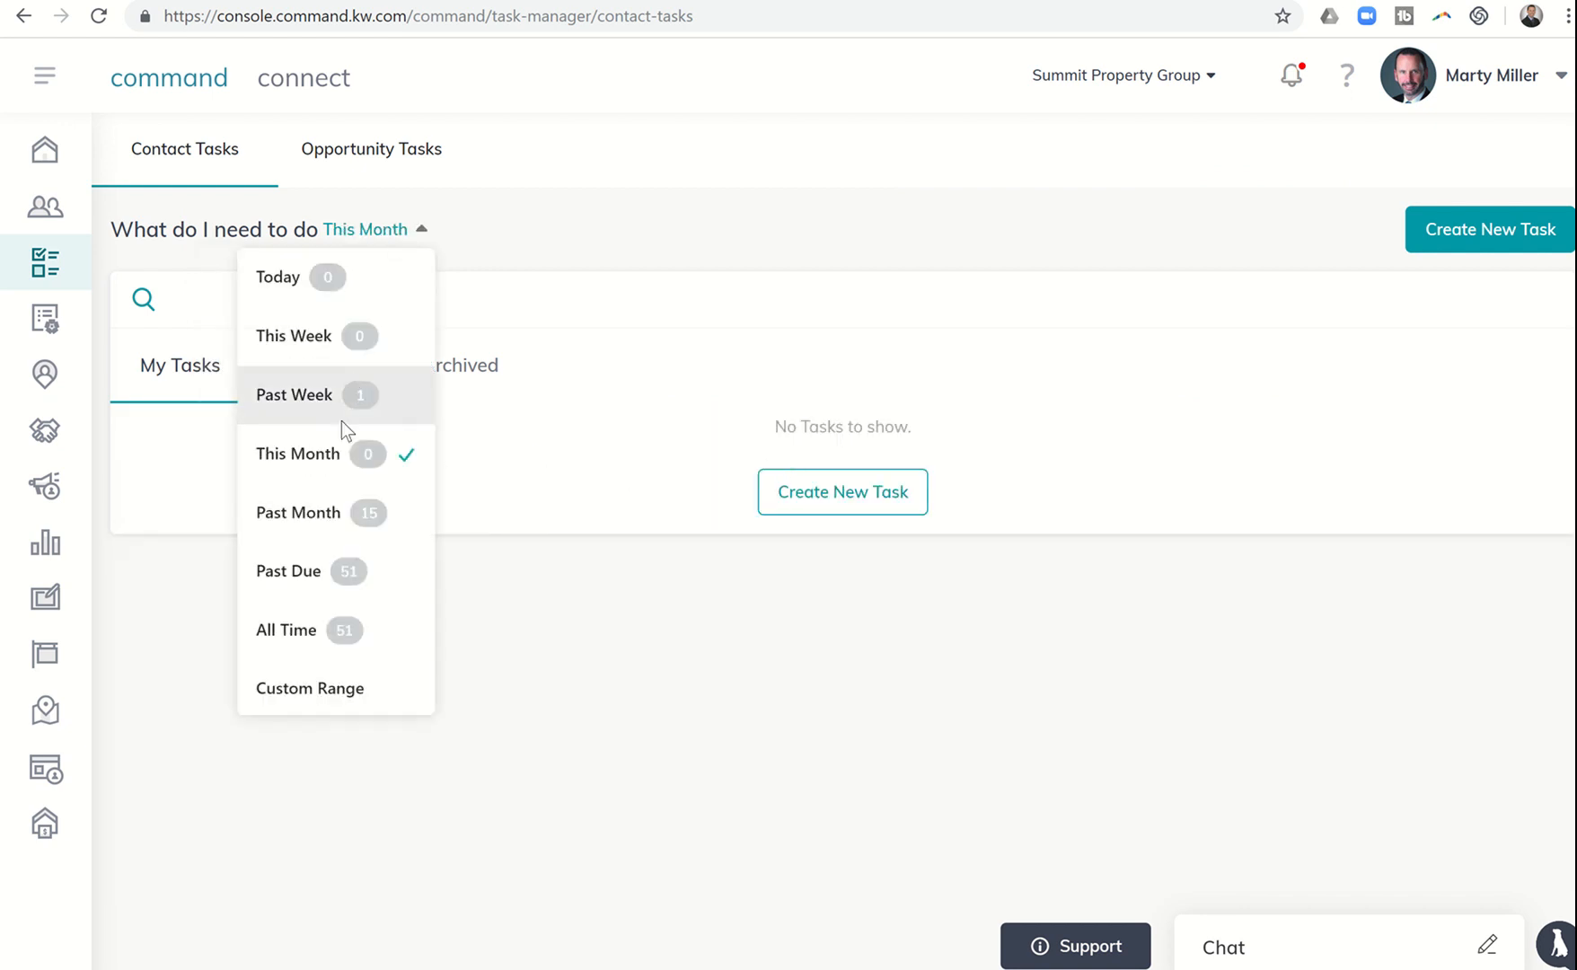
pyautogui.click(293, 395)
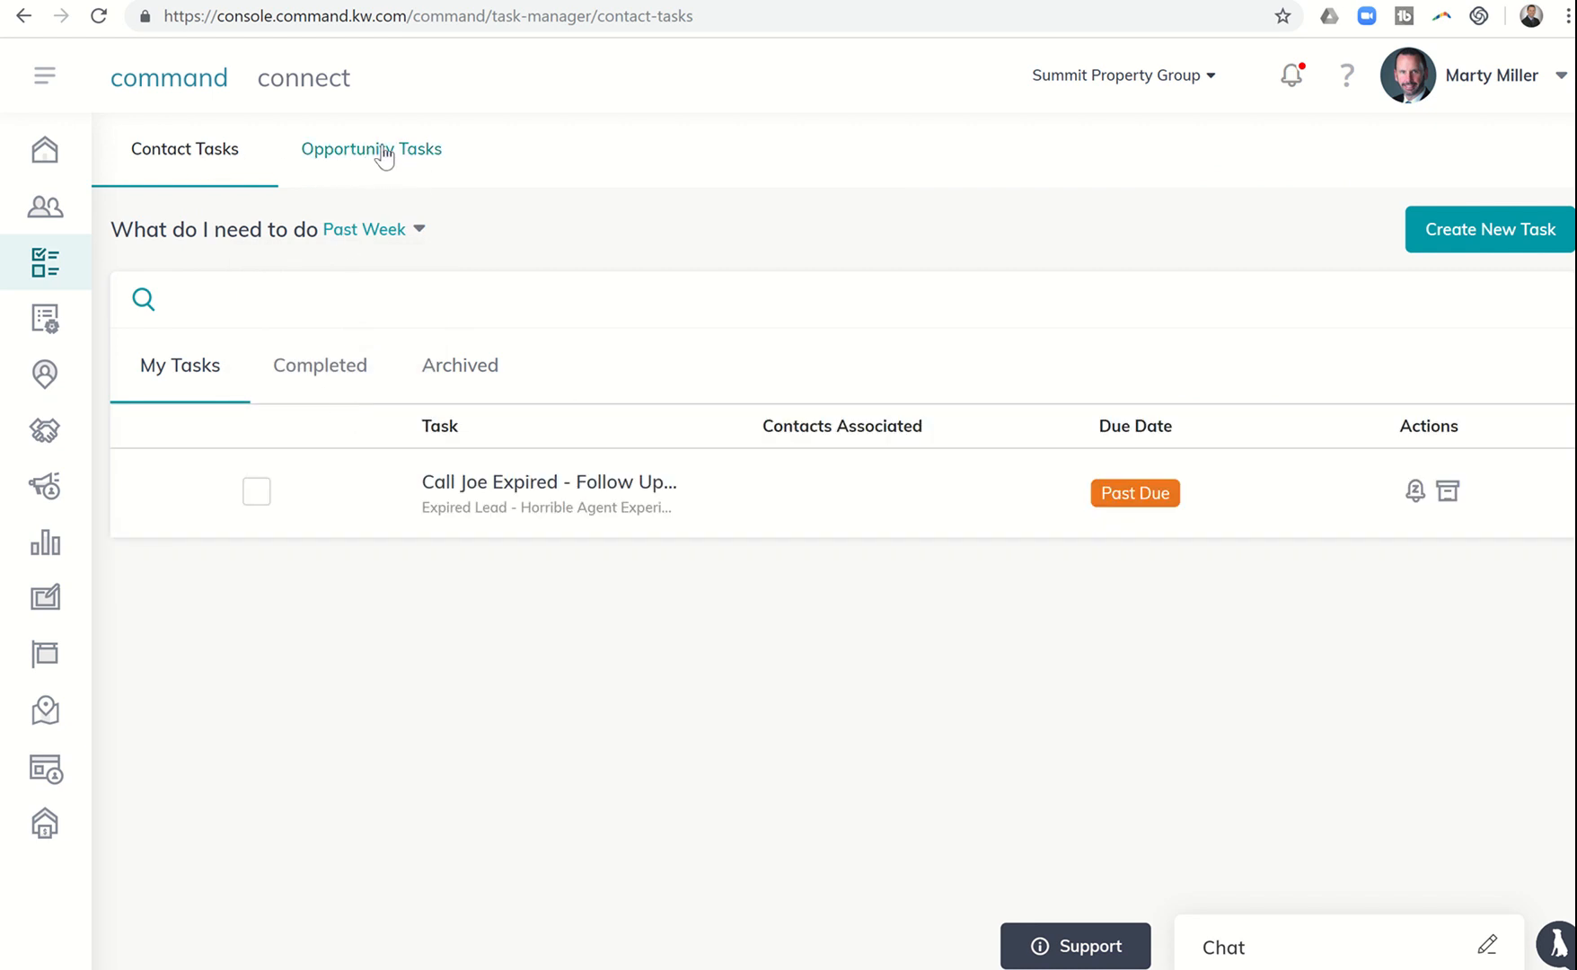
# - Filter Opportunity Tasks to This Month, listing Meet Painters at the House due 08/04/2019
pyautogui.click(370, 149)
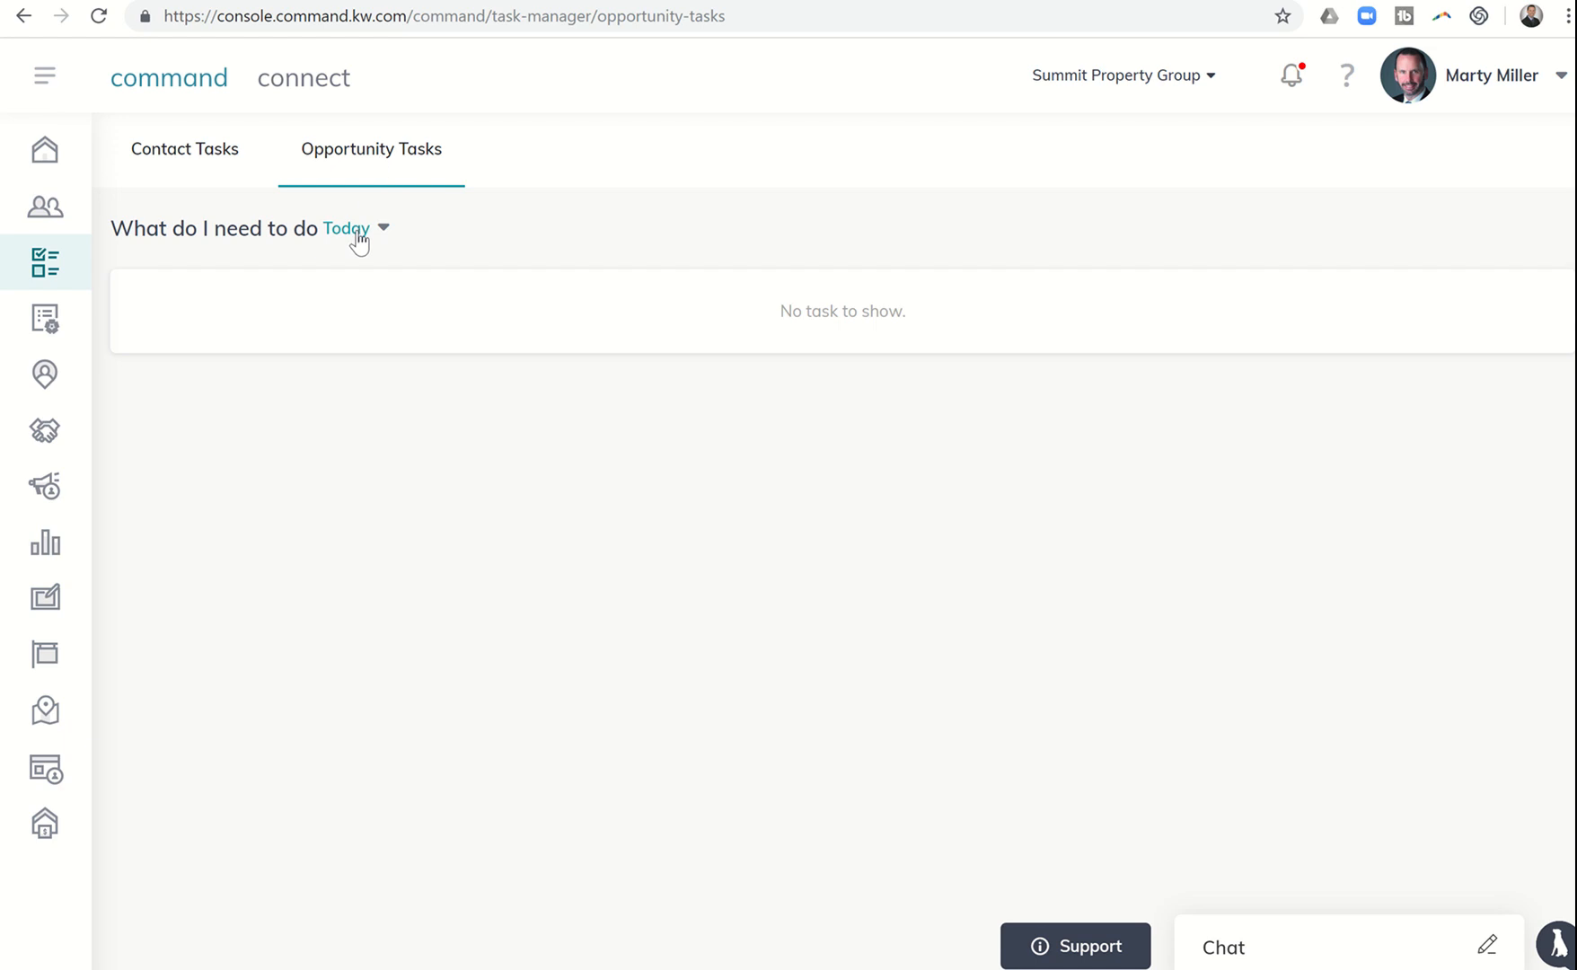
pyautogui.click(345, 228)
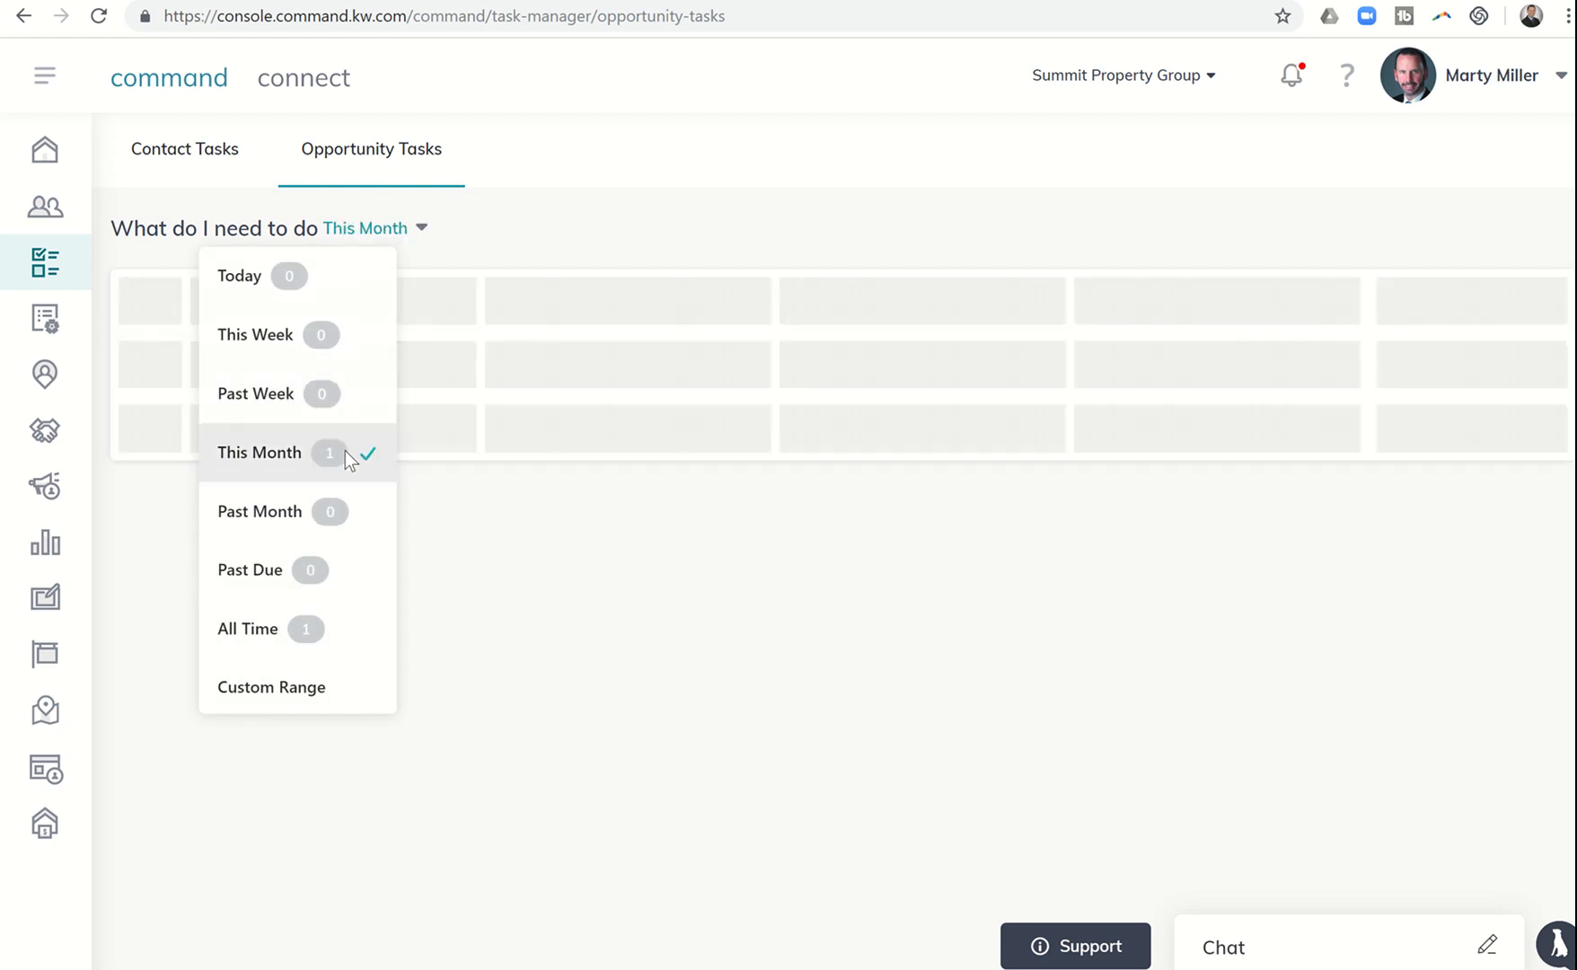
pyautogui.click(258, 453)
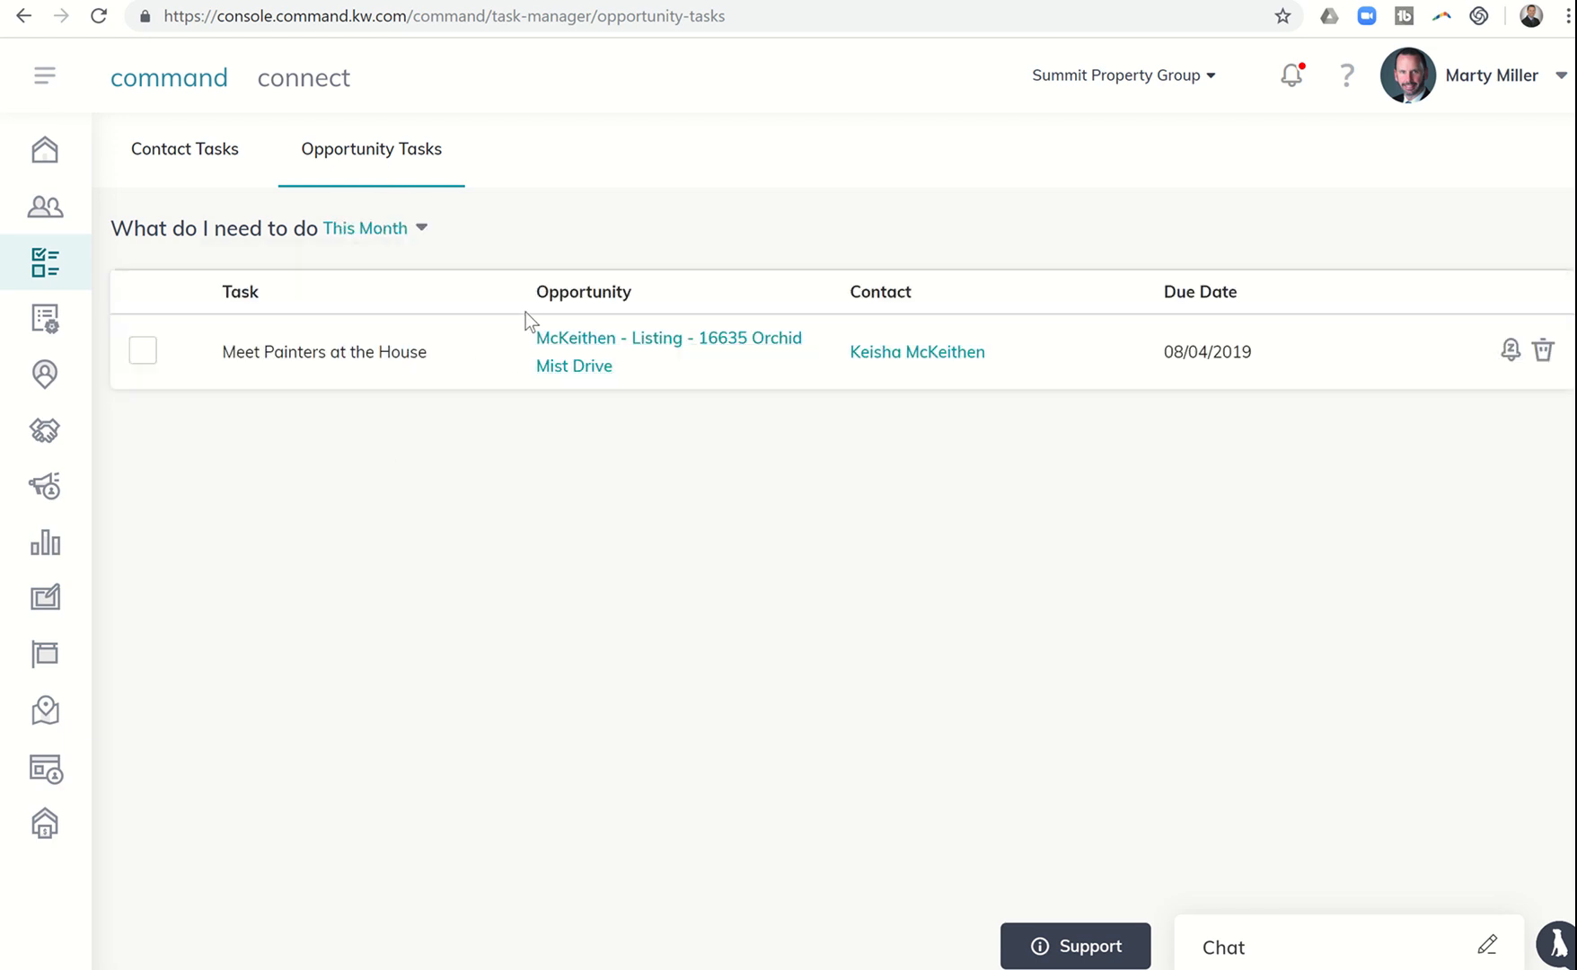
pyautogui.moveTo(693, 372)
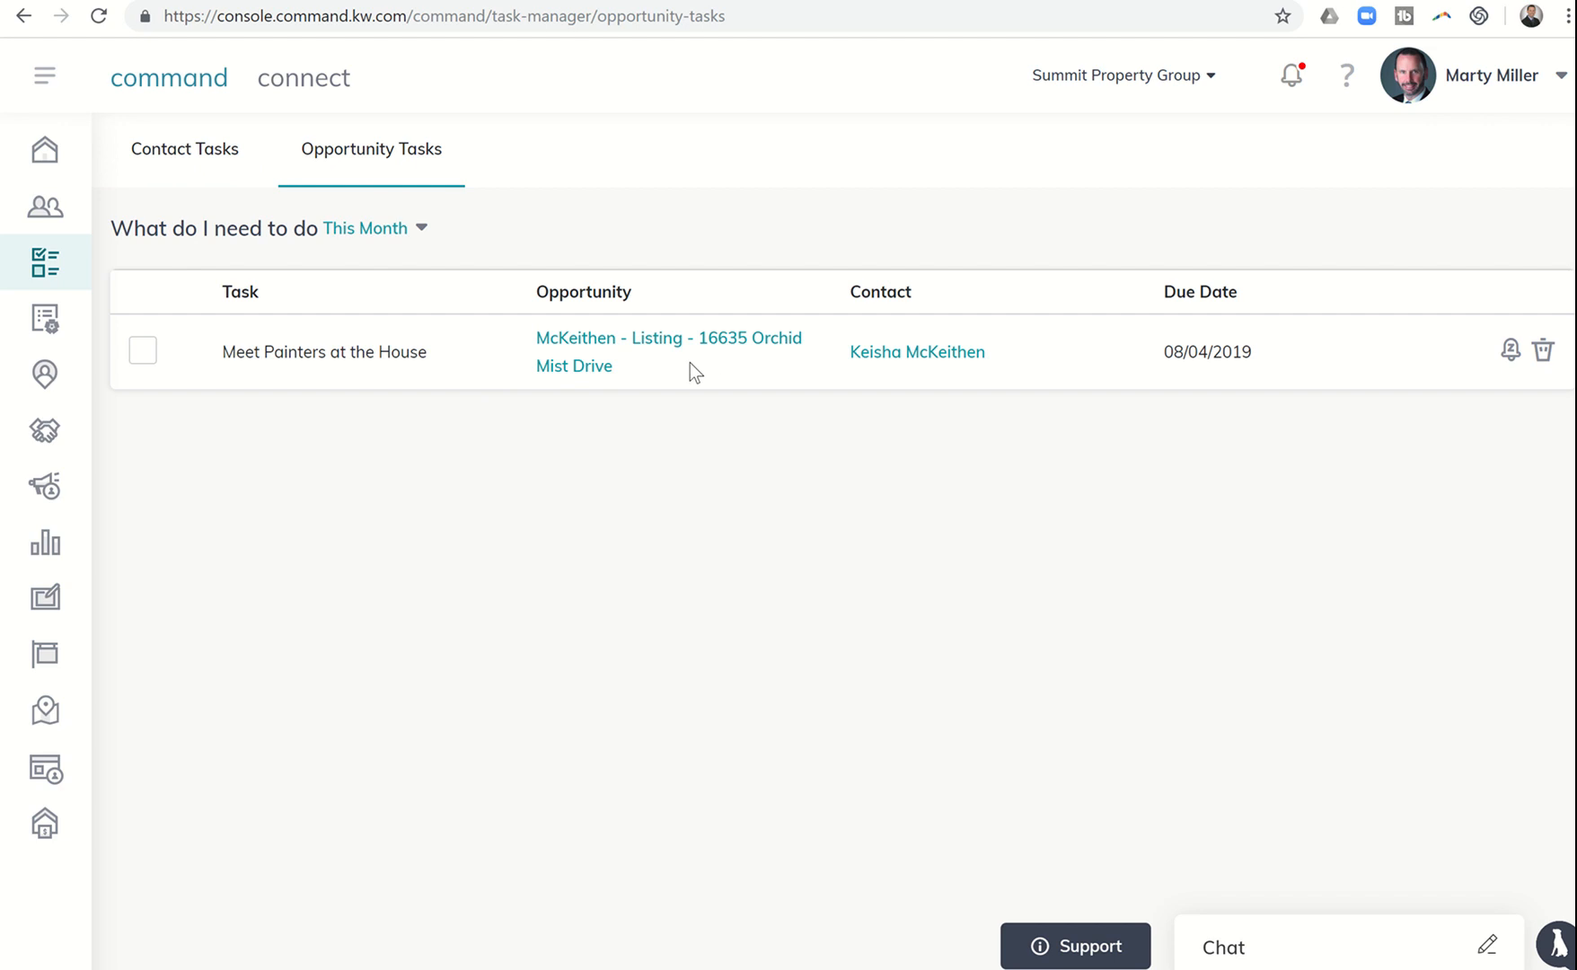
pyautogui.moveTo(381, 389)
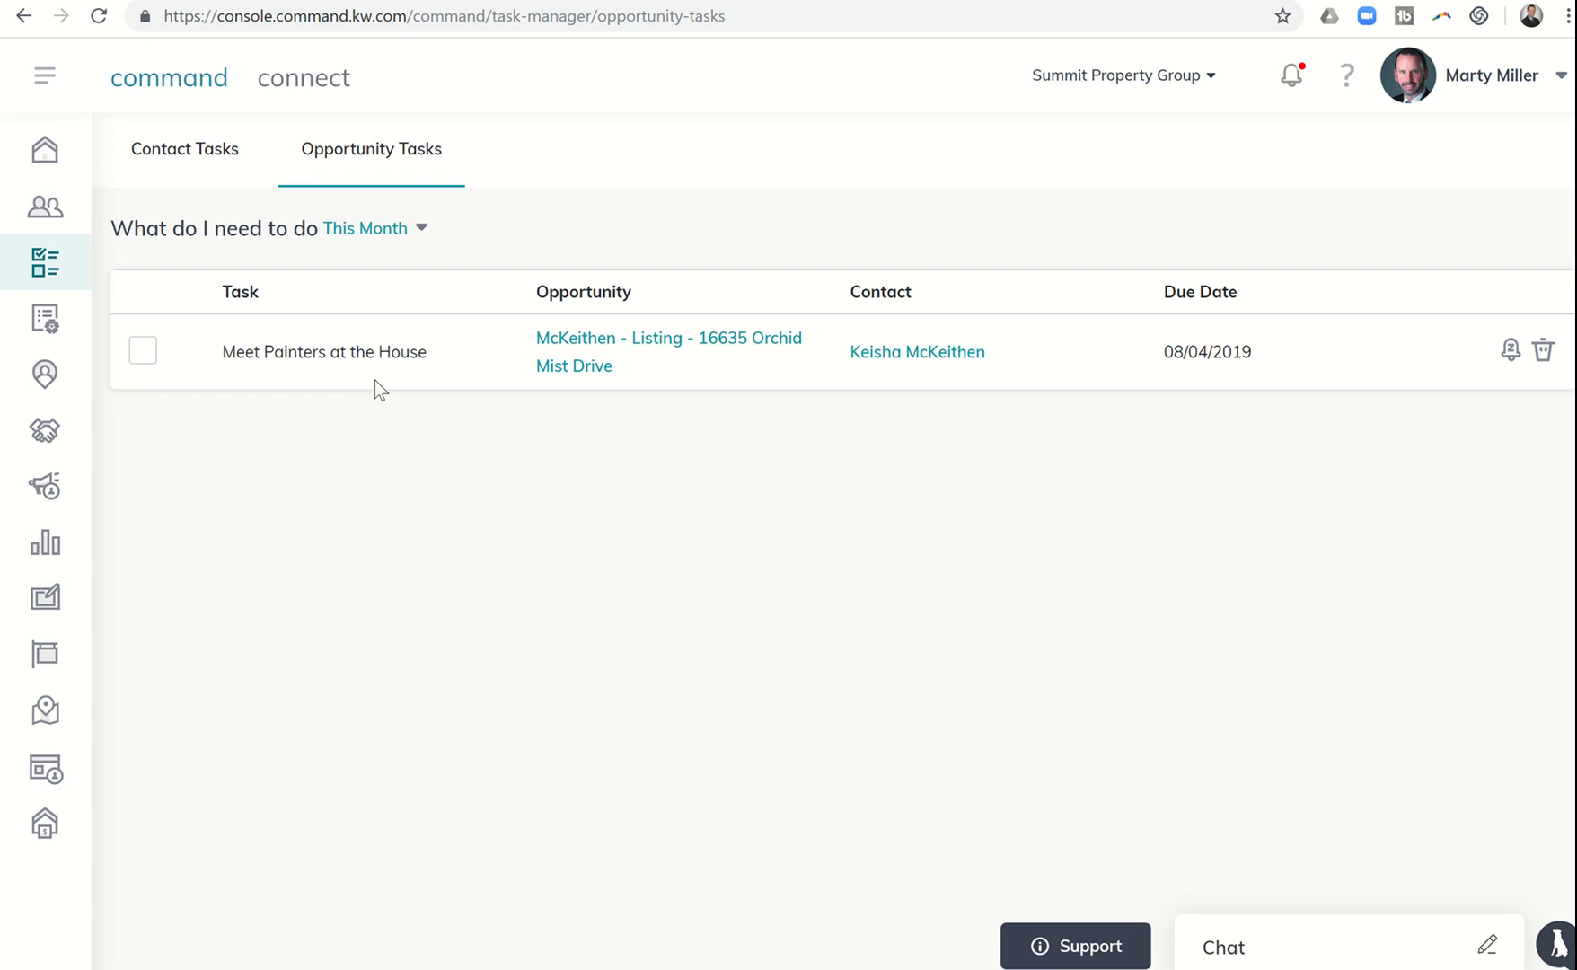
pyautogui.moveTo(45, 263)
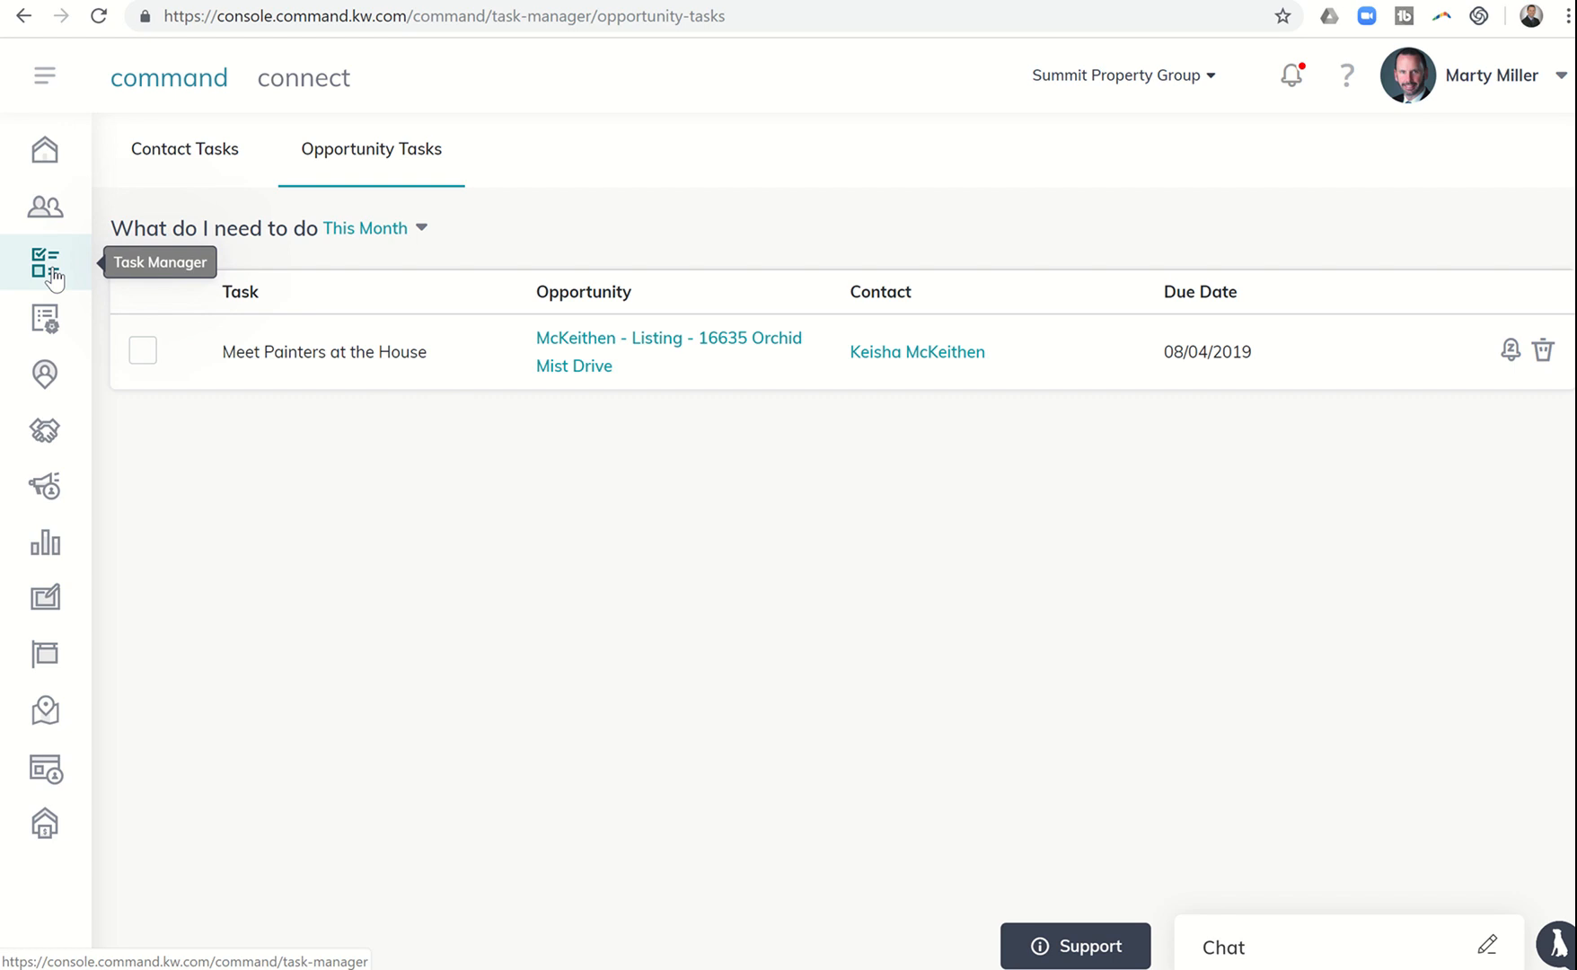
pyautogui.moveTo(363, 169)
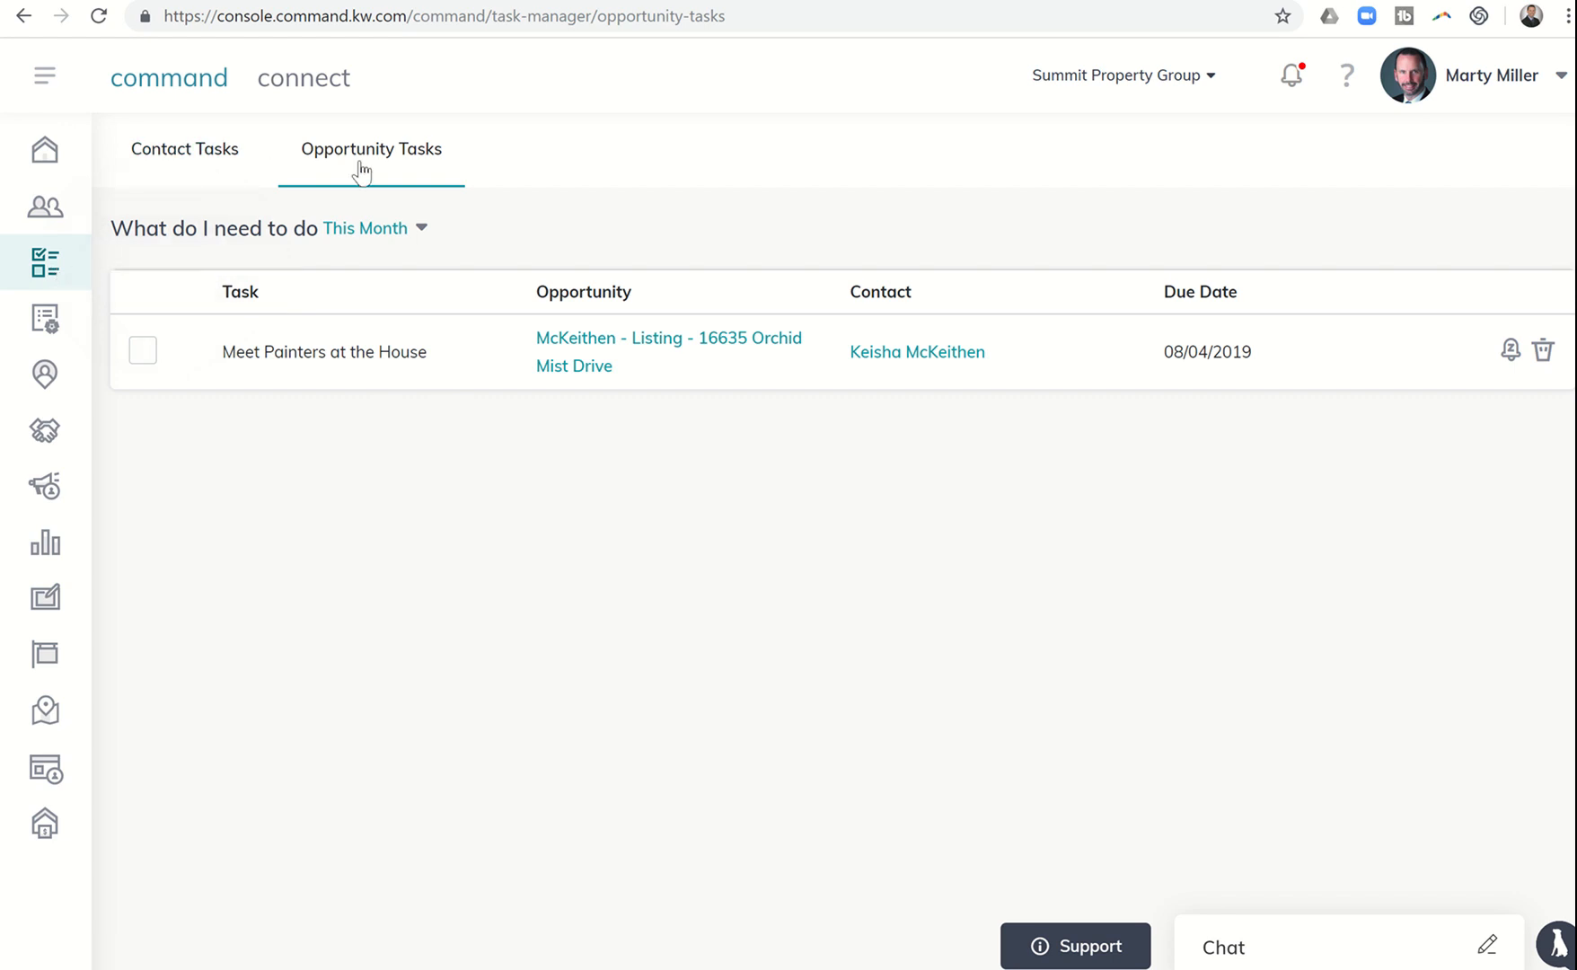
pyautogui.moveTo(435, 190)
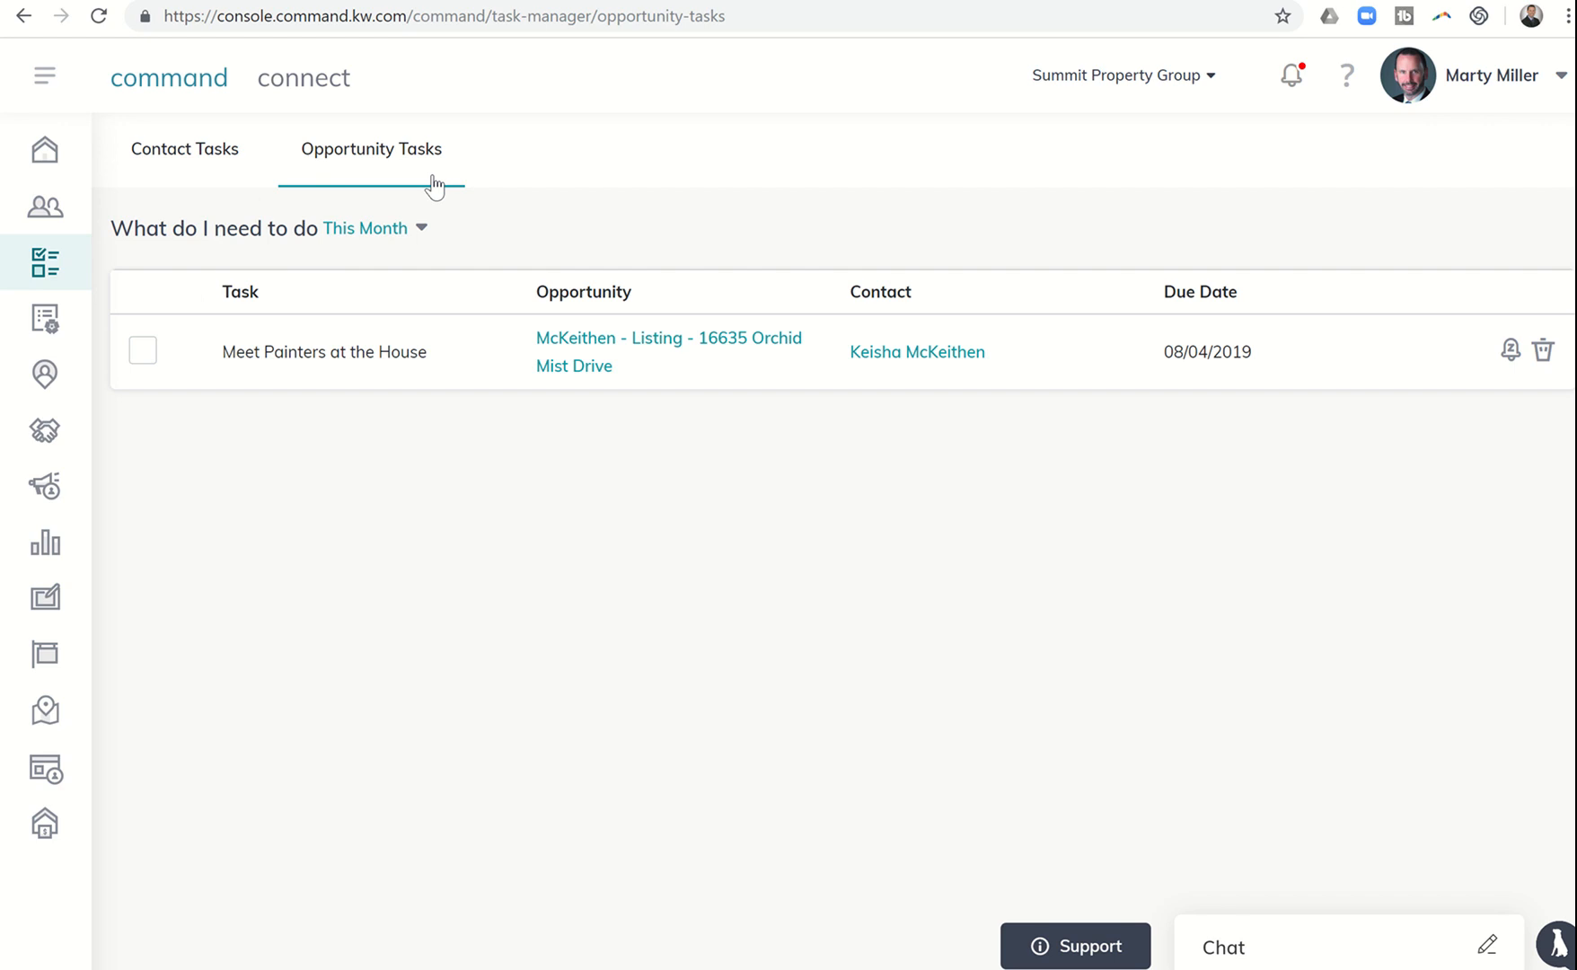
pyautogui.moveTo(344, 106)
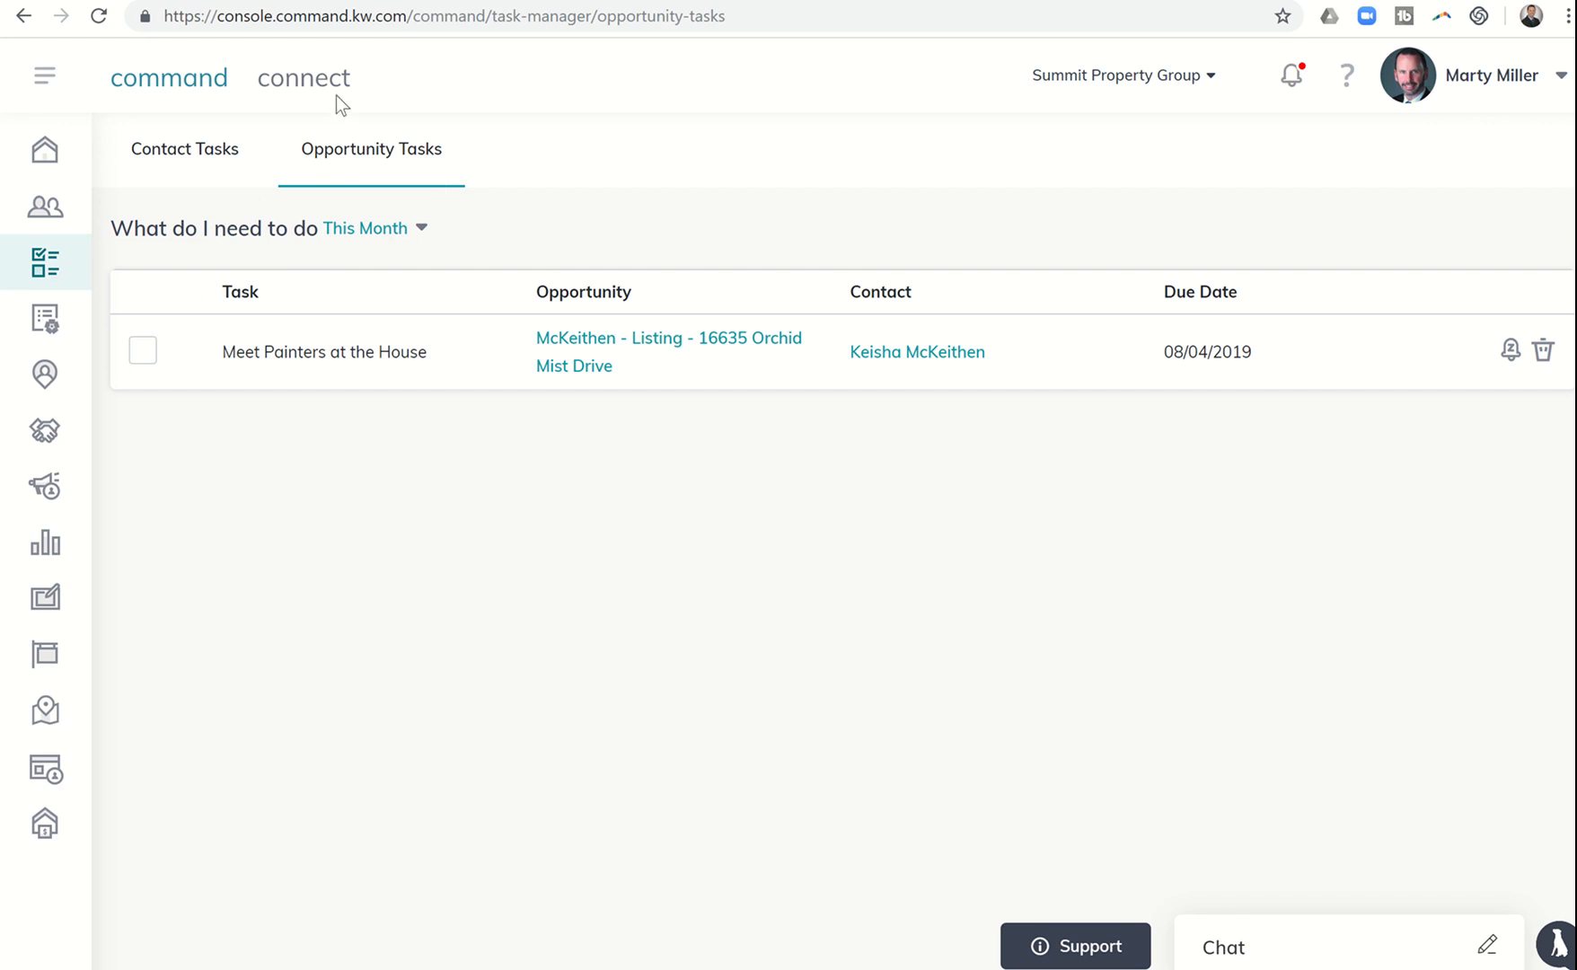
pyautogui.moveTo(523, 427)
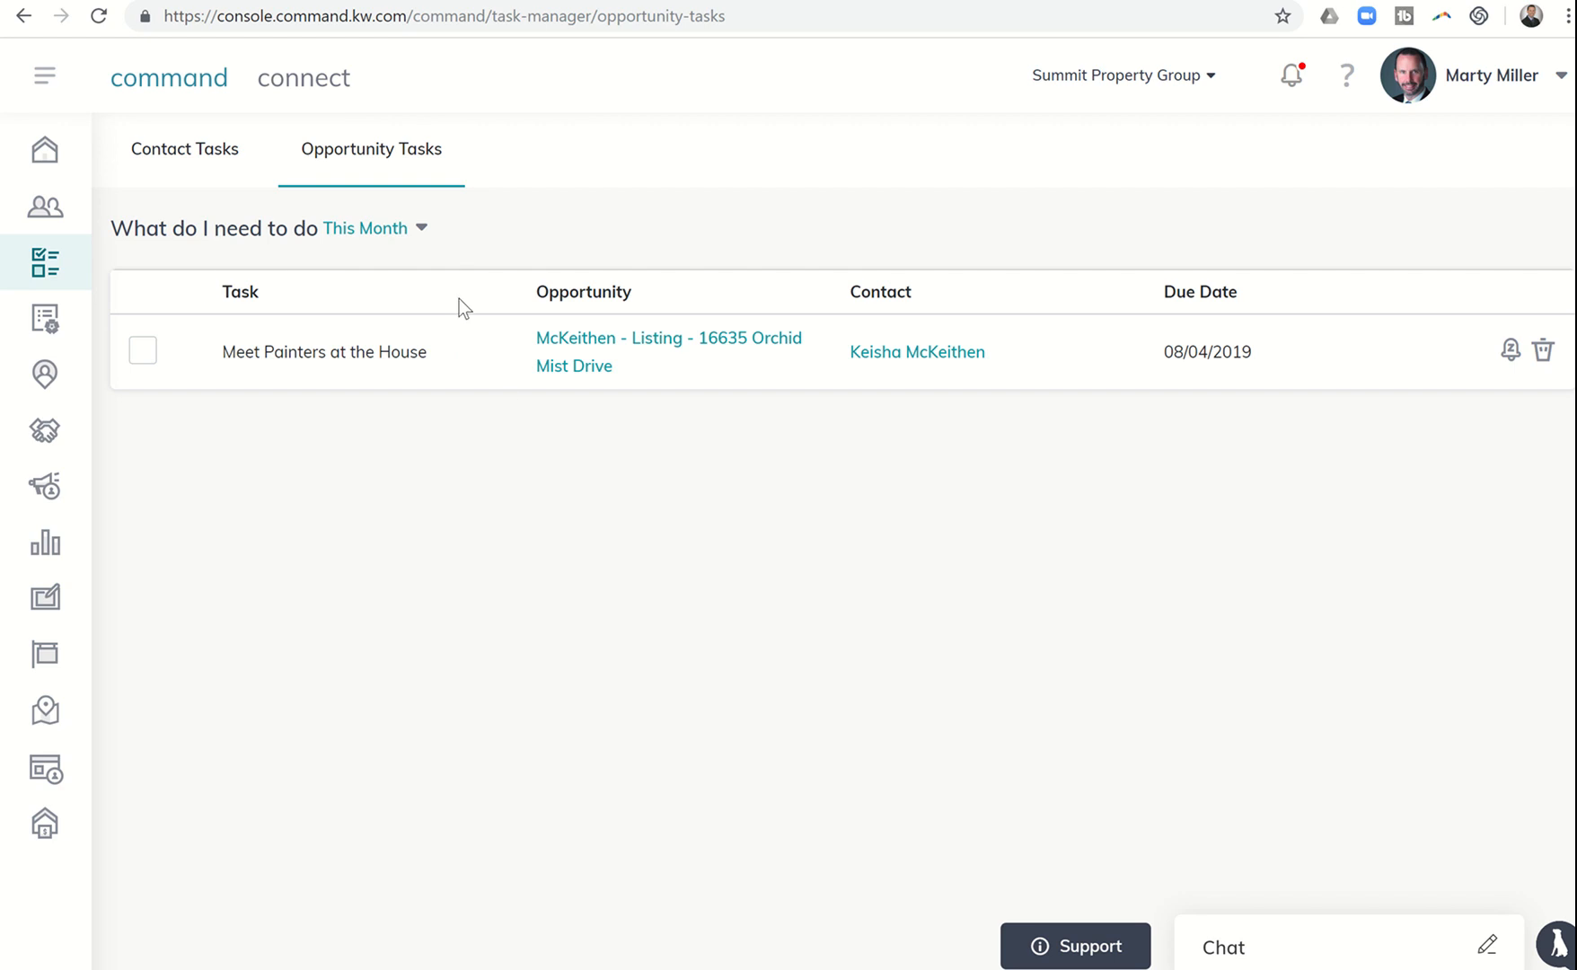
pyautogui.moveTo(424, 205)
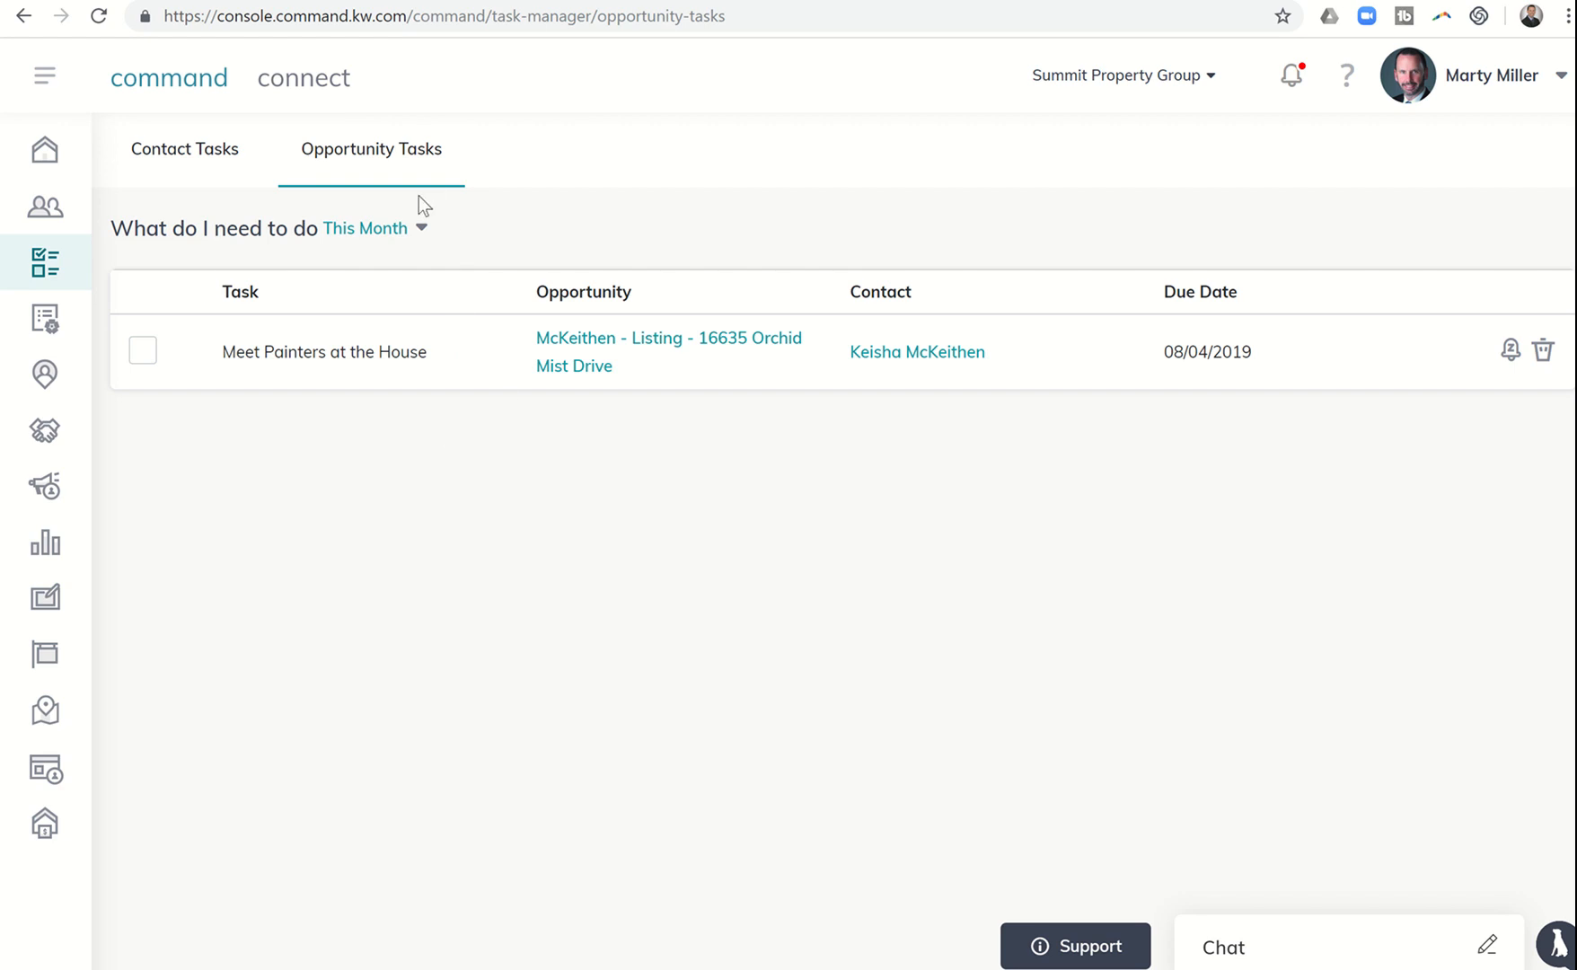
pyautogui.moveTo(464, 413)
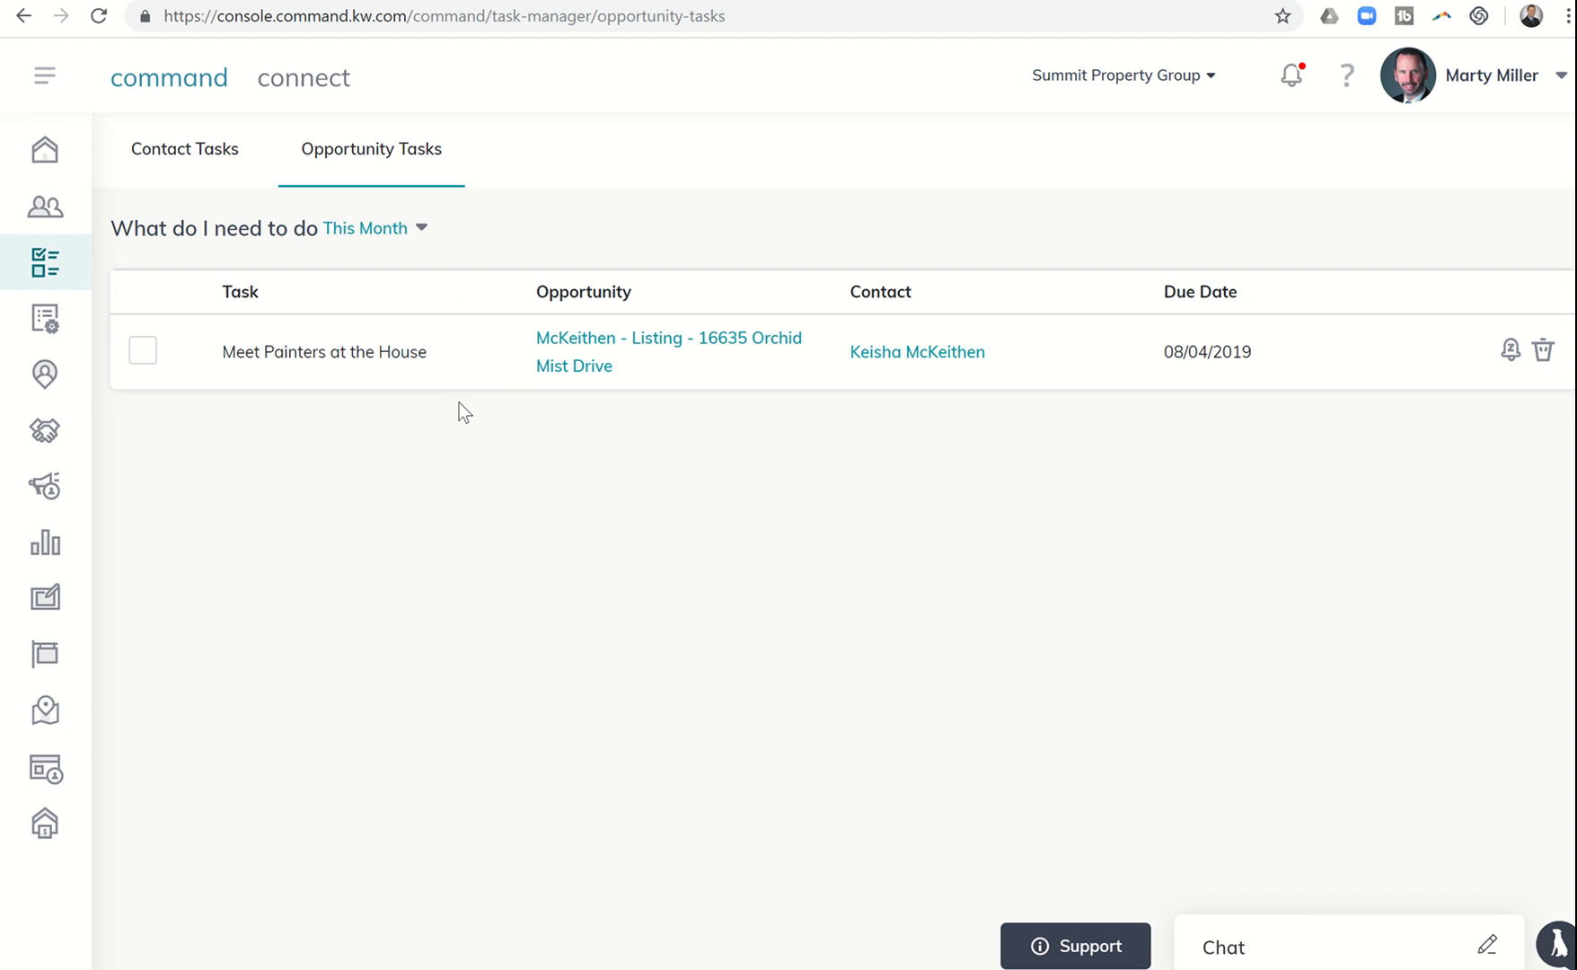
pyautogui.moveTo(463, 415)
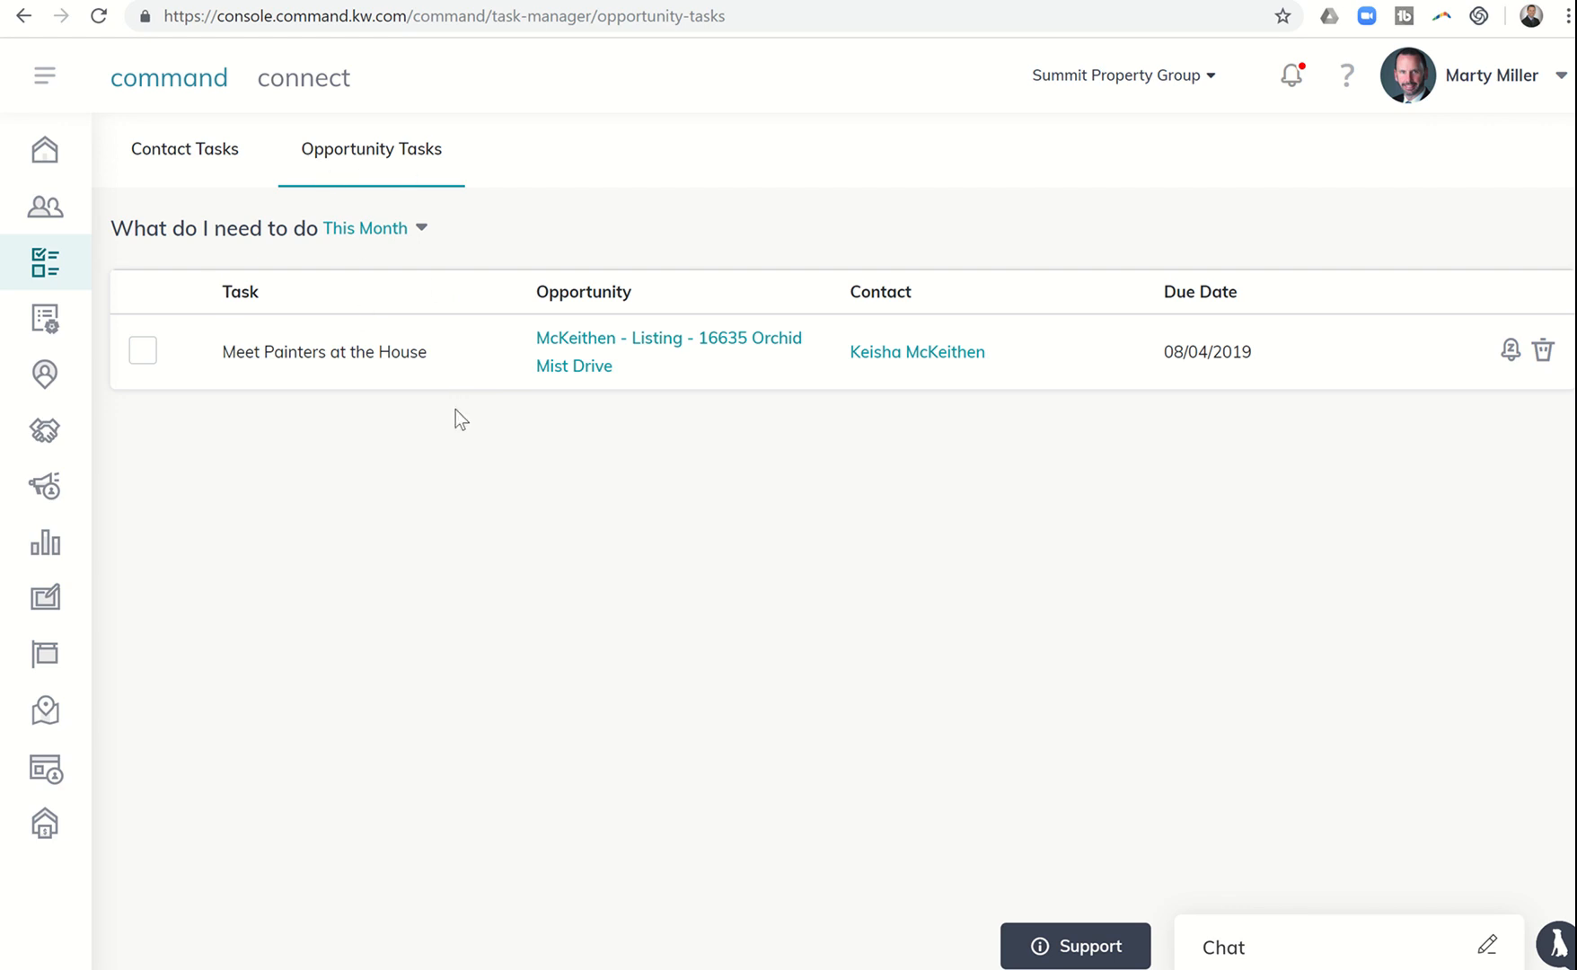
pyautogui.moveTo(494, 474)
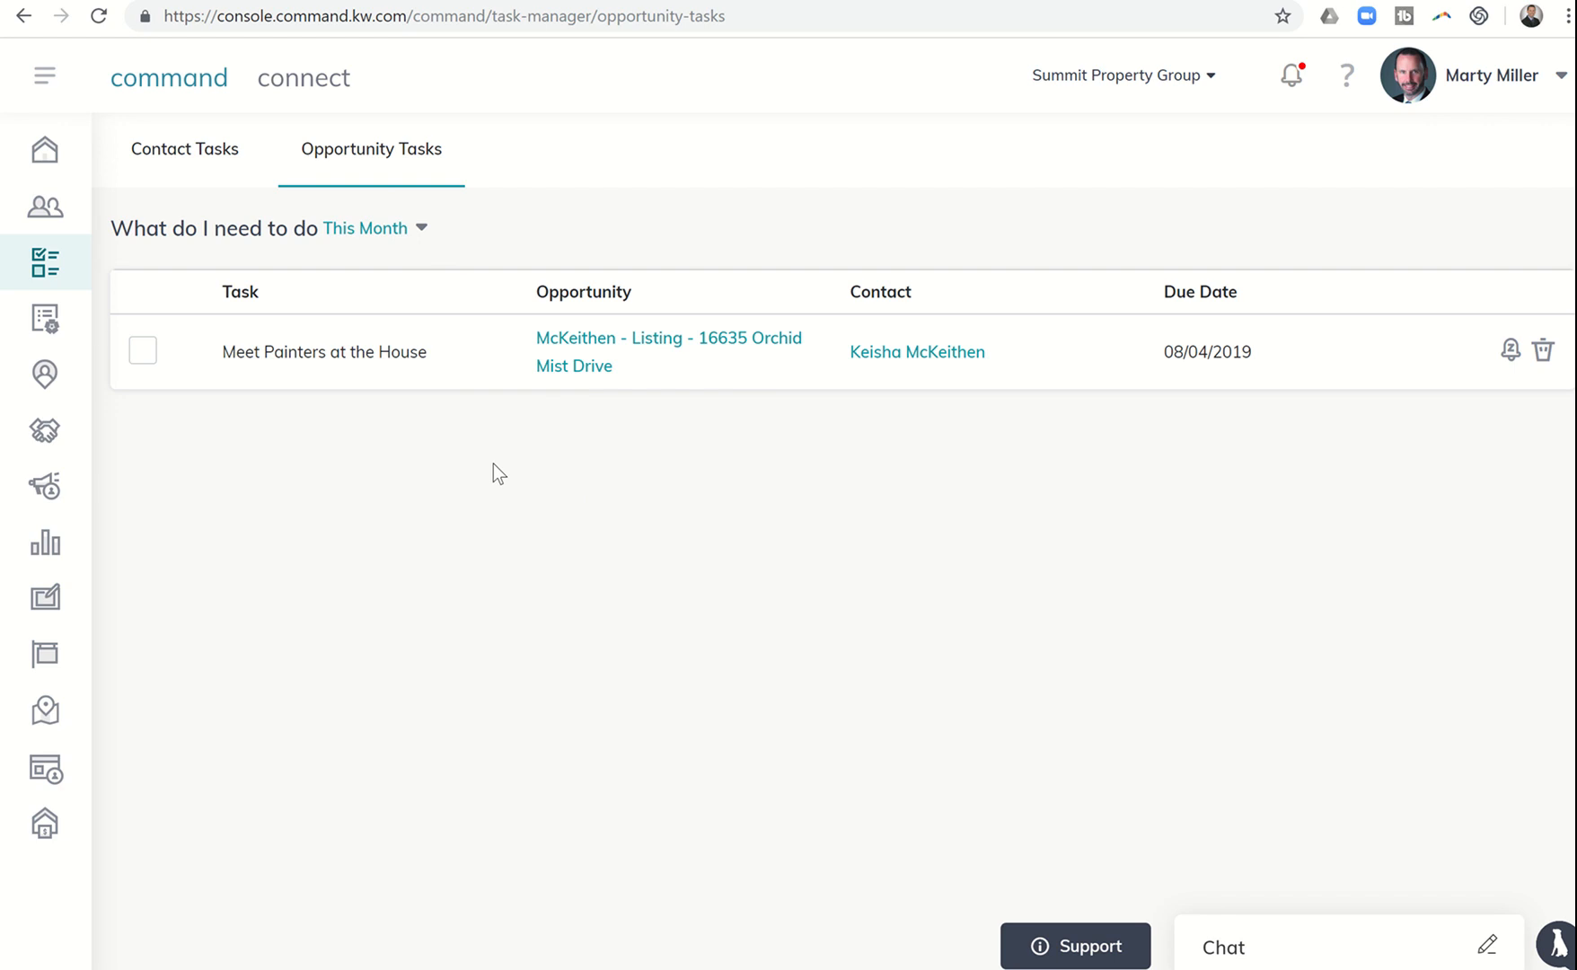
pyautogui.moveTo(321, 420)
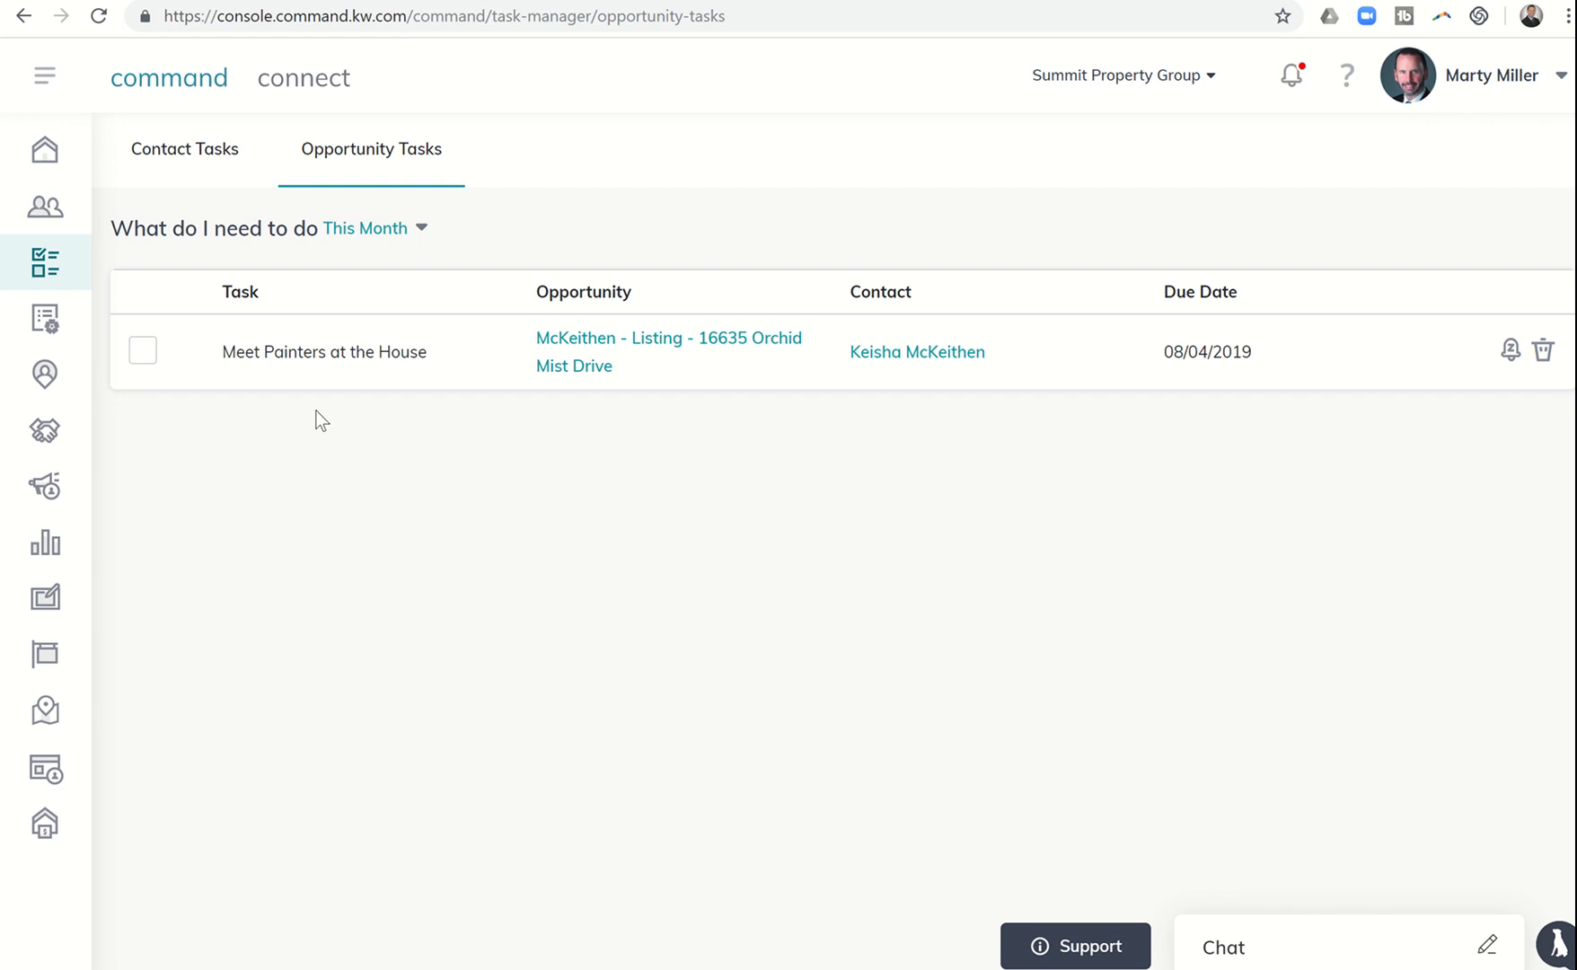